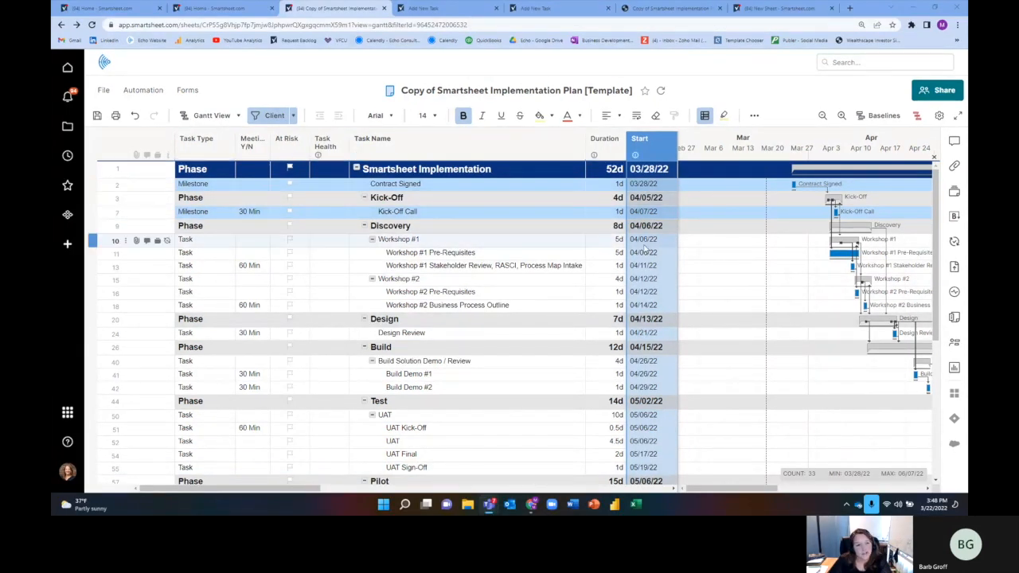
- Leave the implementation plan sheet, discarding its unsaved changes
left_click(427, 168)
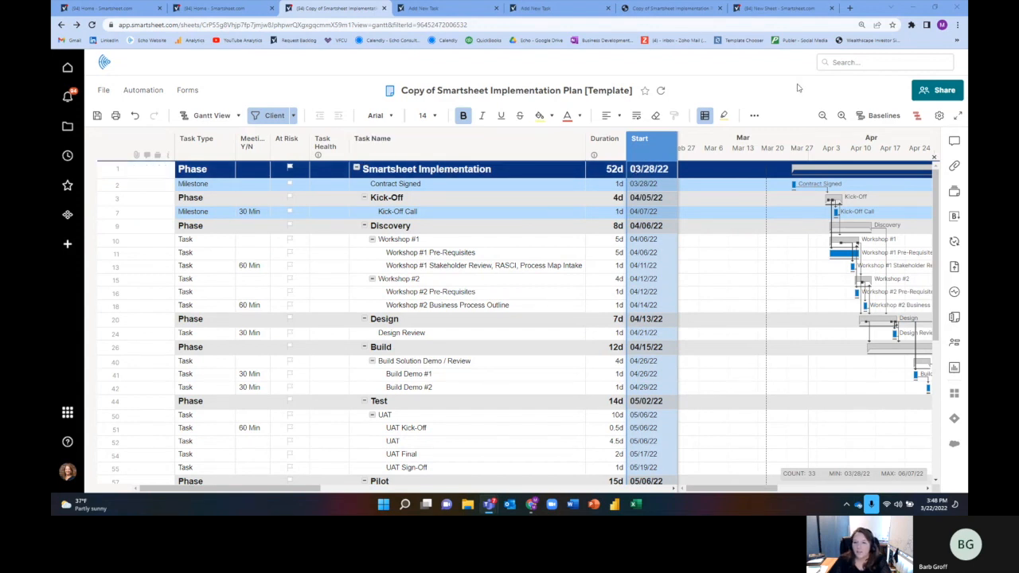
mouse_move(788, 102)
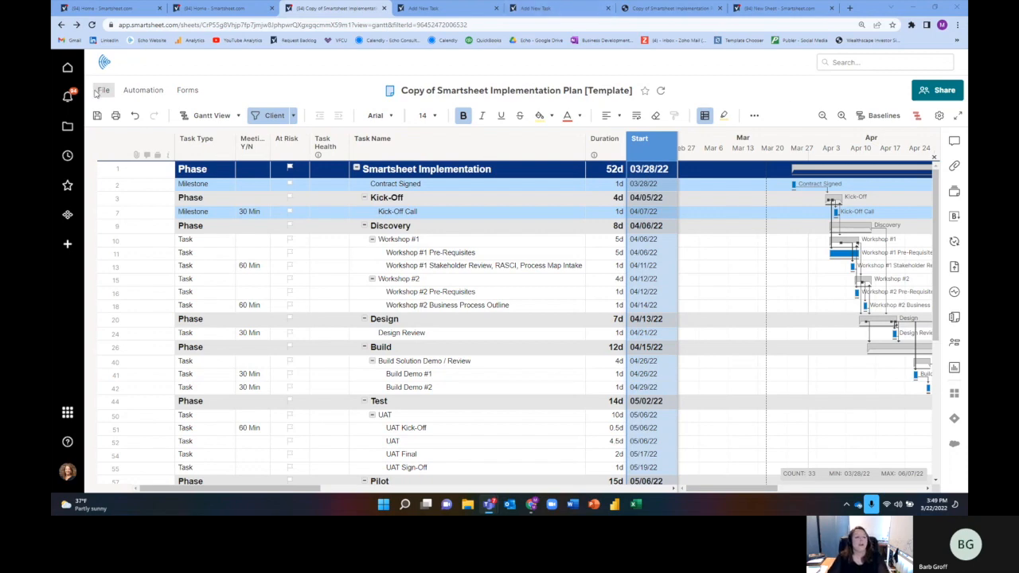
left_click(67, 128)
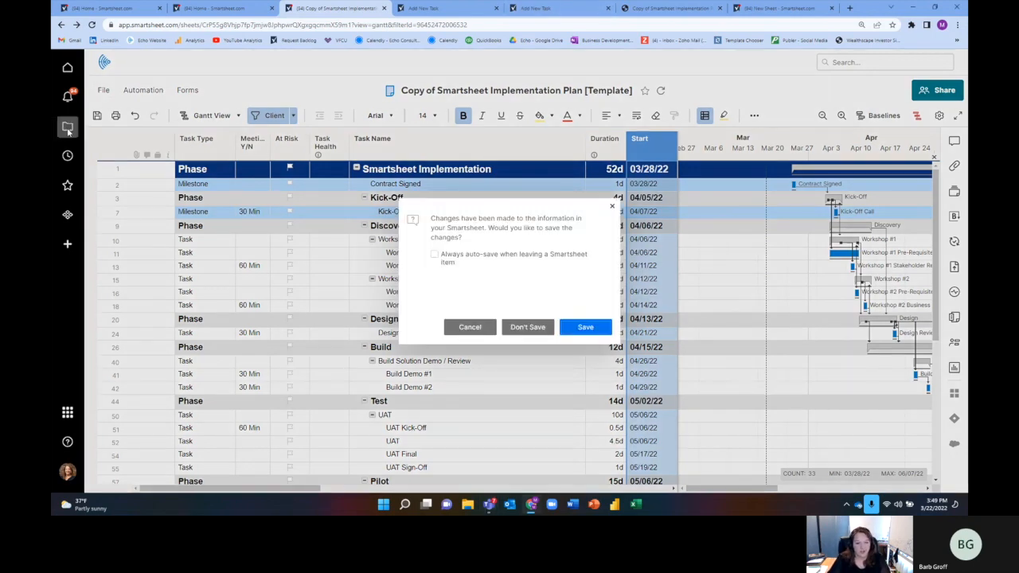
left_click(586, 326)
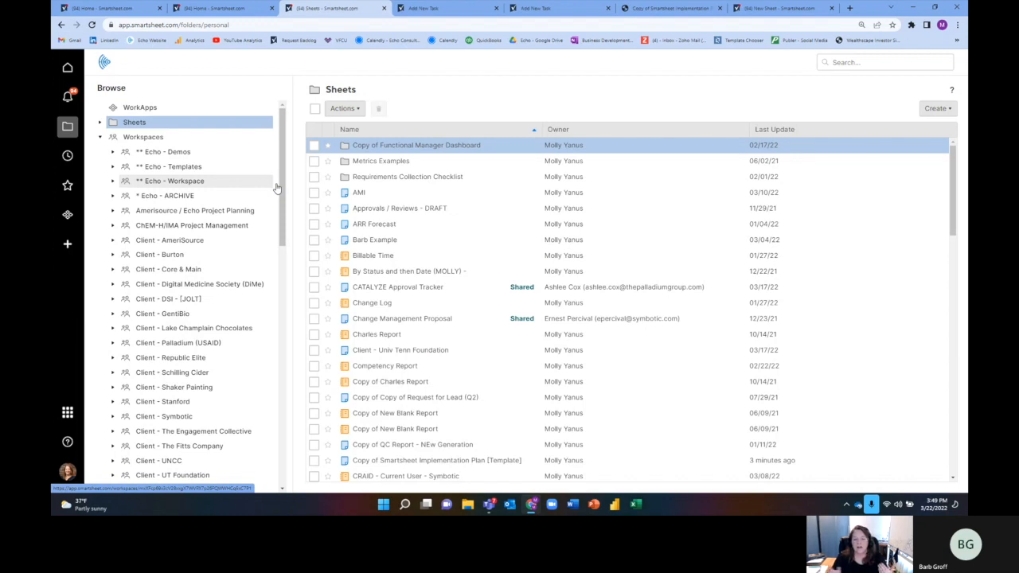
mouse_move(242, 167)
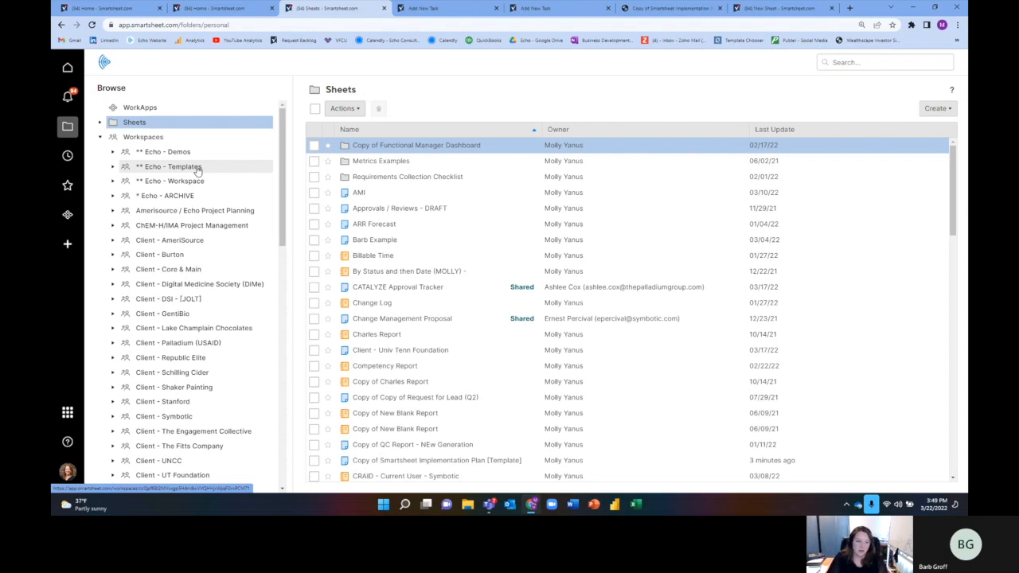
- Open the CRAID Log [Template] sheet from the Echo Templates workspace
left_click(168, 167)
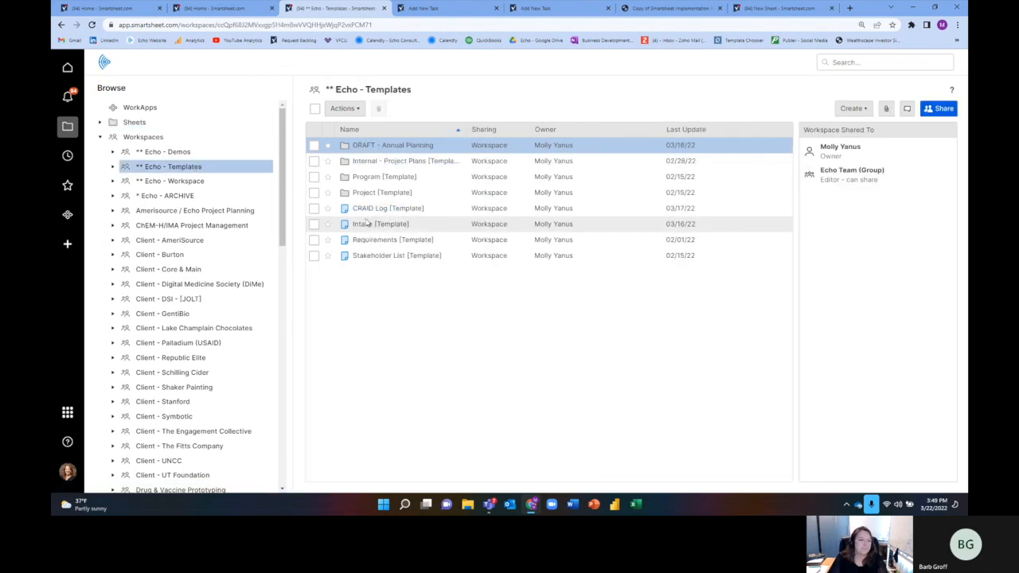
left_click(389, 207)
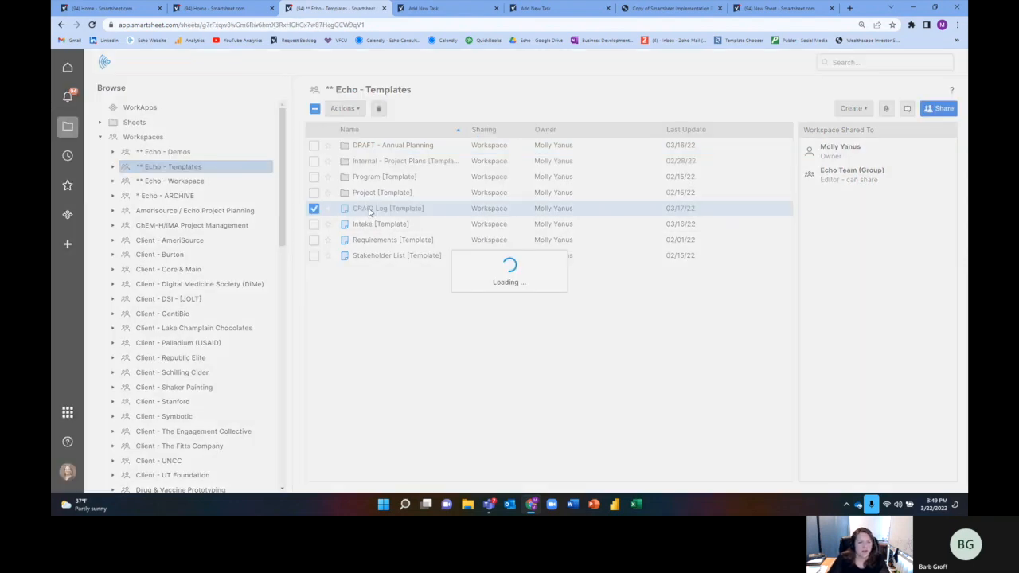
double_click(388, 207)
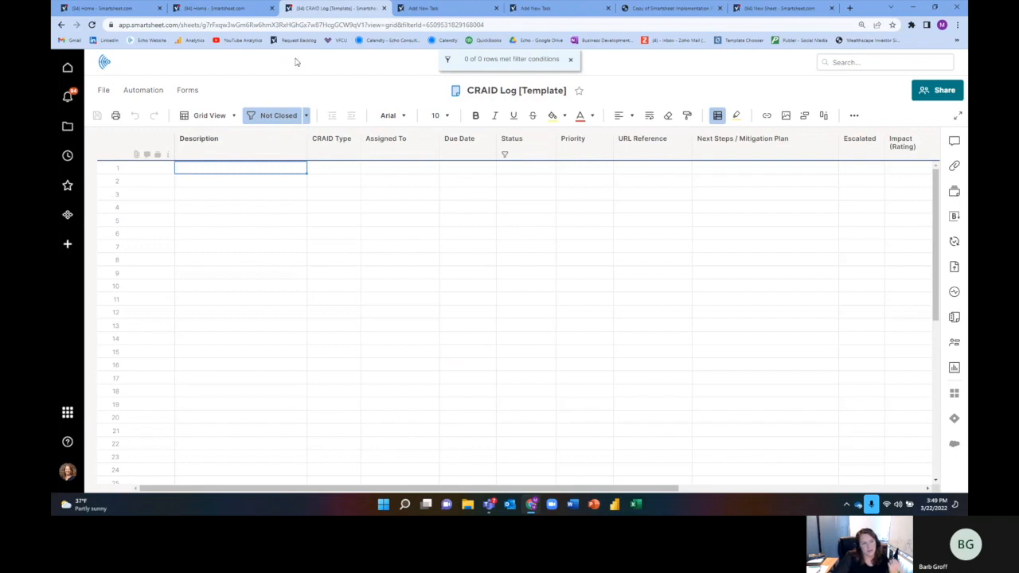
- Save the template as a new sheet 'Copy of CRAID Log [Template]' under Sheets and hide Conversations
left_click(102, 89)
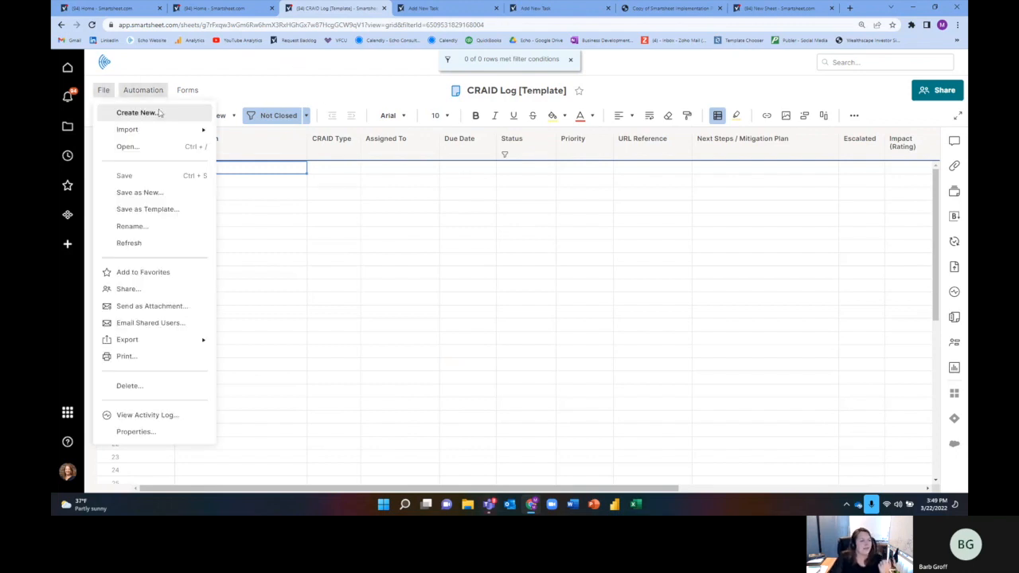
left_click(140, 191)
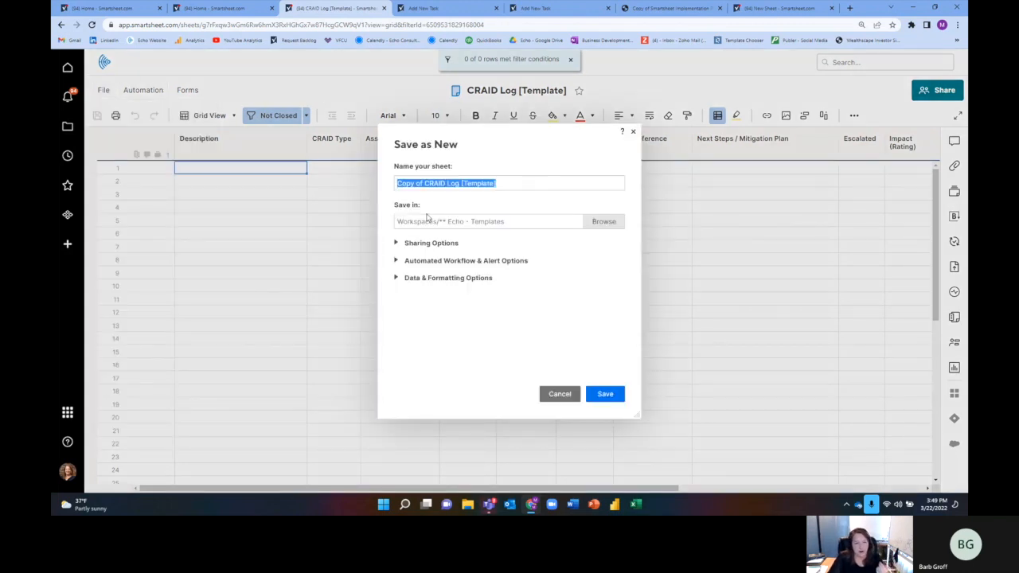
left_click(603, 221)
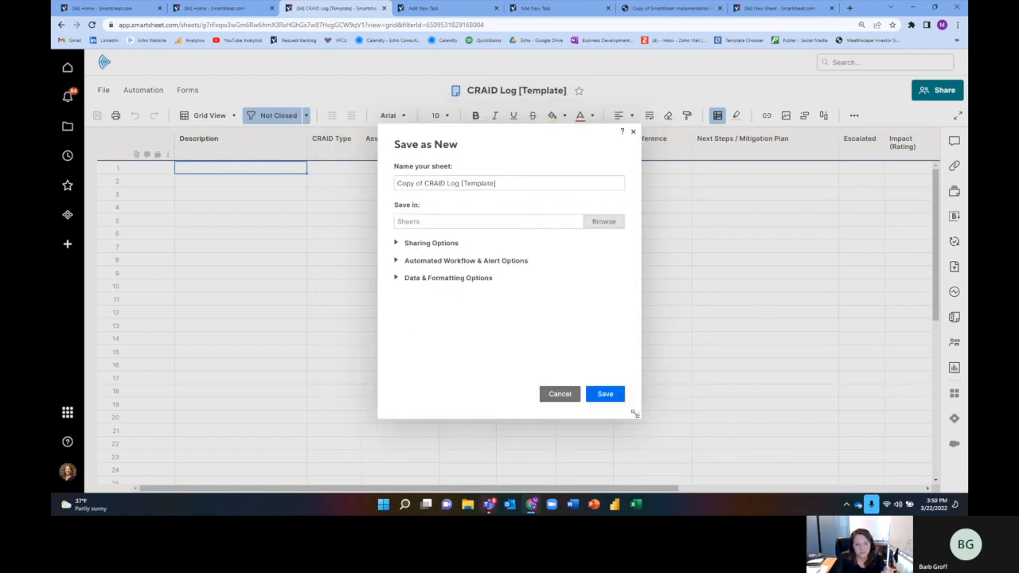
left_click(605, 393)
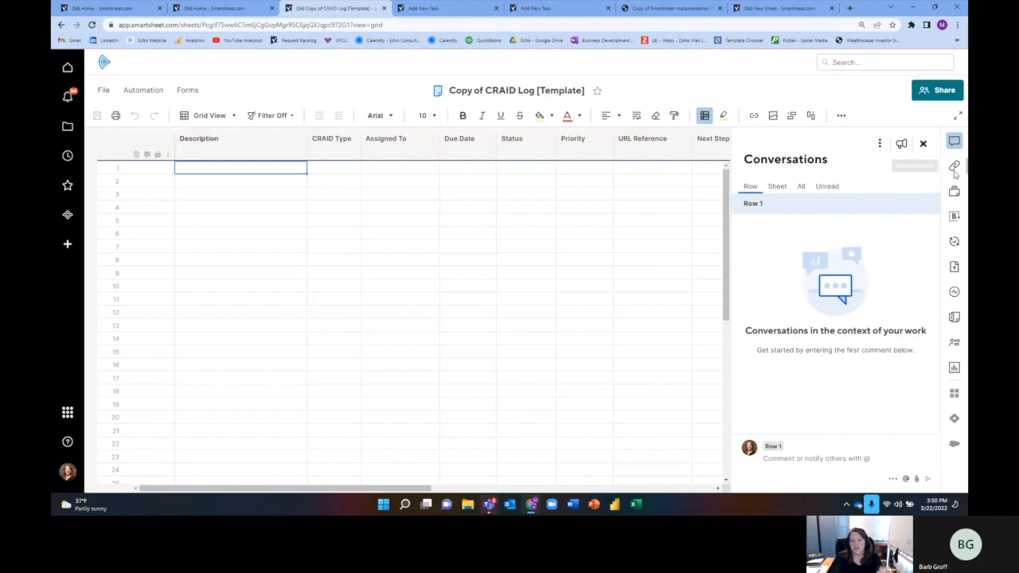
left_click(923, 144)
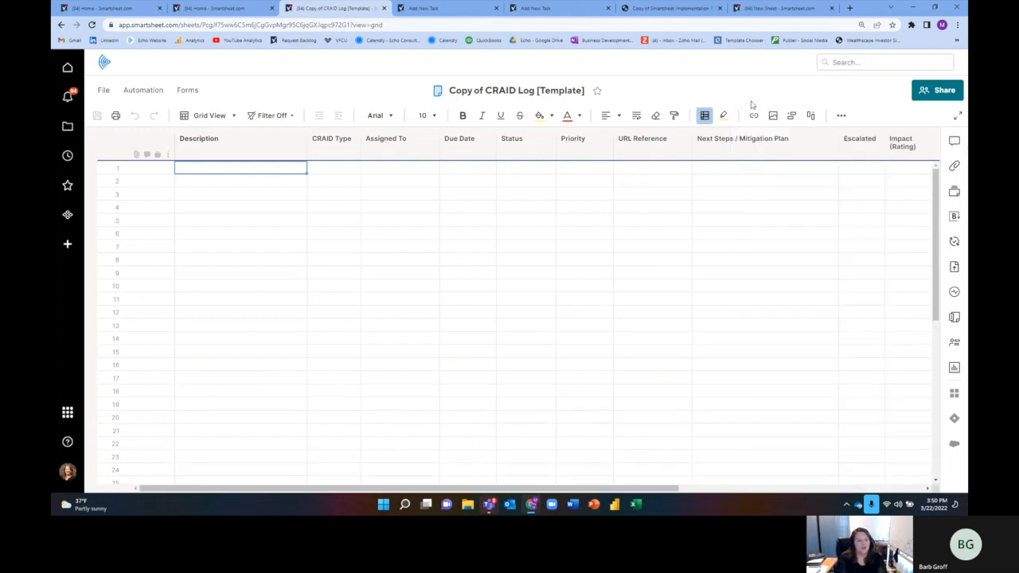
mouse_move(264, 133)
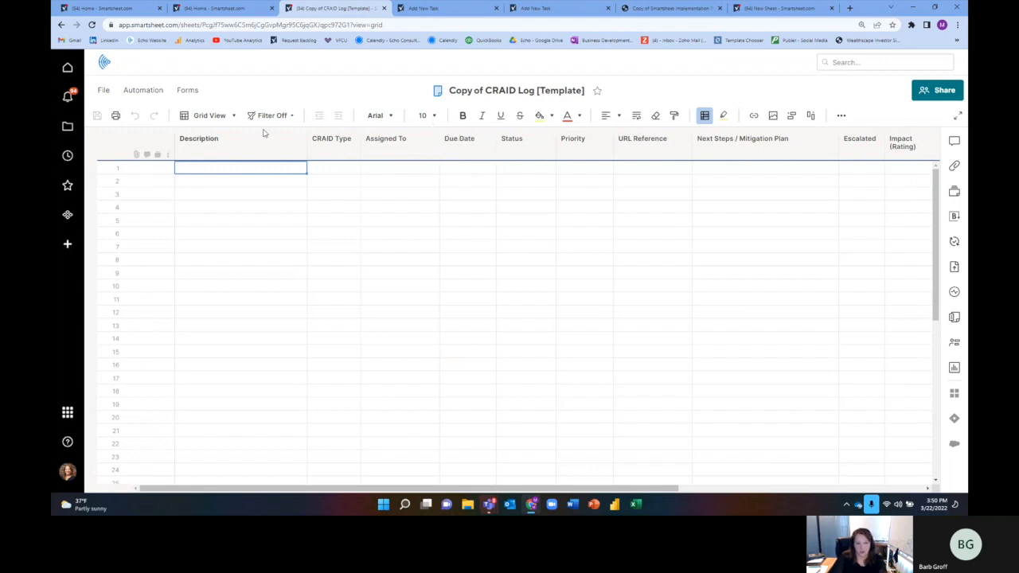
left_click(197, 139)
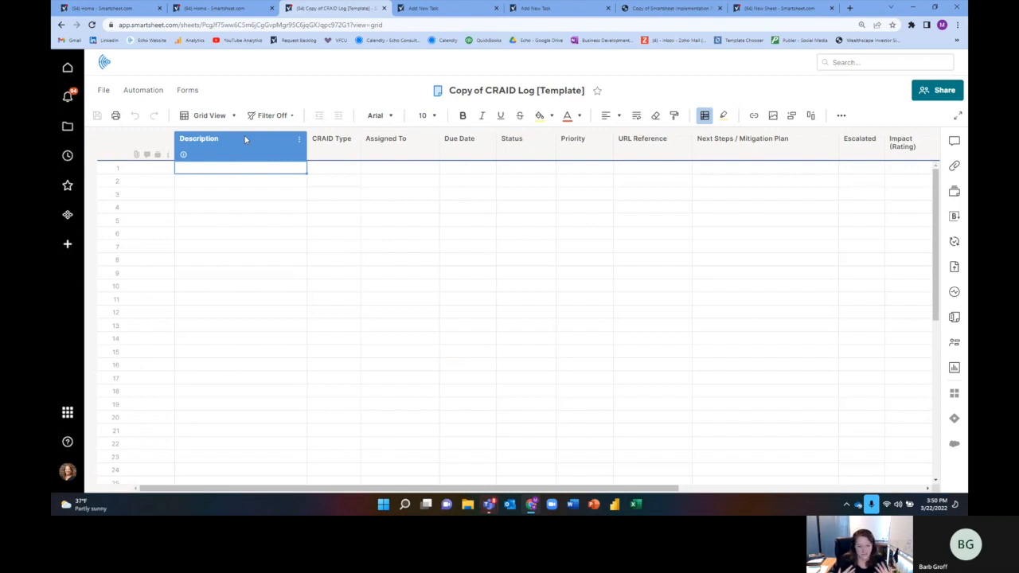
- Enter row 1's description 'Set up a new meeting with Leadership'
left_click(239, 182)
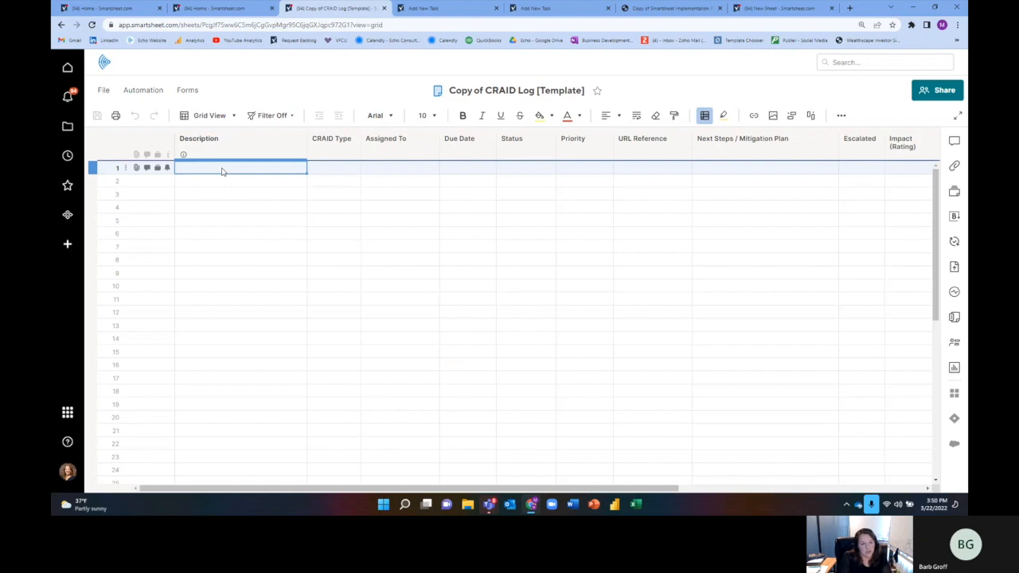
type("Set up a")
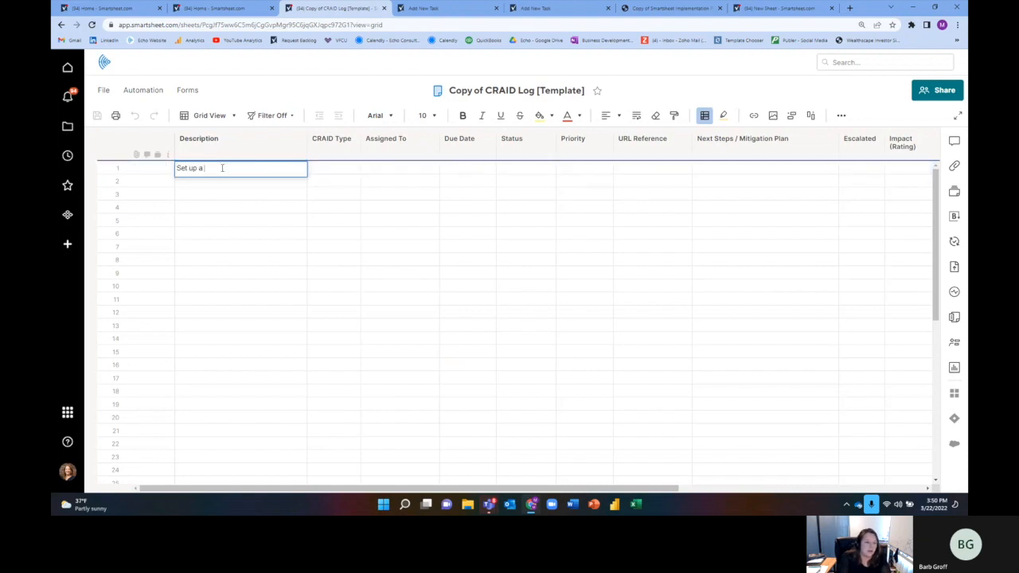
type("new meeting with")
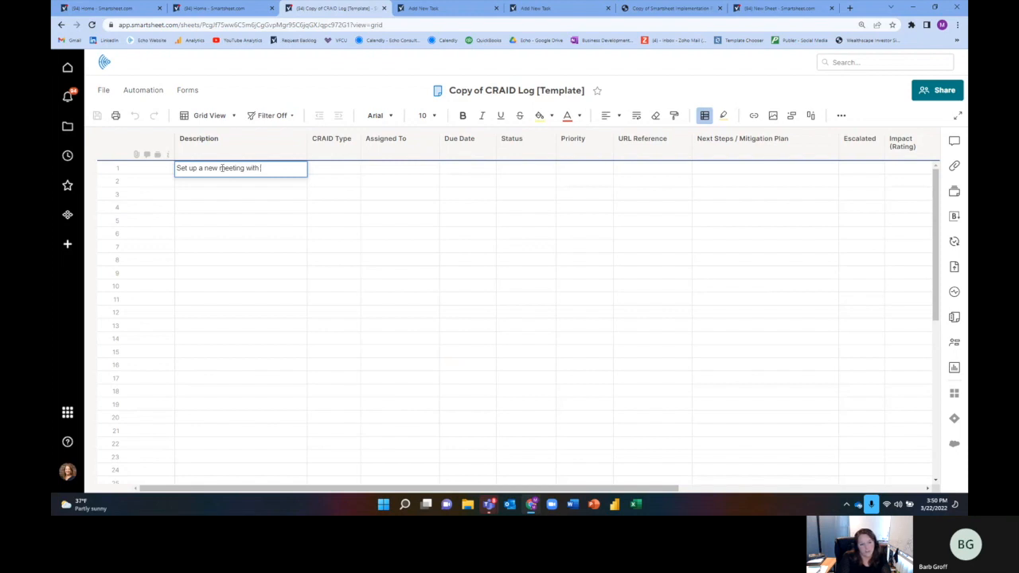
type("Leadership c")
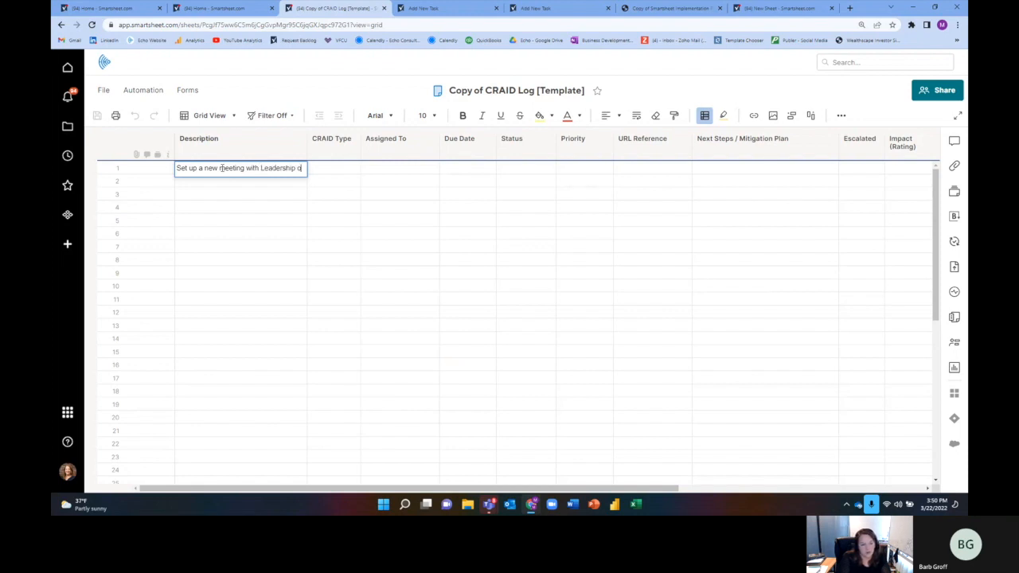
key("backspace")
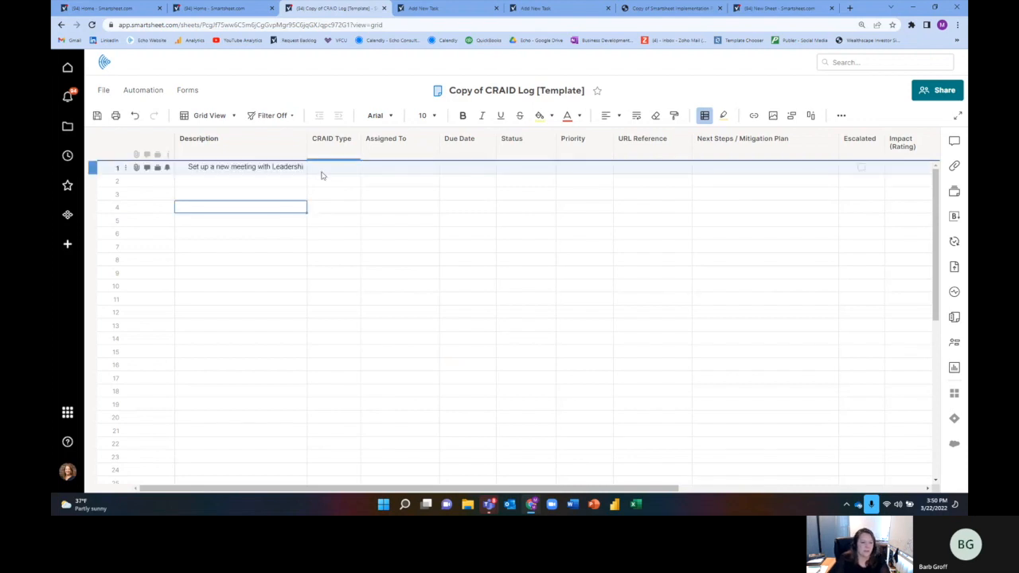
- Set row 1's CRAID type to Action and assign it, declining assignment notifications
left_click(354, 167)
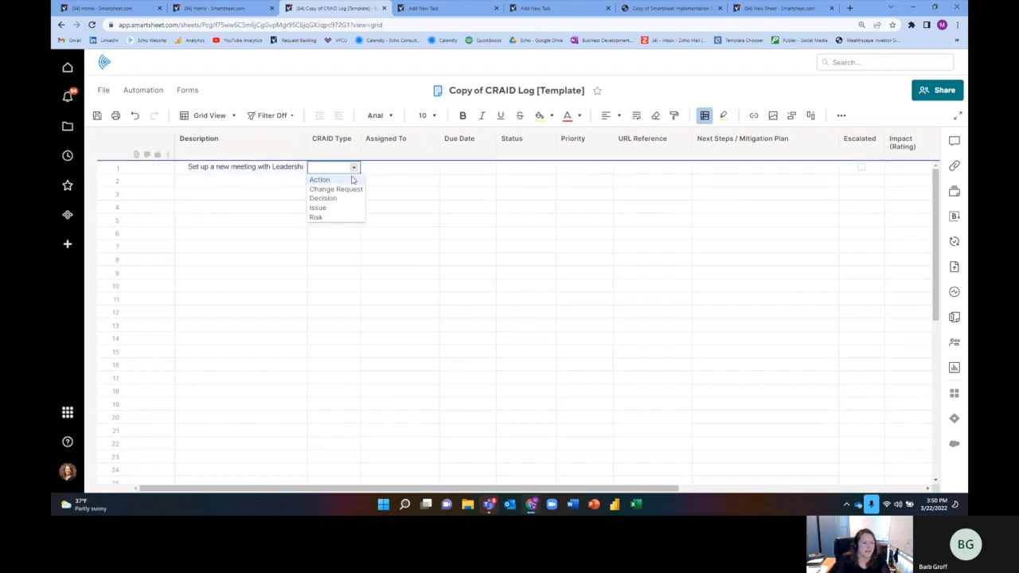
left_click(319, 178)
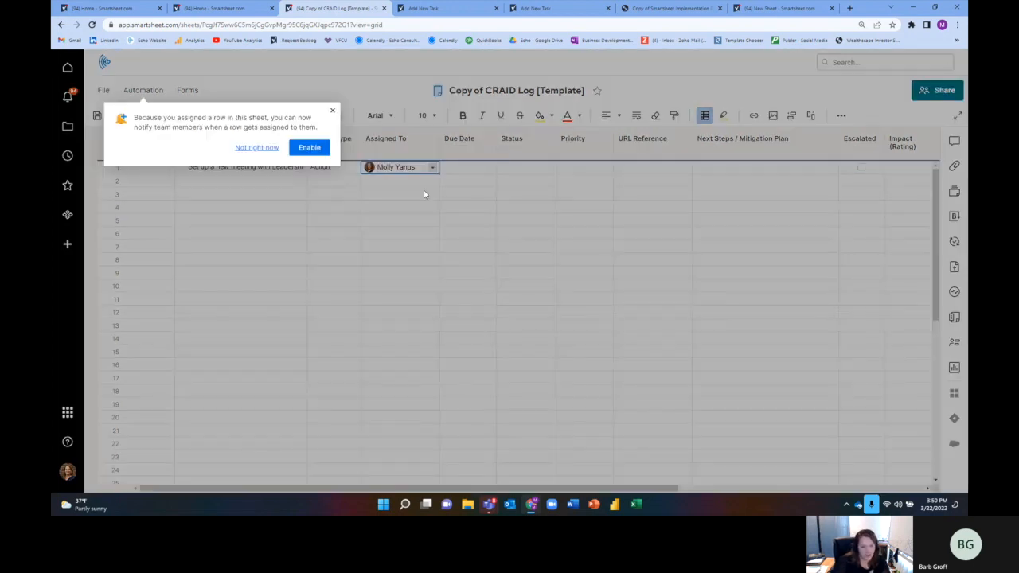
left_click(256, 147)
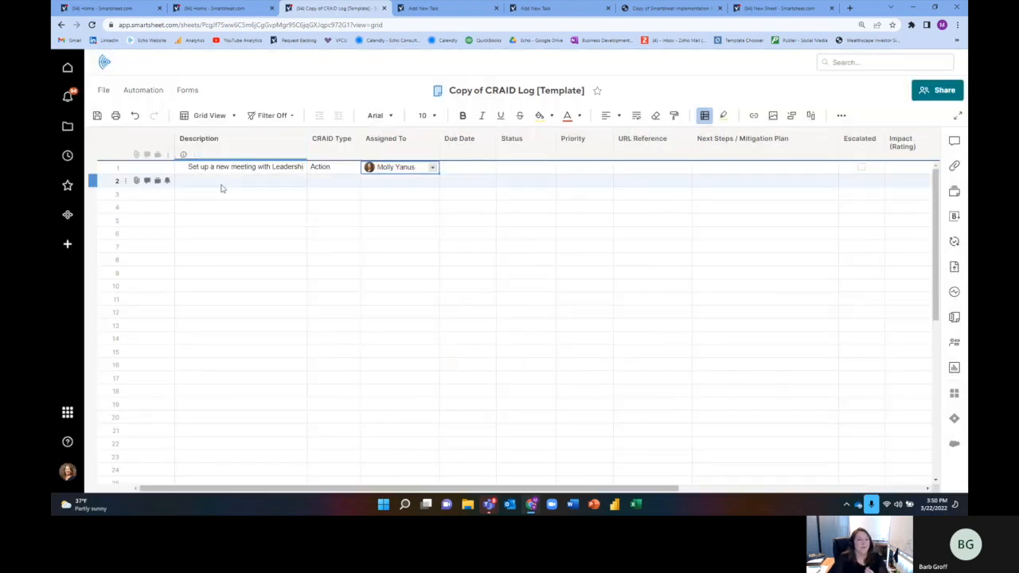
- Enter row 2's senior-leaders buy-in risk description and assign it to the suggested team member
left_click(239, 182)
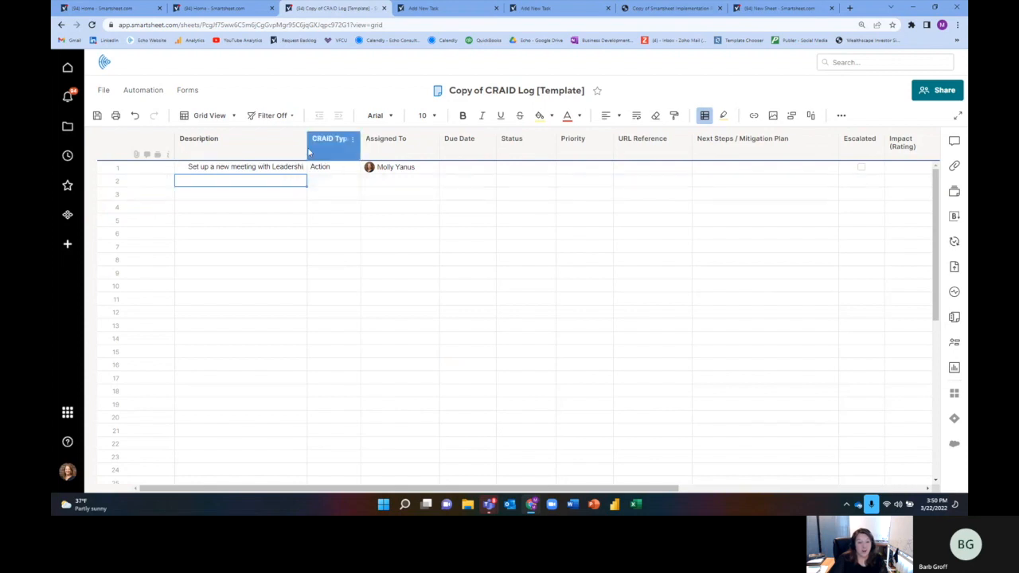
left_click(198, 138)
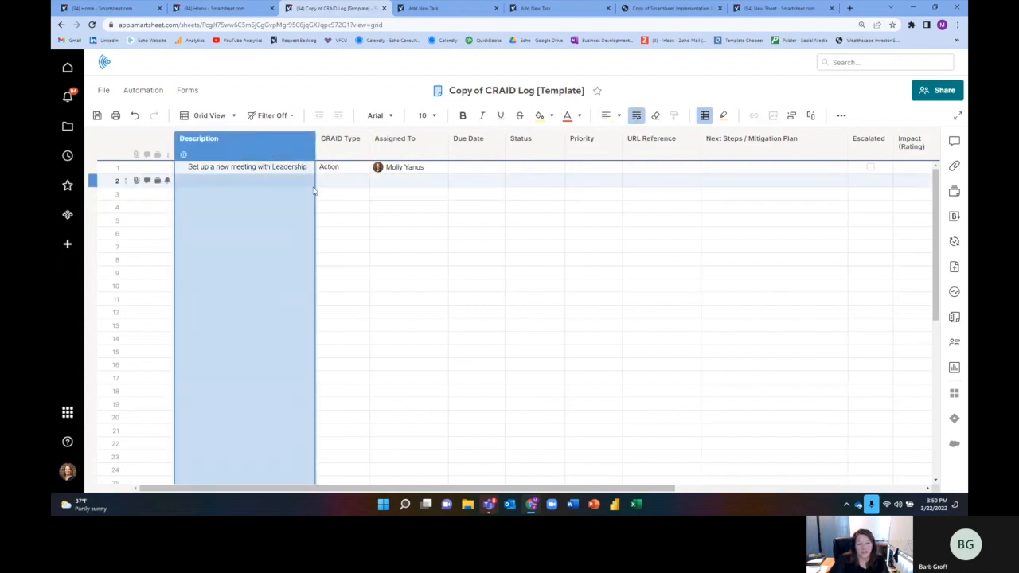
type("Senior Leaders are not")
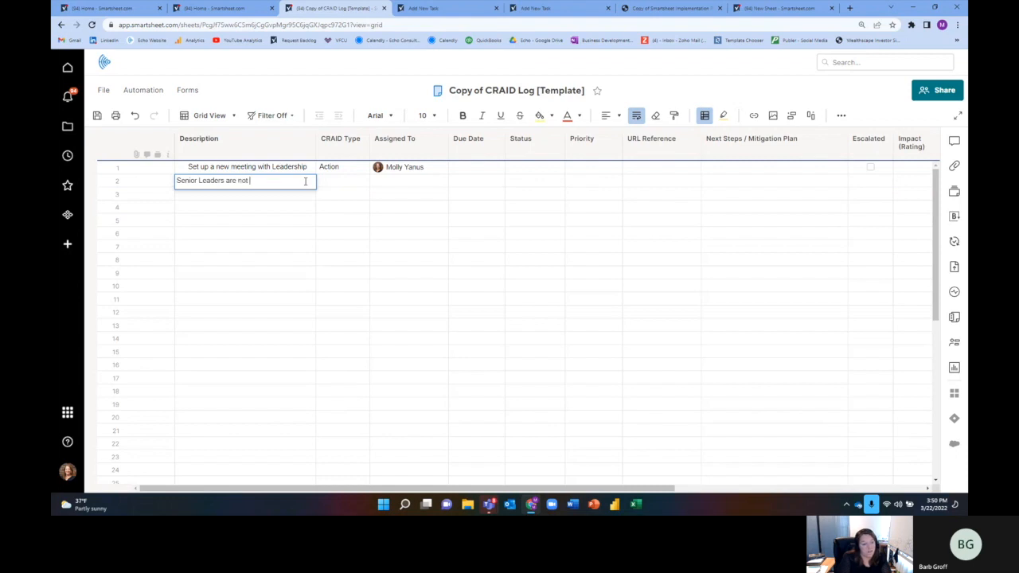
type("bought in to the Smartsheet Solution")
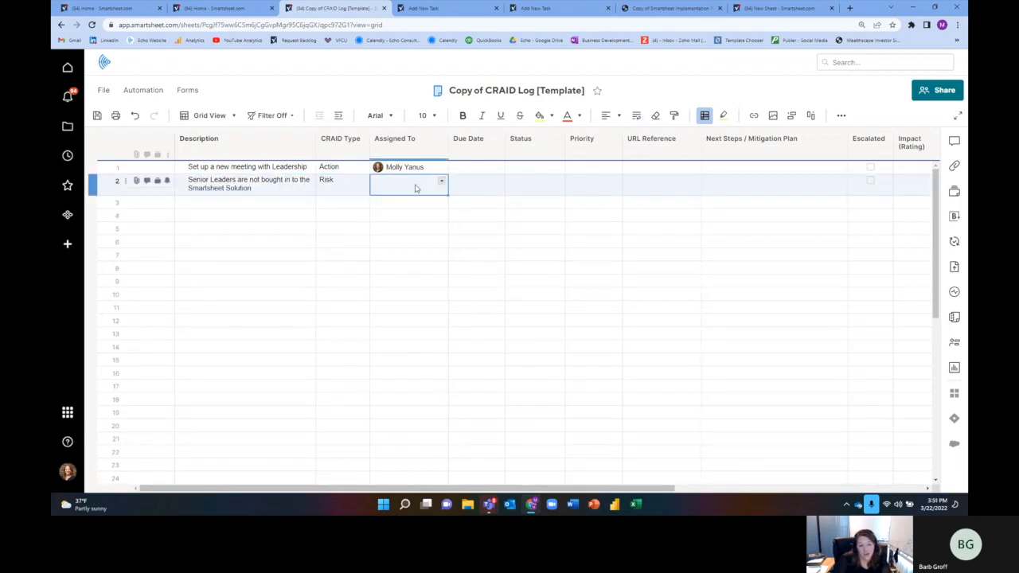
type("Bar")
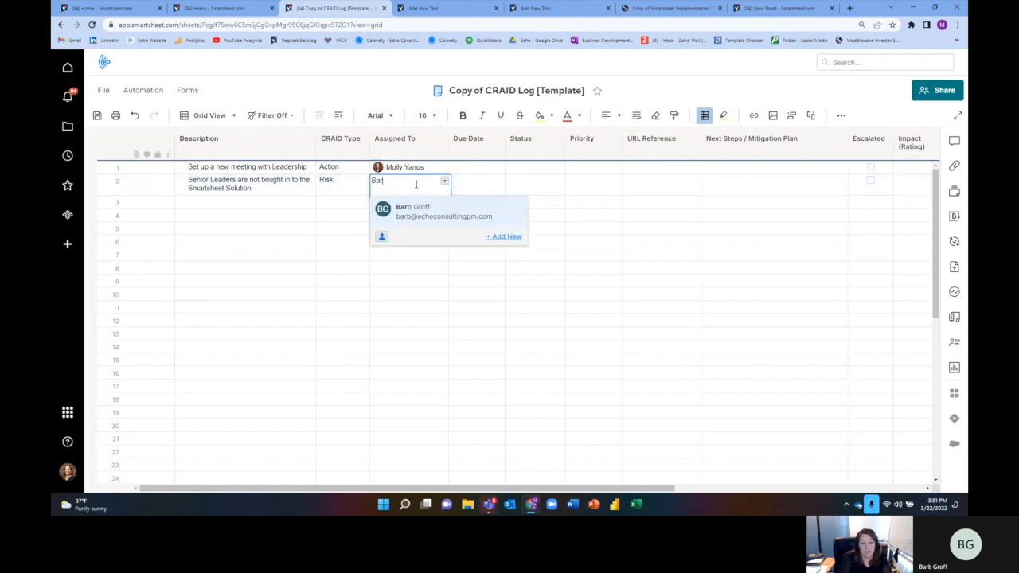
left_click(412, 210)
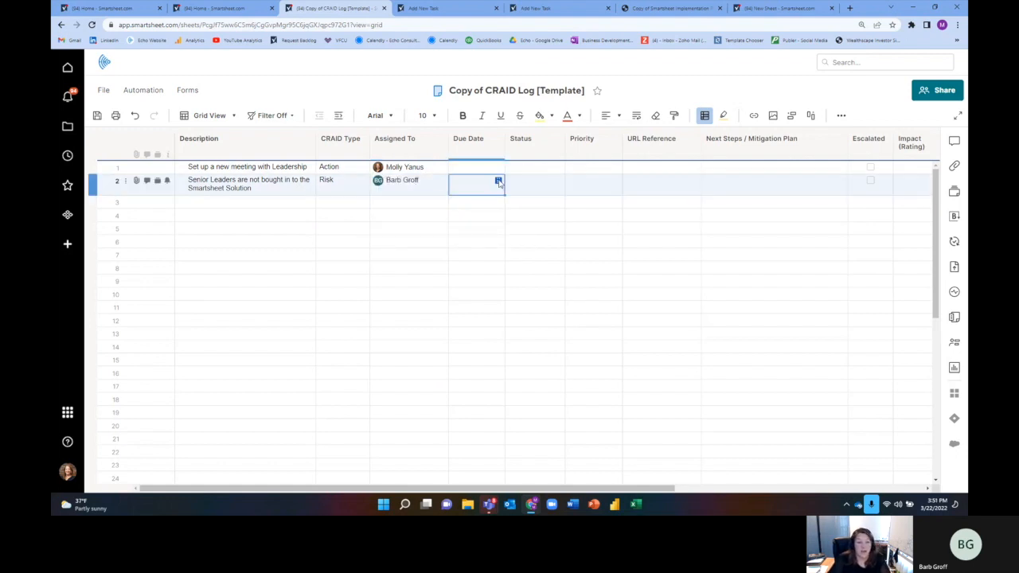
- Set row 1 due 03/25/22 and row 2's risk due 04/06/22
left_click(497, 182)
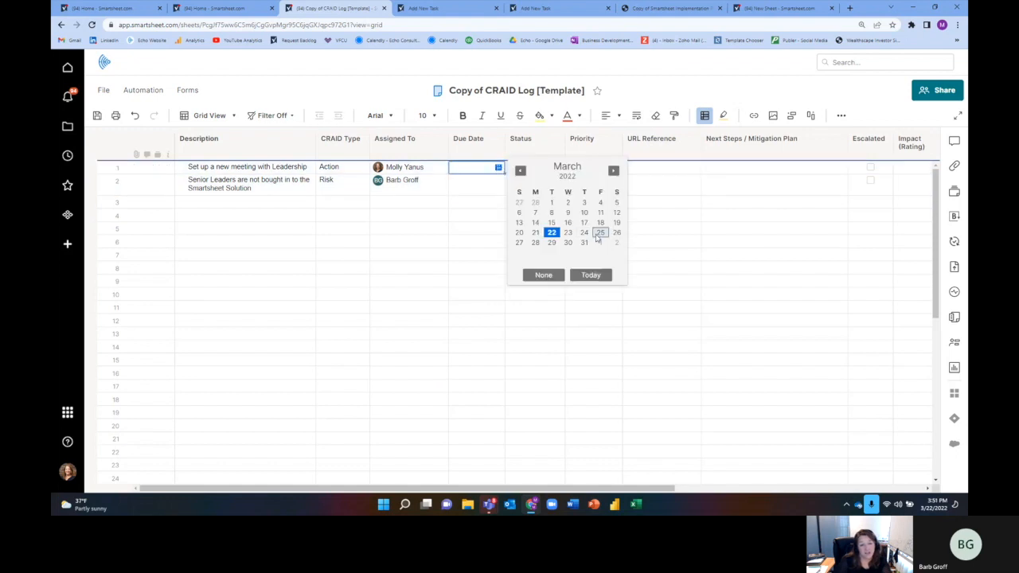
left_click(600, 233)
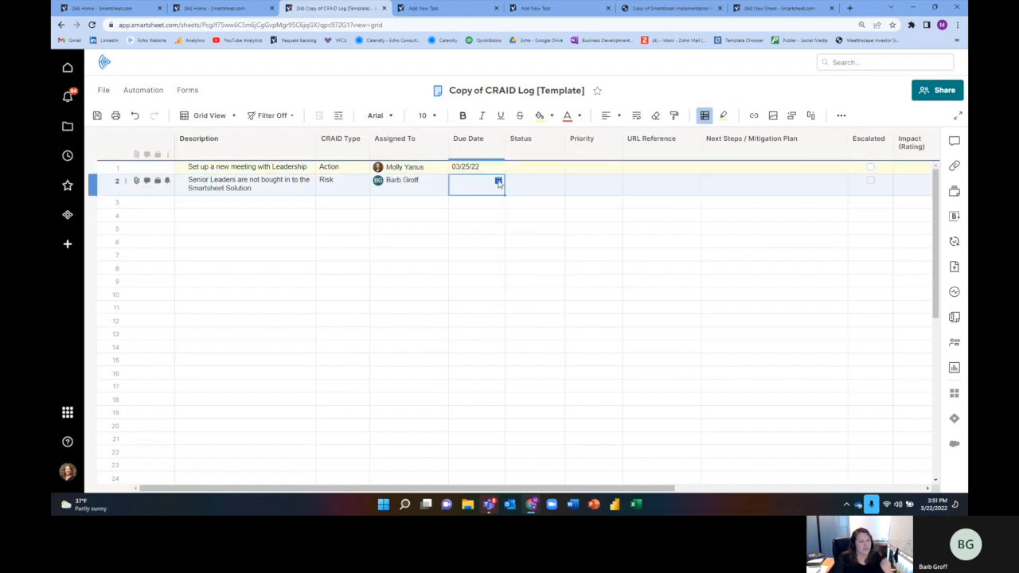
left_click(497, 180)
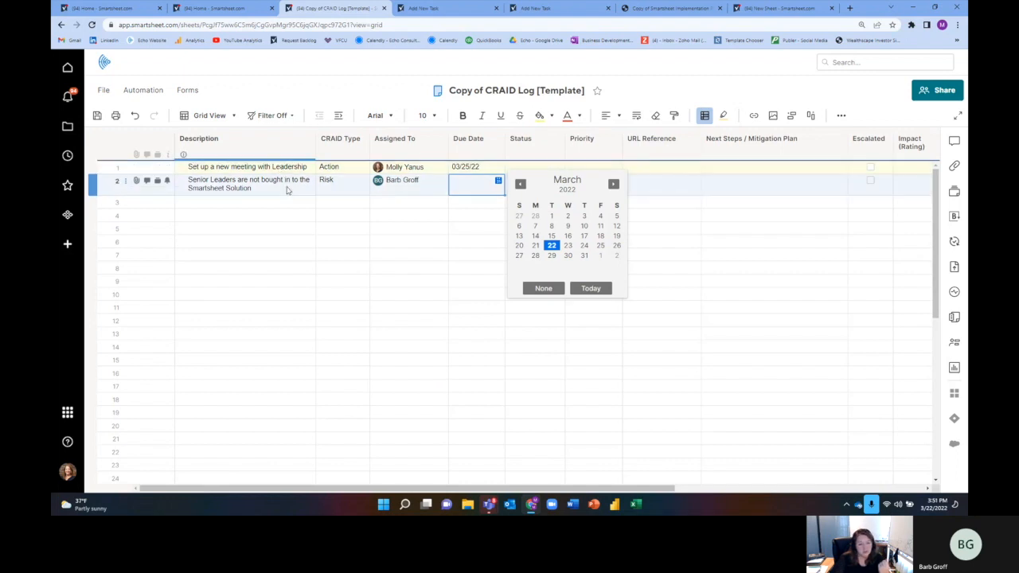
left_click(613, 185)
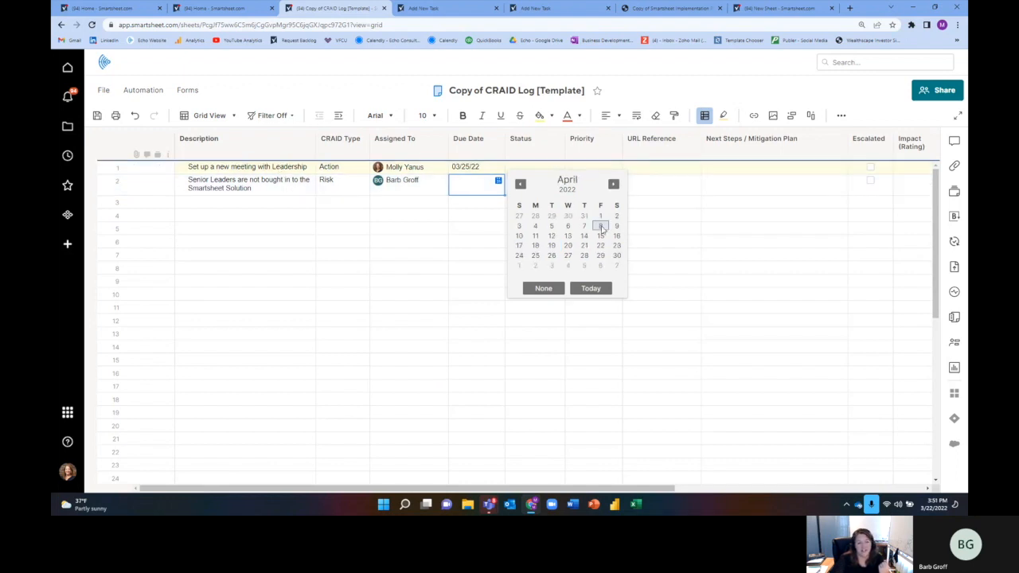
left_click(601, 226)
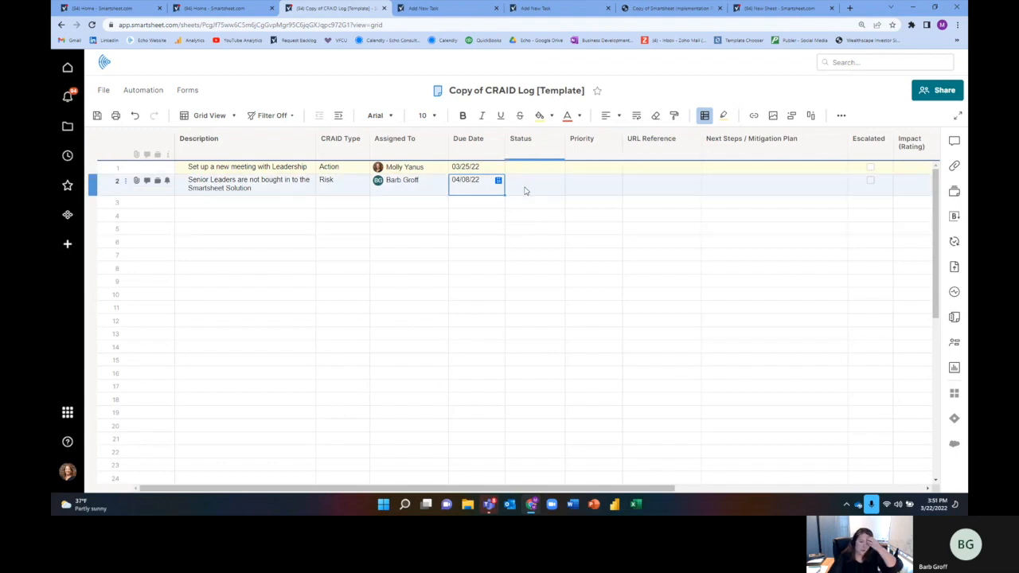
left_click(533, 180)
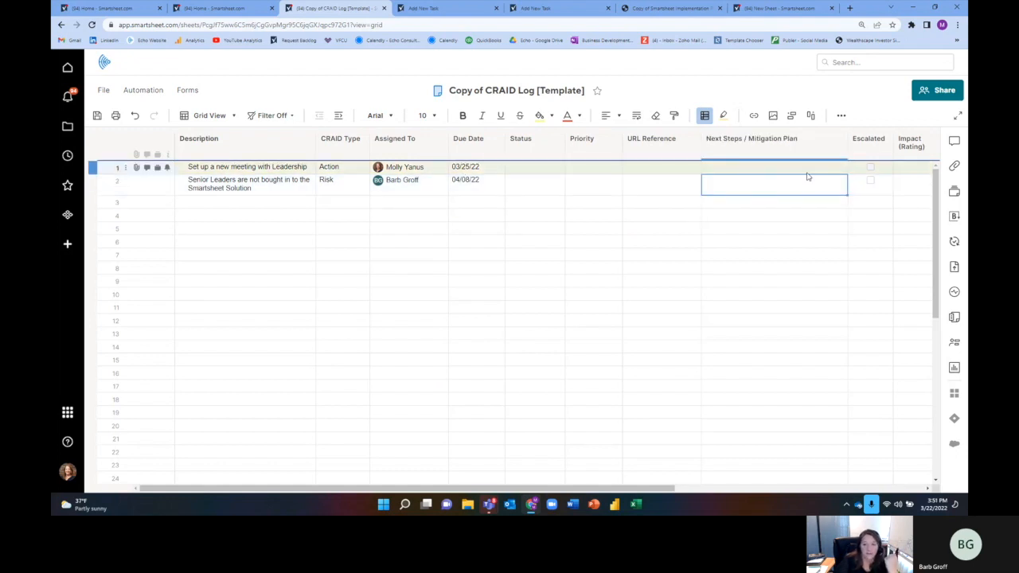
- Write the risk's mitigation plan: PoC demo, one-on-one with Barb before the Leadership call, updated ROI business case
left_click(772, 185)
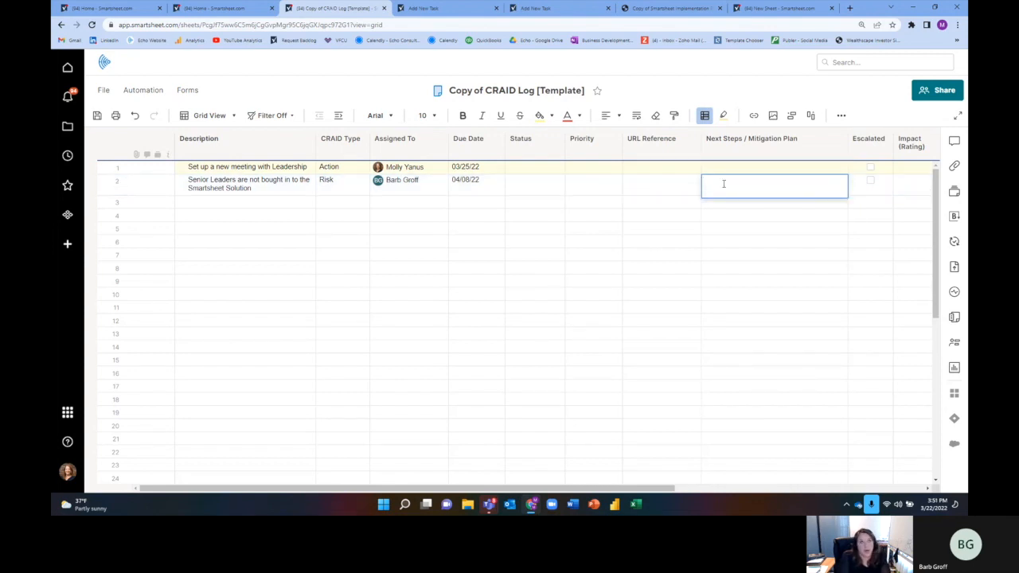
type("Provide a demo of the PoC and have")
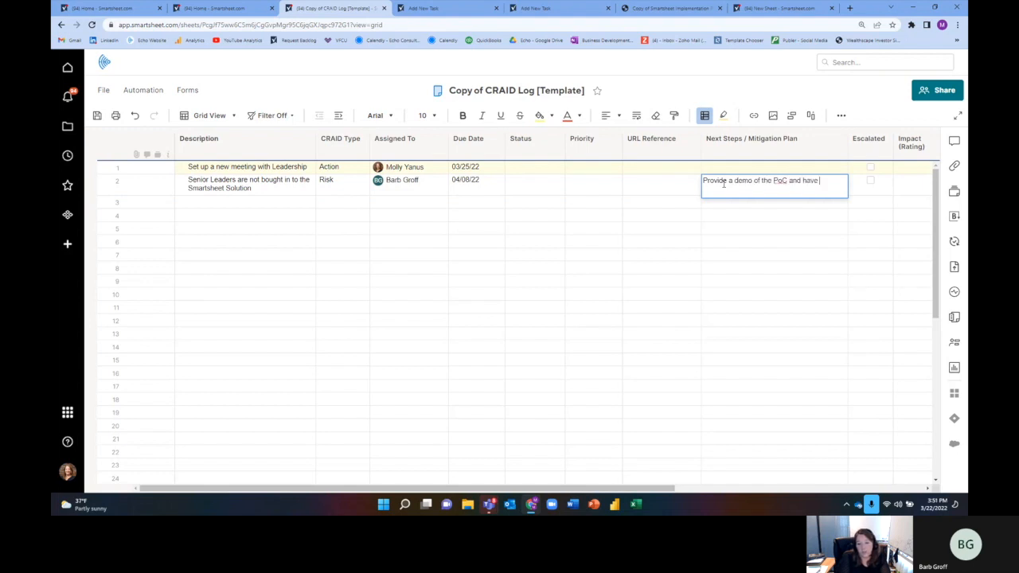
type("Barb meet one on one")
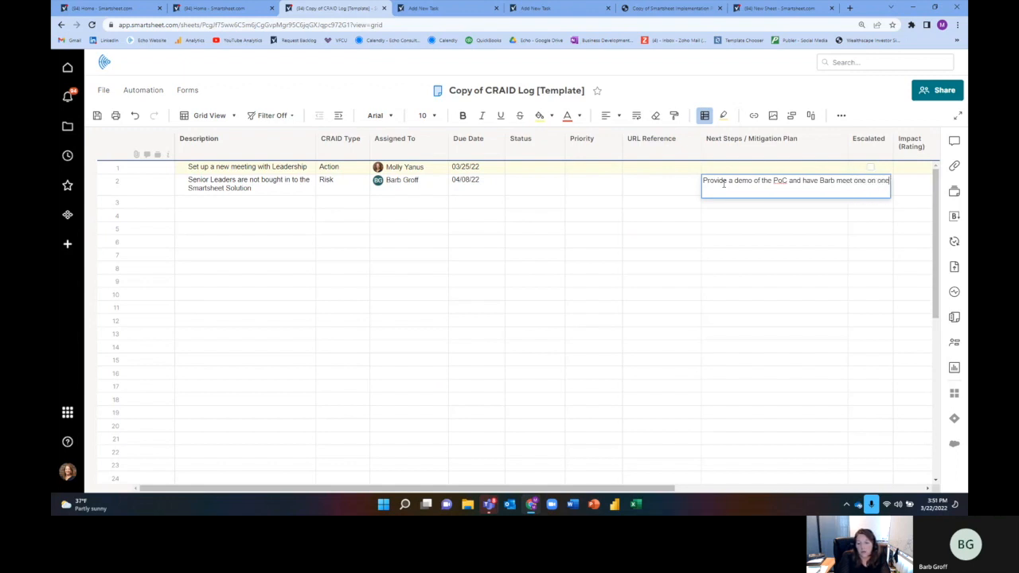
type("before next Leadership call")
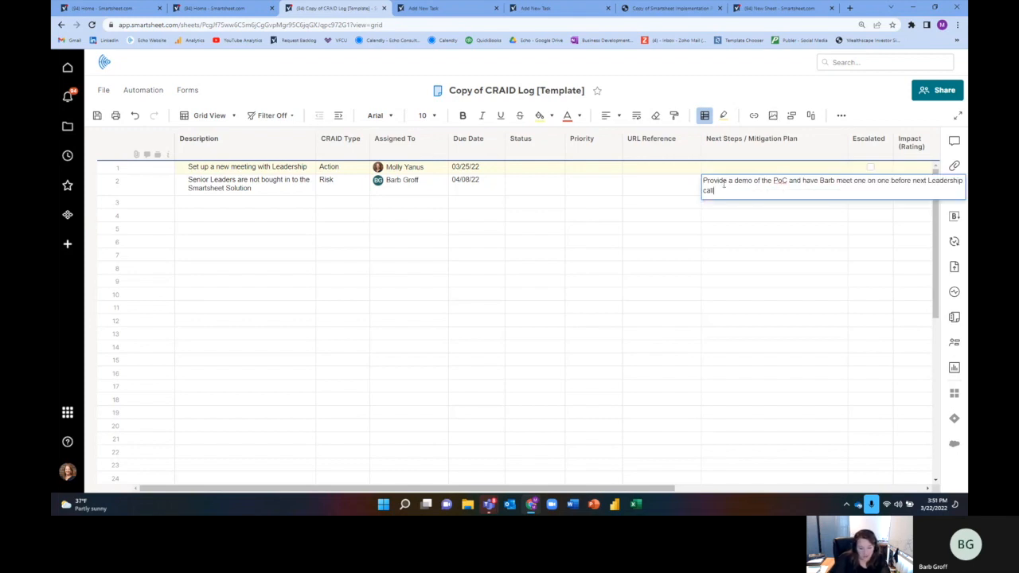
key("enter")
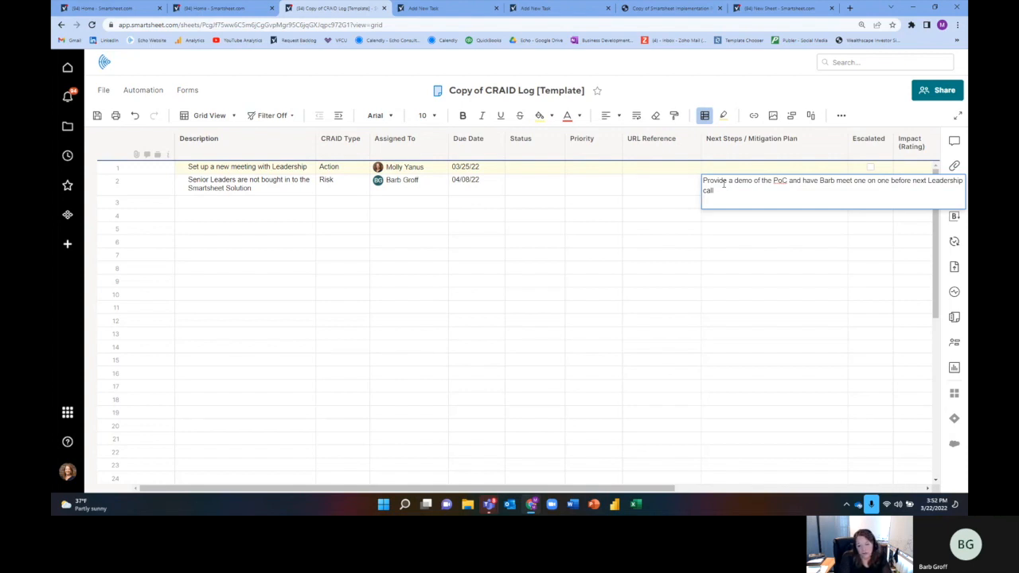
key("enter")
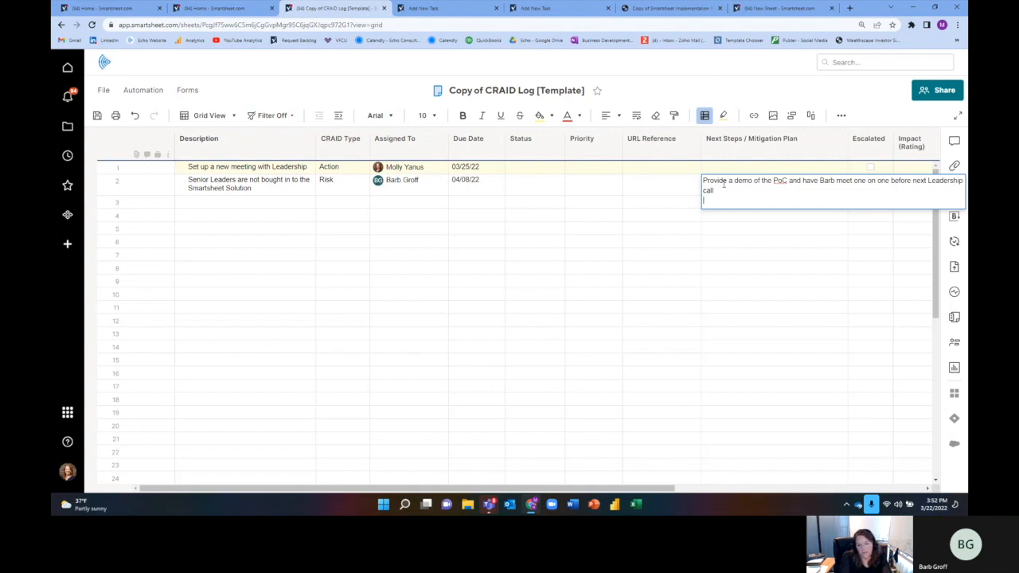
type("F")
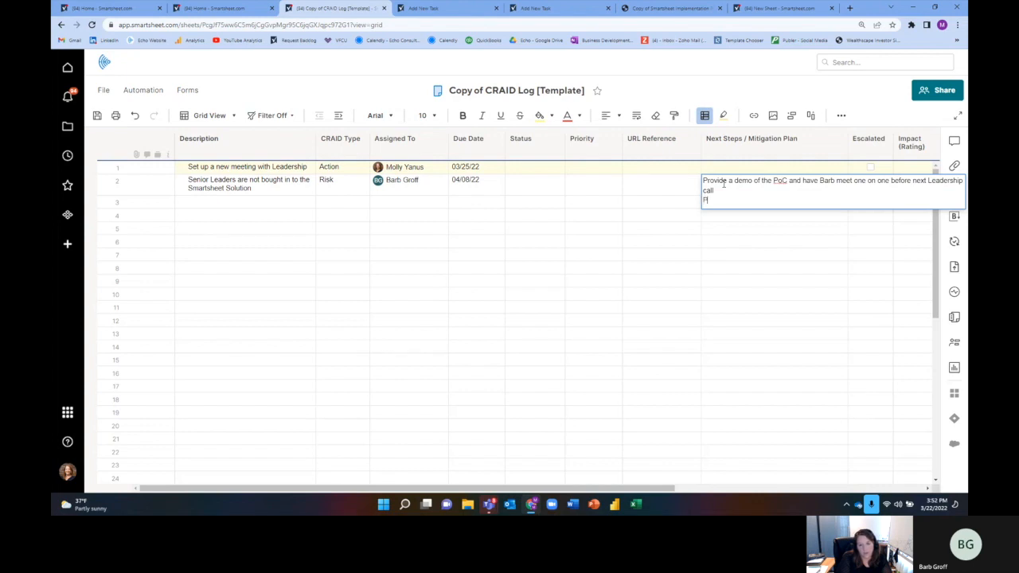
type("Provide an update")
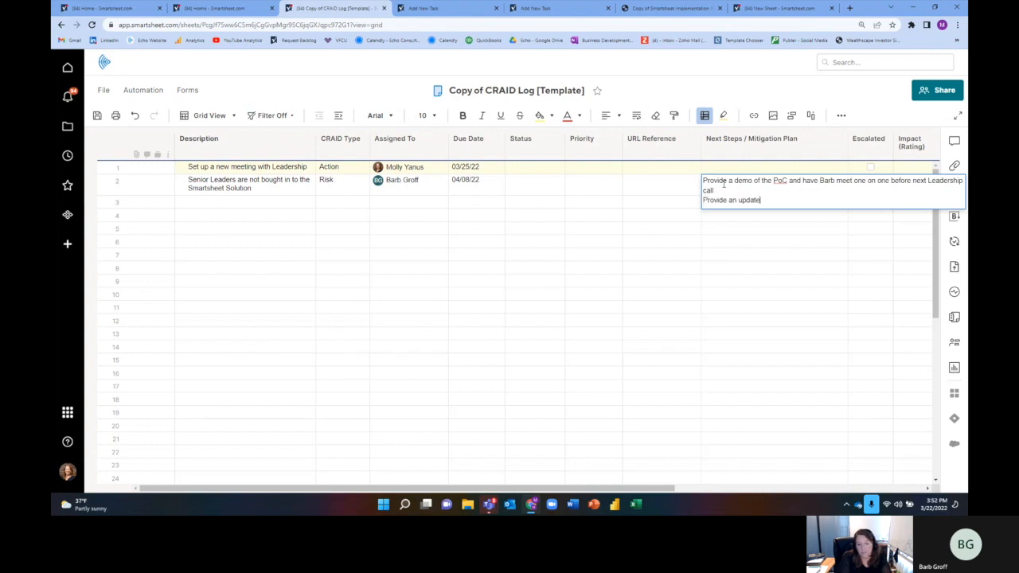
type("d business case with ROI calculation and")
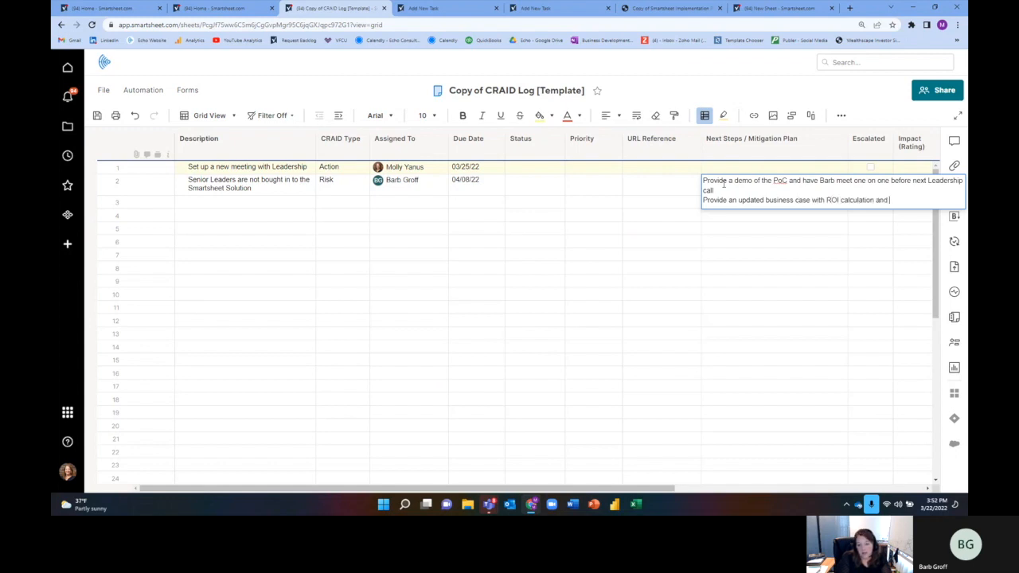
type("updated project")
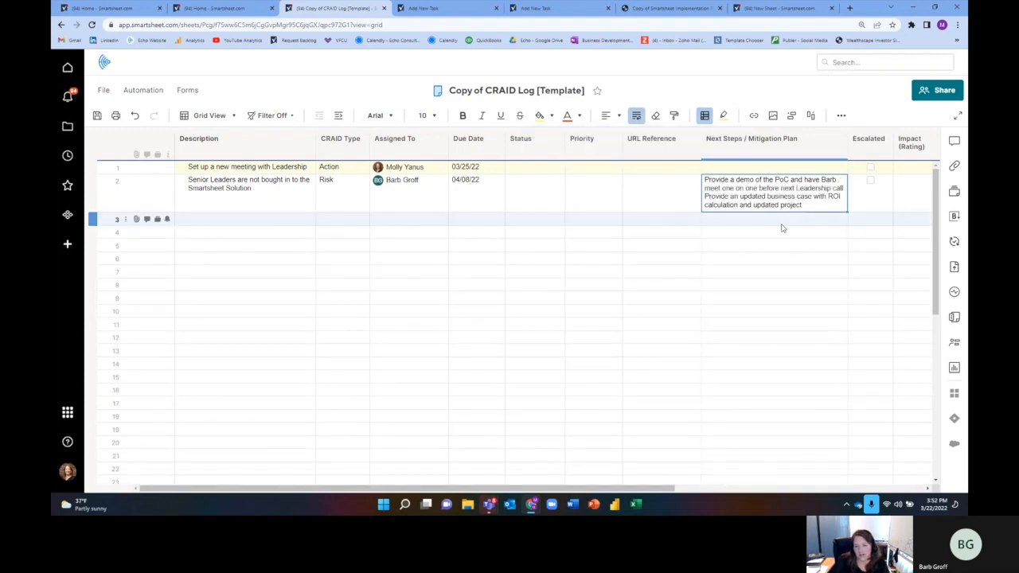
- Enter row 3's description 'Who is the pilot department - Marketing or Finance'
left_click(772, 233)
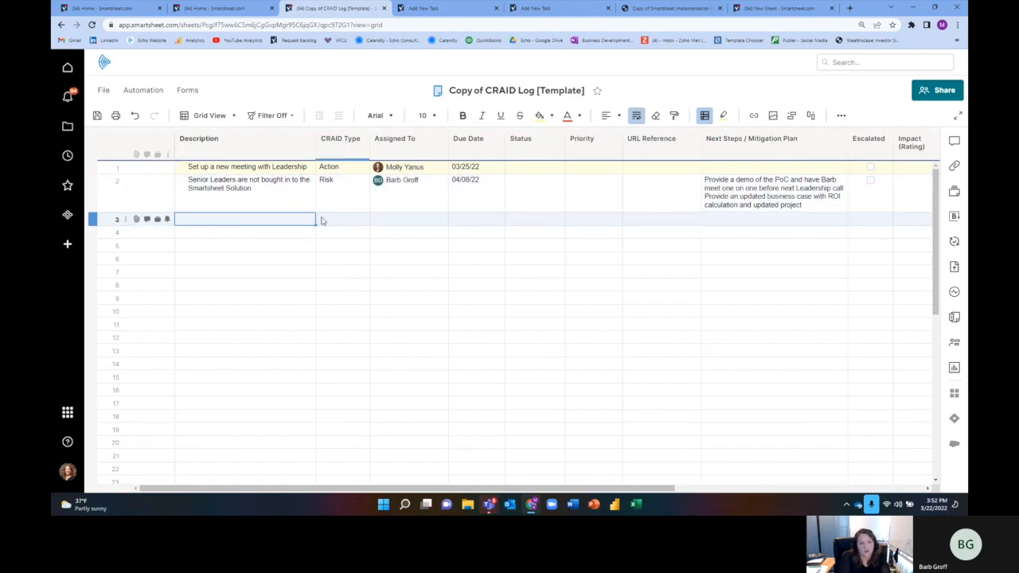
type("Who is teh")
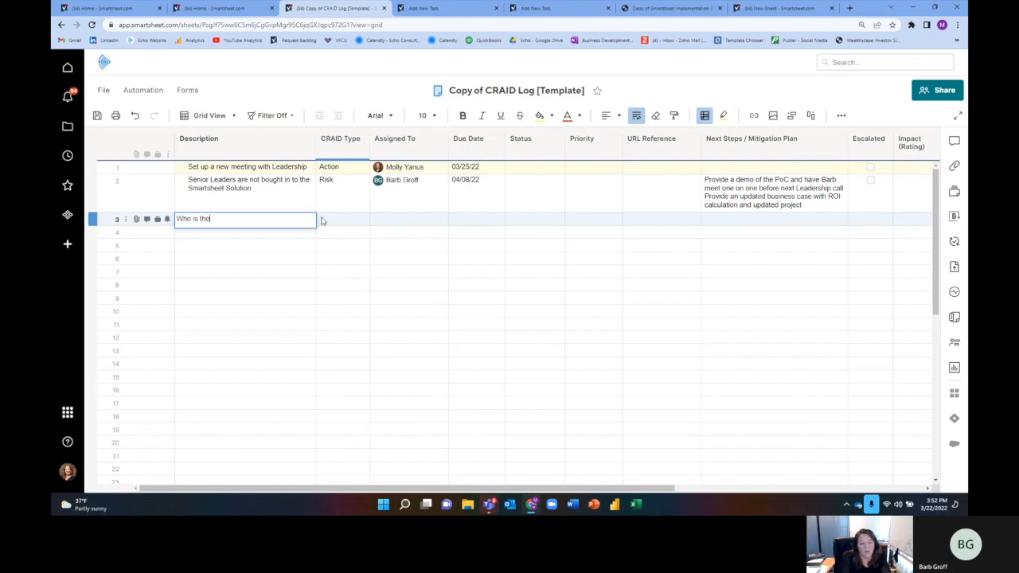
type("pil")
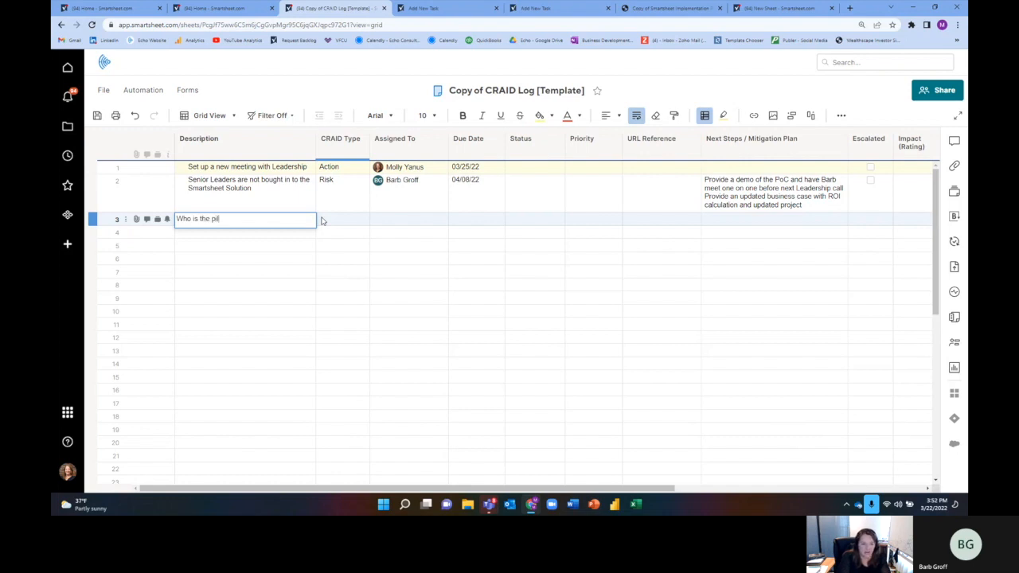
type("ot dem")
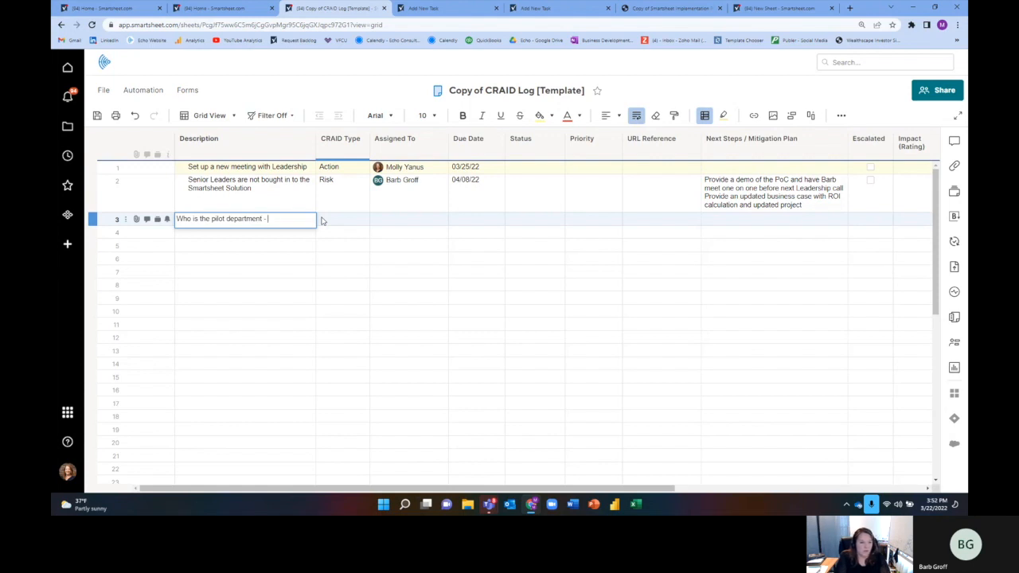
type("Marketing")
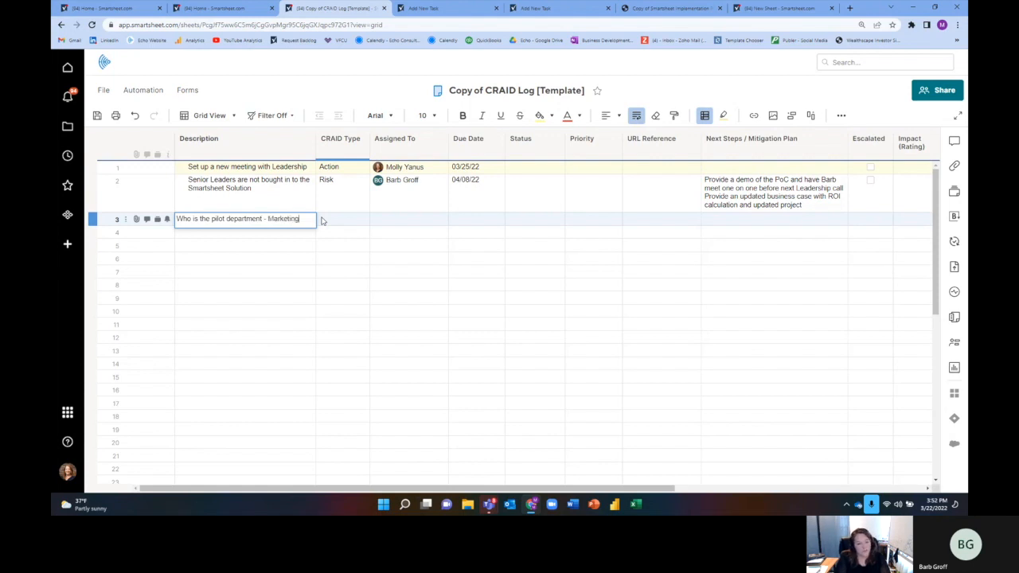
type("or Finance")
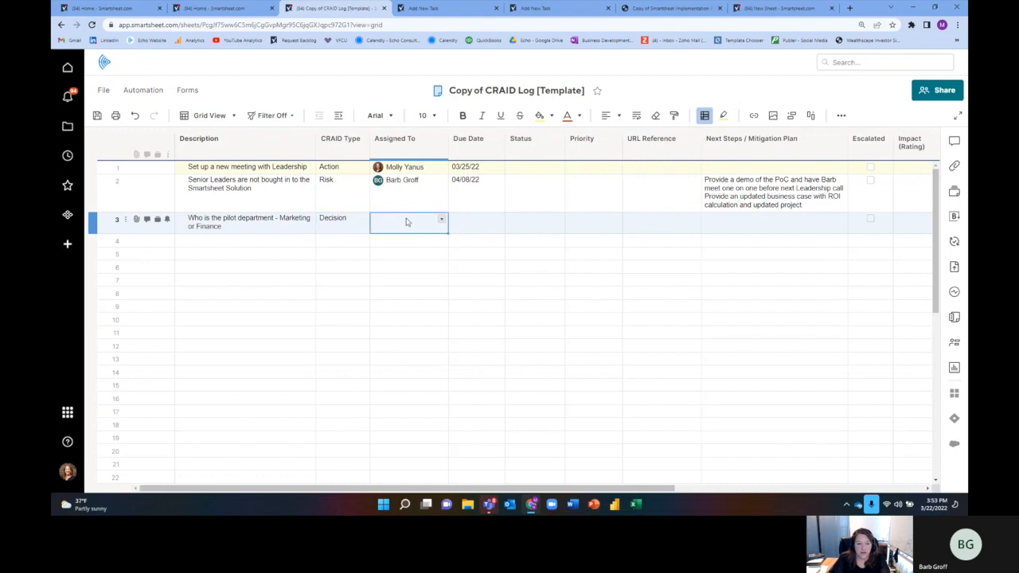
mouse_move(420, 233)
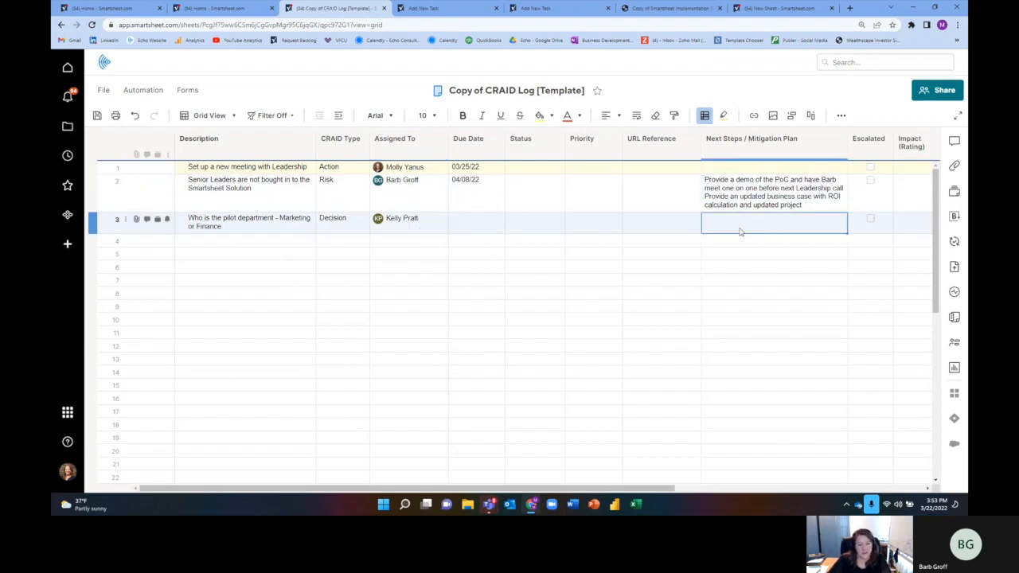
- Make the pilot-department decision High priority, escalated, with status Open
left_click(614, 222)
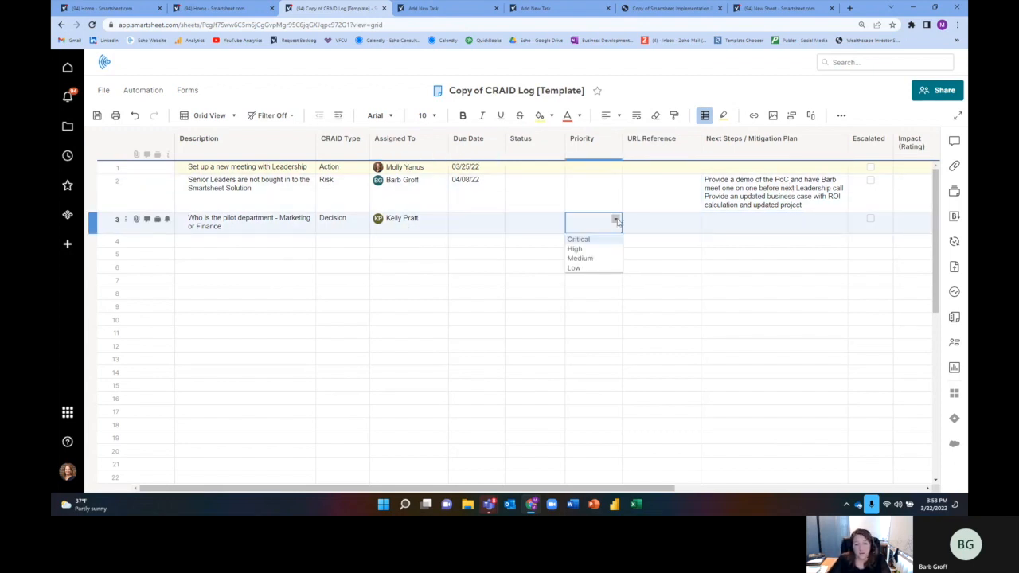
left_click(573, 249)
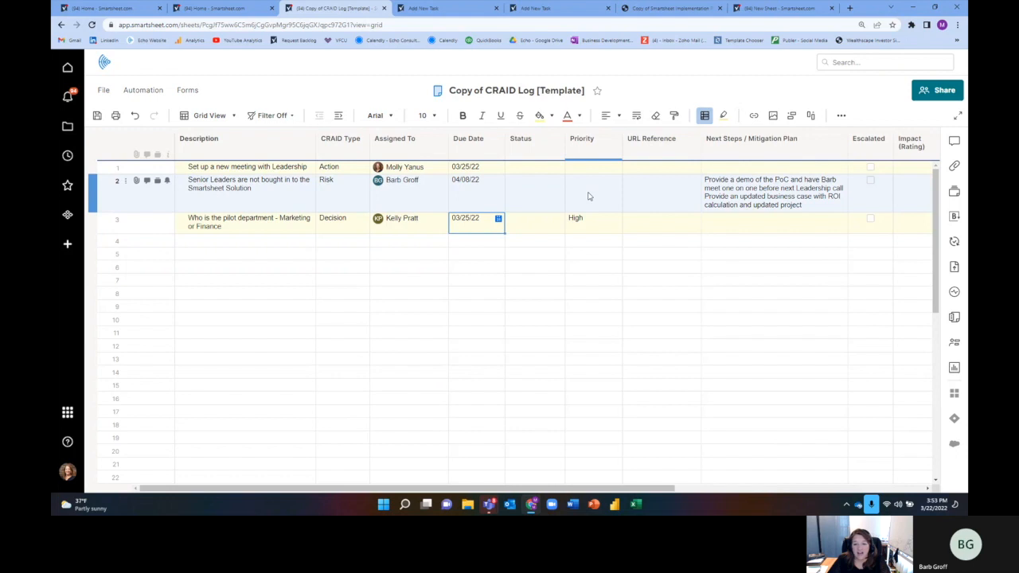
left_click(869, 220)
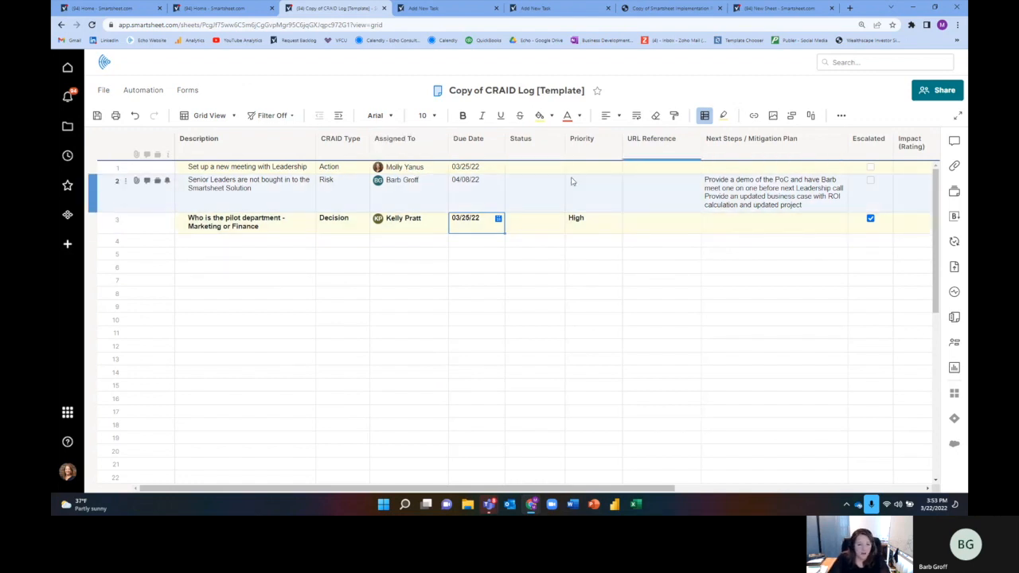
left_click(557, 217)
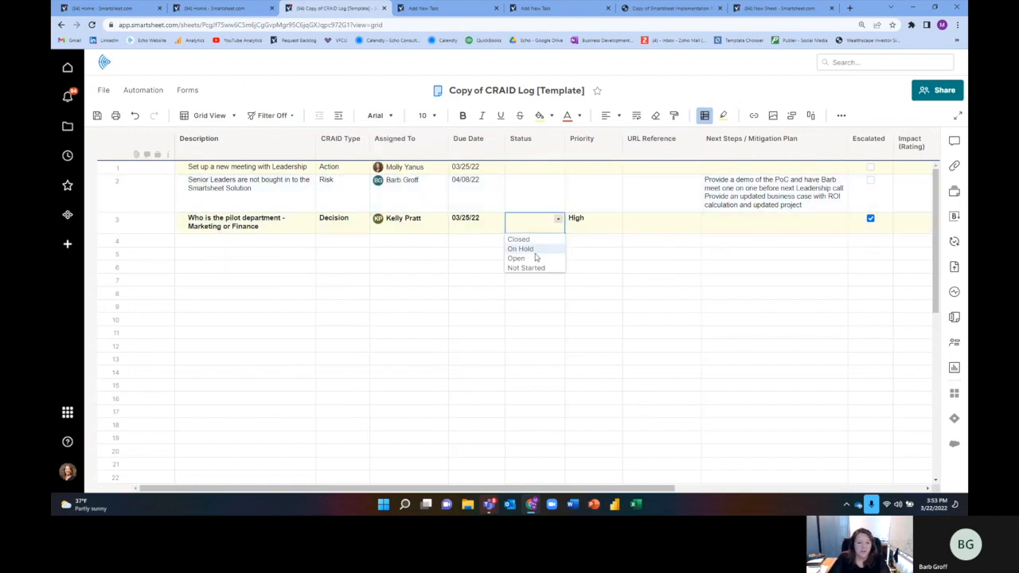
left_click(515, 258)
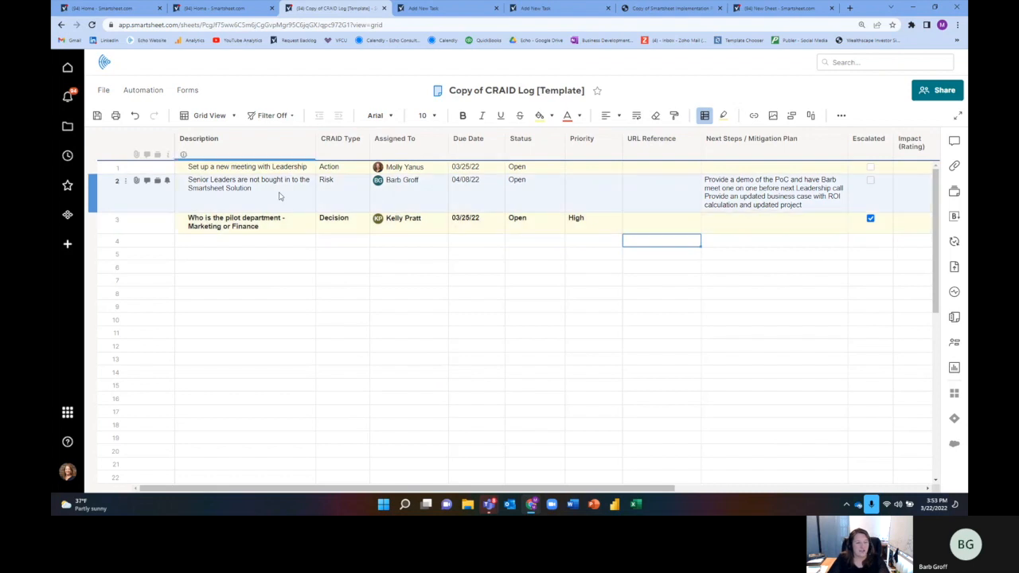
- Change the leadership-meeting action's status to On Hold
left_click(534, 167)
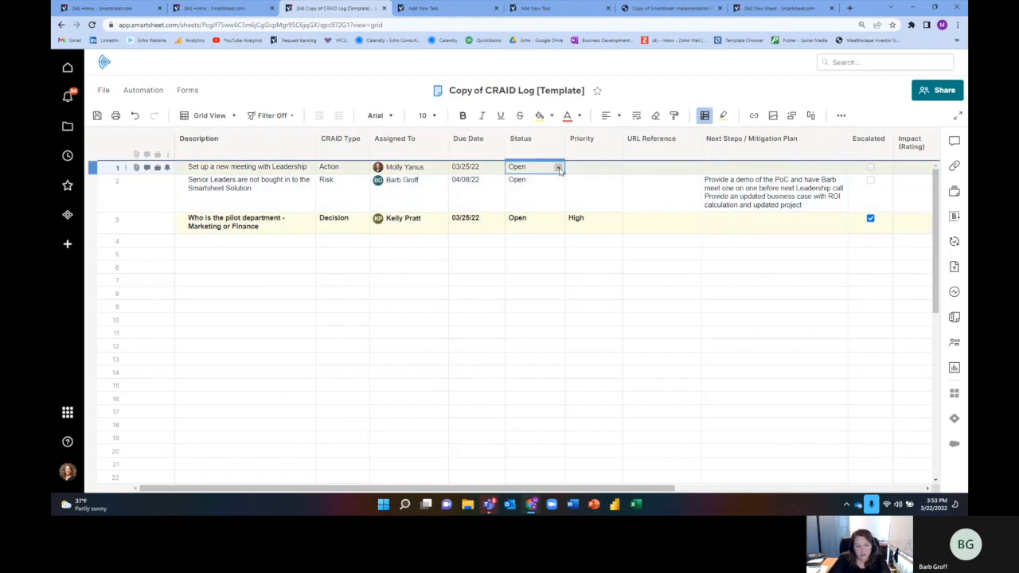
left_click(522, 167)
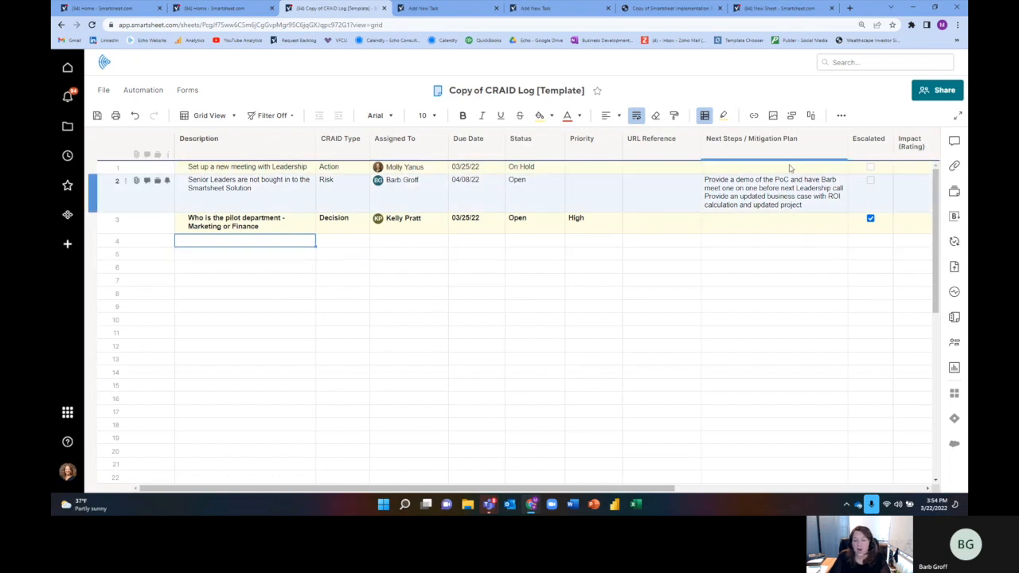
mouse_move(808, 206)
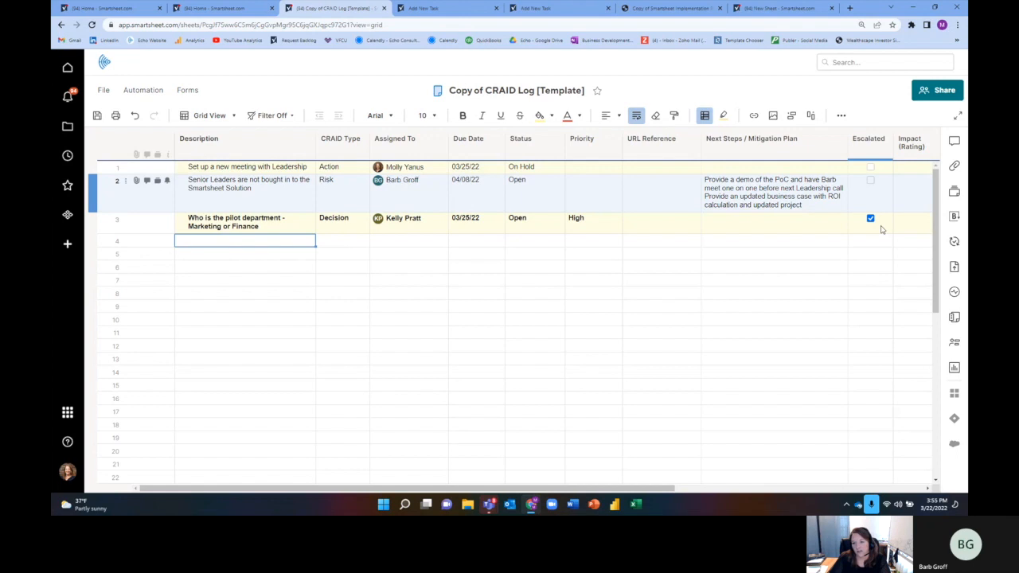
- Apply the saved 'Due Date in the Week' filter, showing 2 of 3 rows
left_click(197, 137)
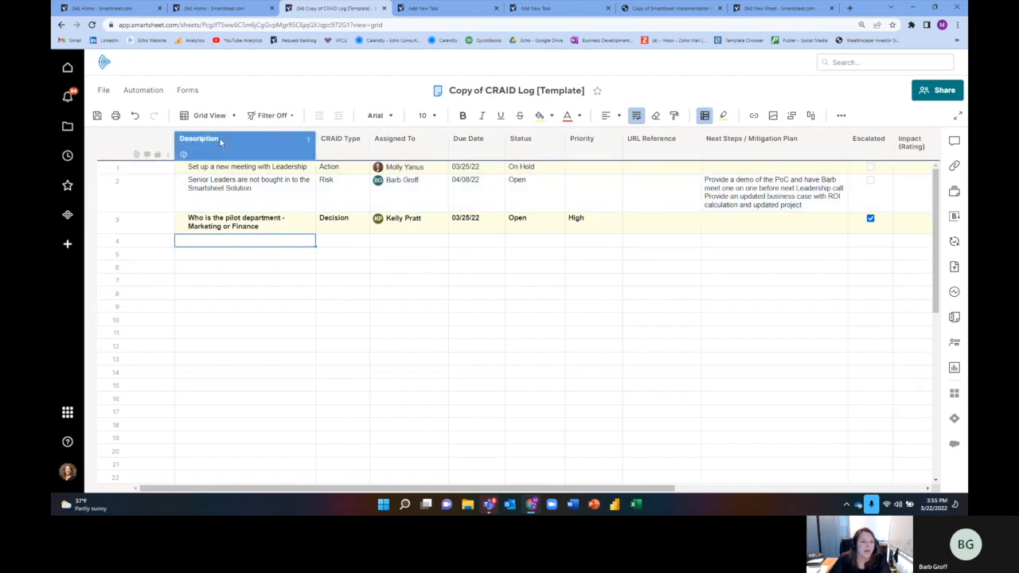
left_click(272, 115)
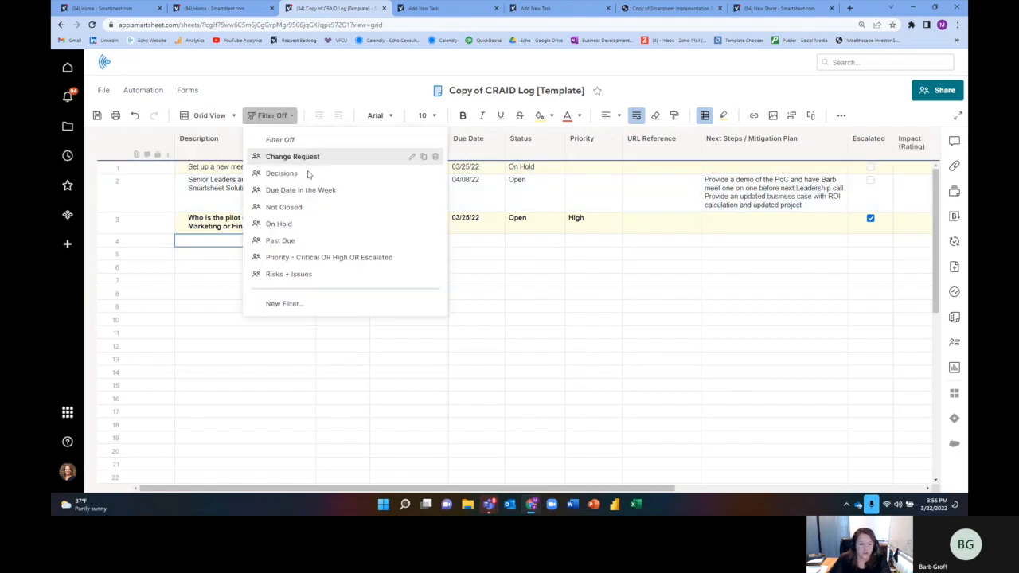
mouse_move(335, 258)
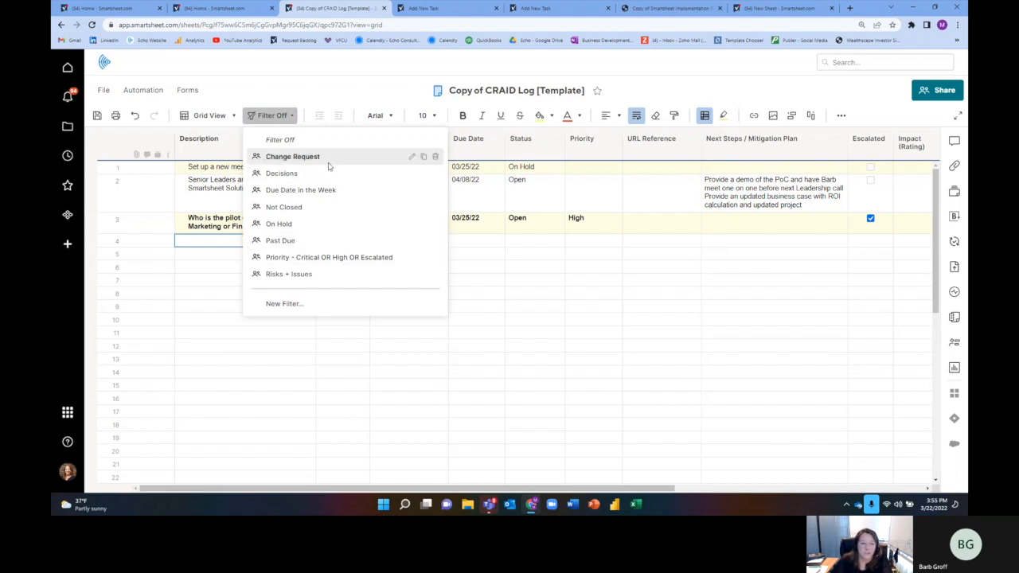
mouse_move(298, 167)
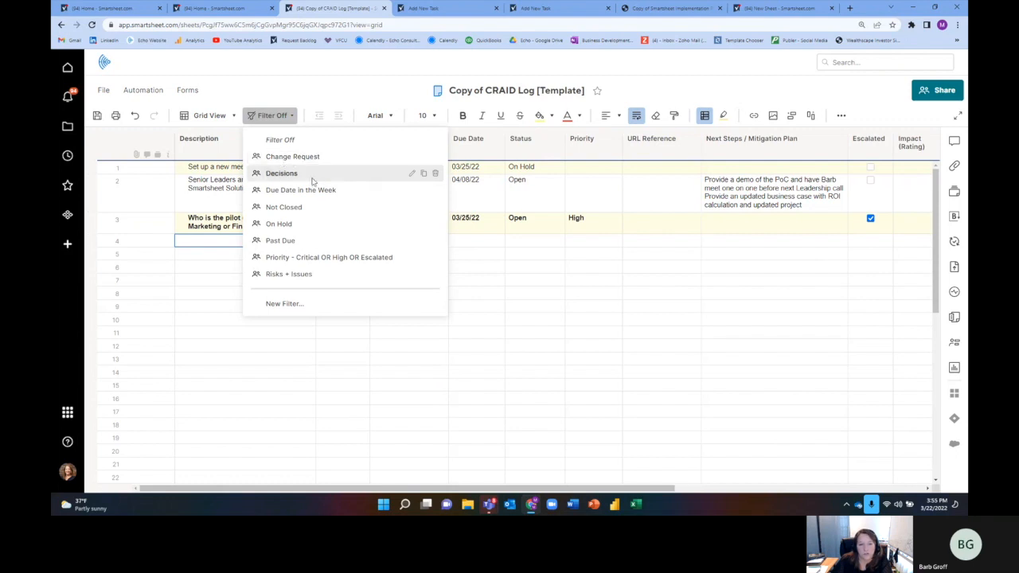
mouse_move(288, 274)
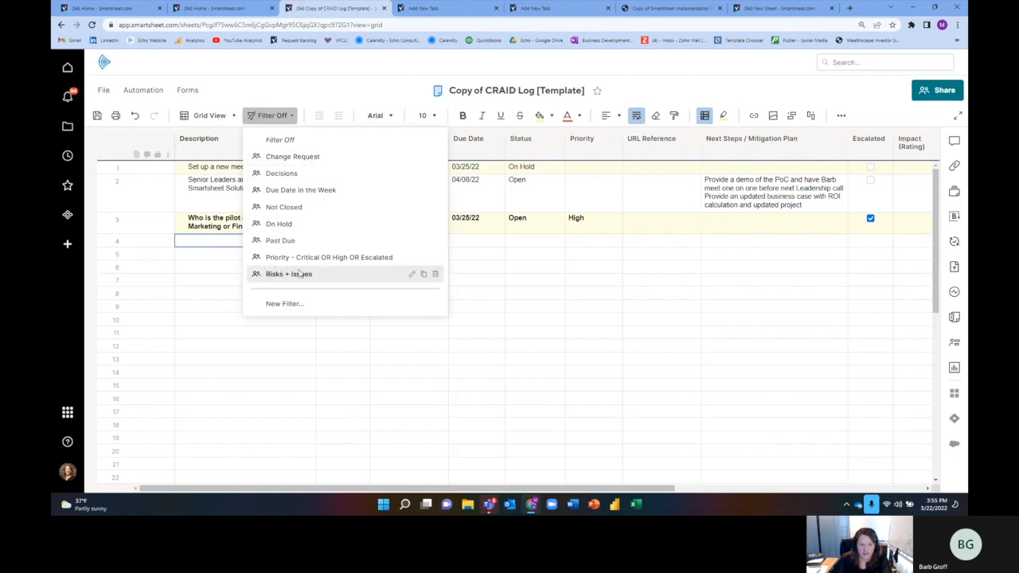
mouse_move(281, 240)
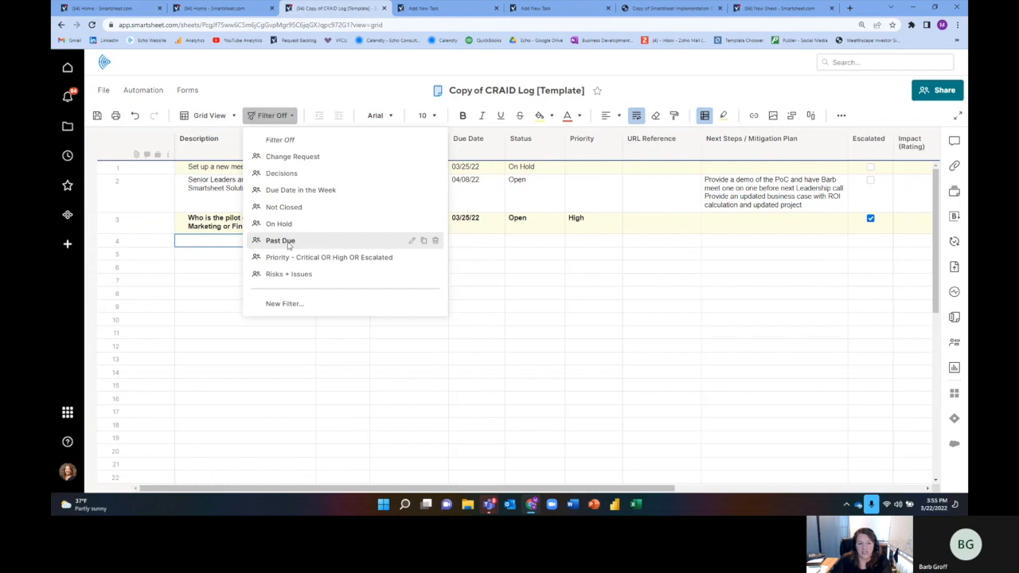
mouse_move(302, 245)
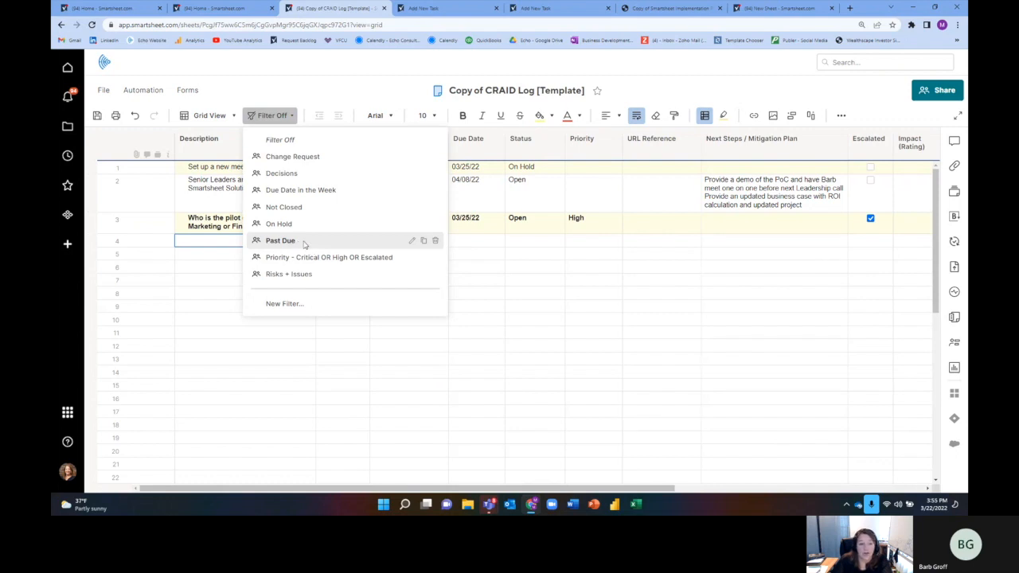
mouse_move(283, 207)
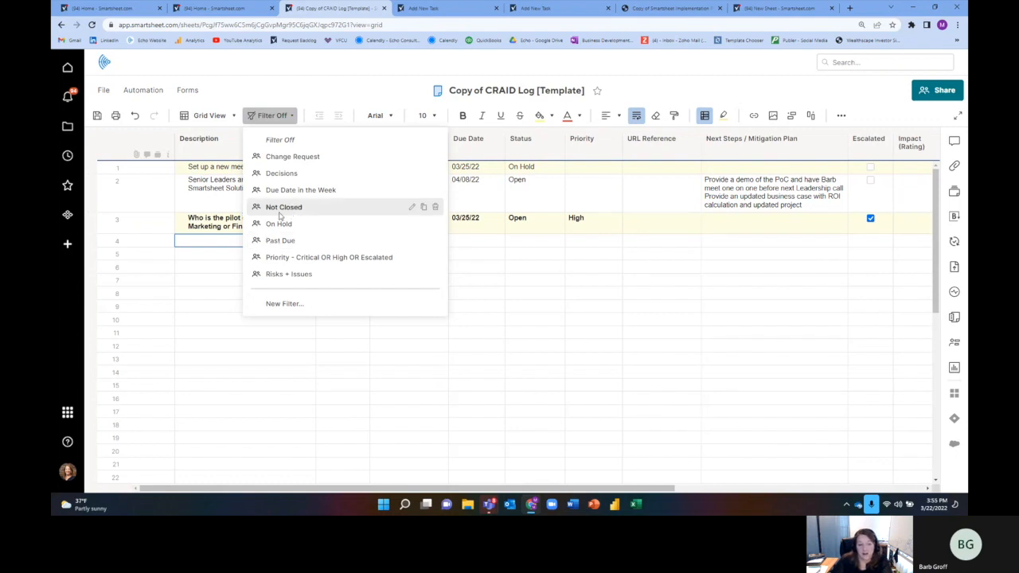
mouse_move(299, 190)
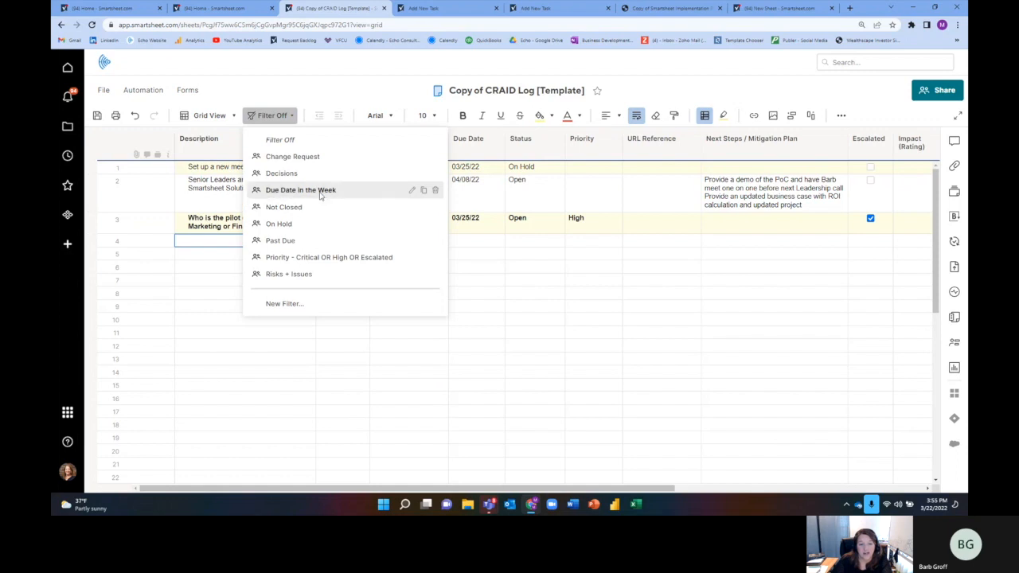
left_click(299, 189)
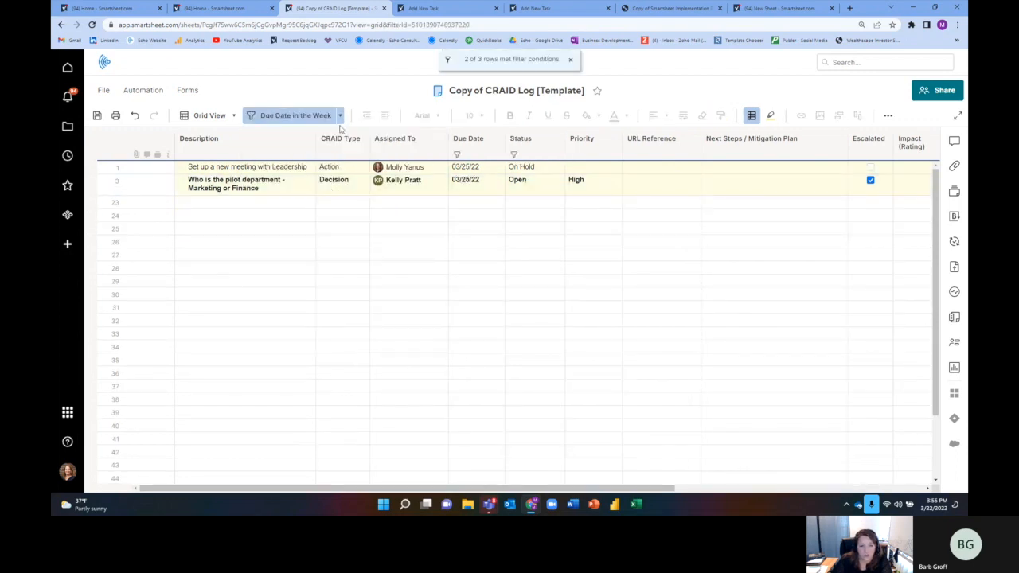
- Apply the 'Priority - Critical OR High OR Escalated' saved filter
left_click(296, 115)
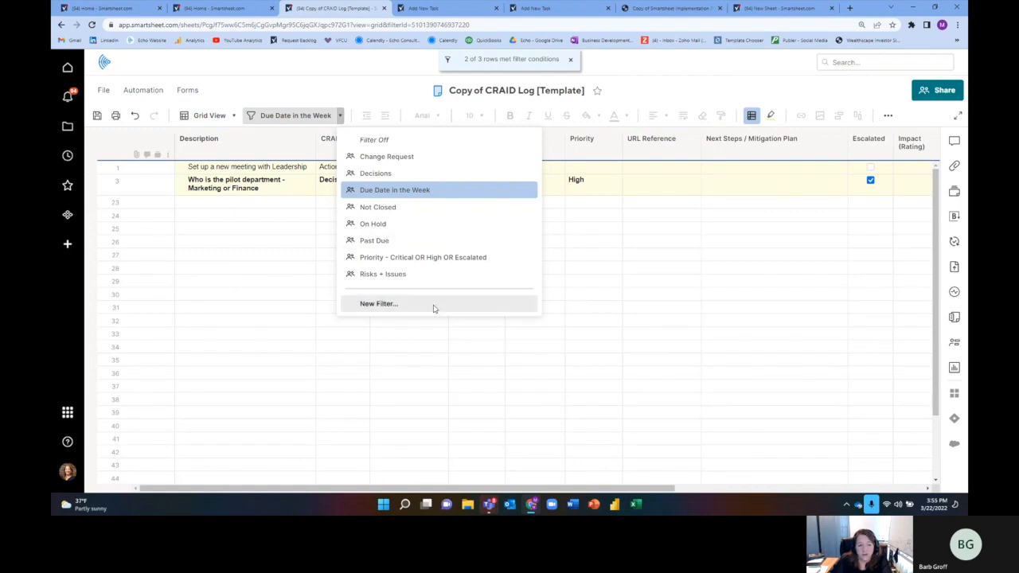
left_click(423, 256)
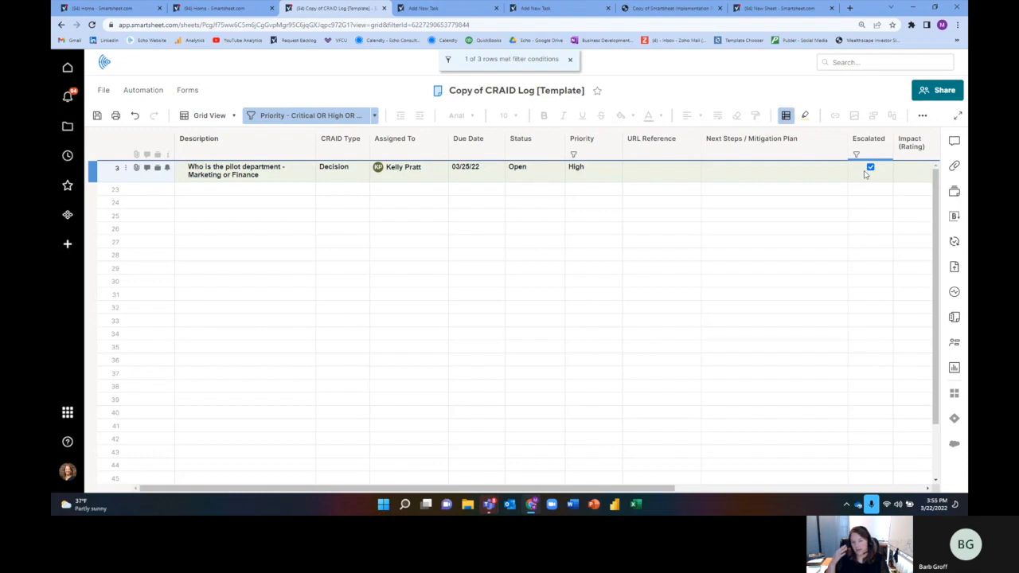
left_click(615, 138)
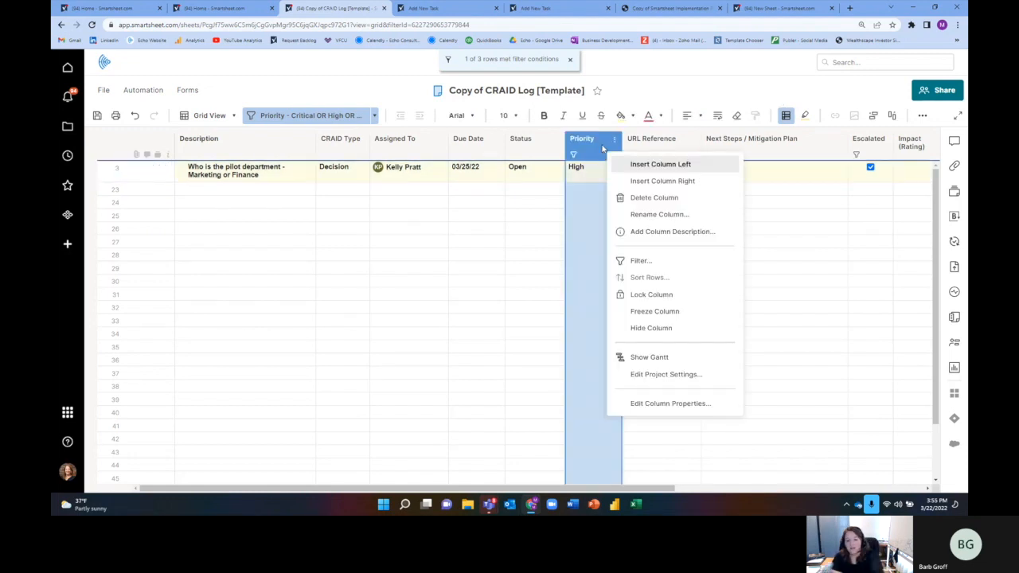
- Turn filtering off to show all three rows and start editing the Priority column settings
left_click(374, 114)
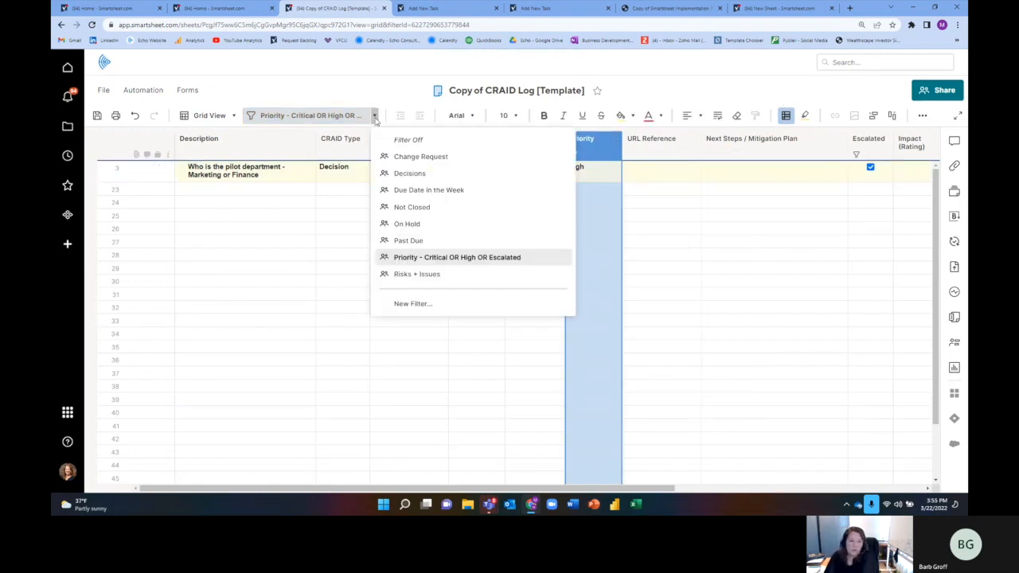
left_click(408, 140)
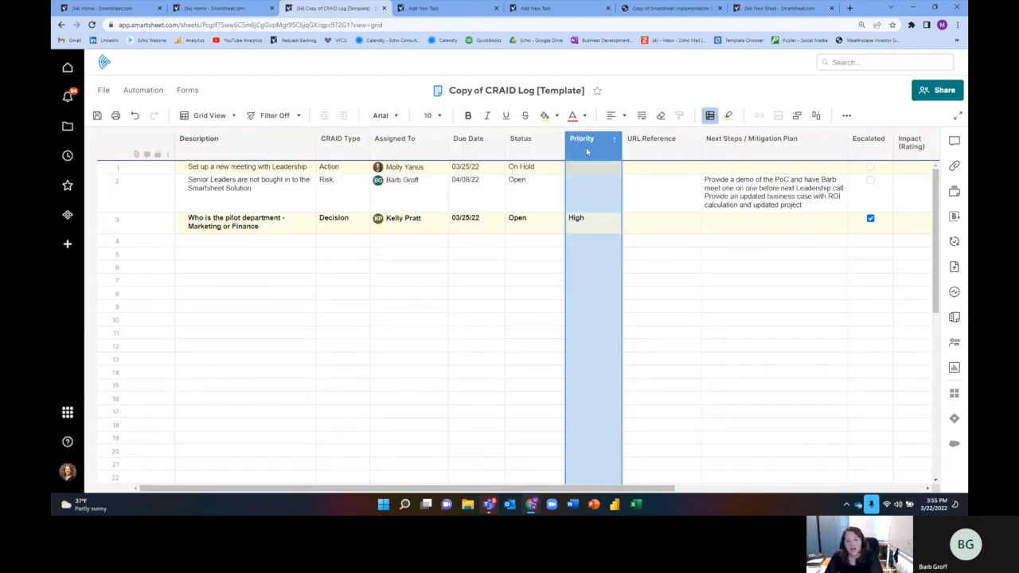
left_click(614, 138)
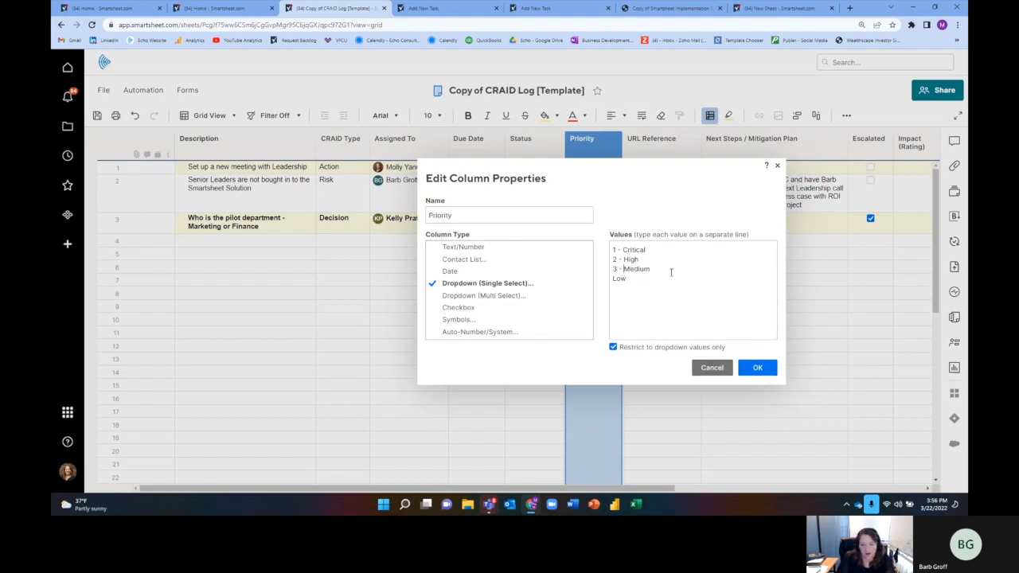
mouse_move(853, 314)
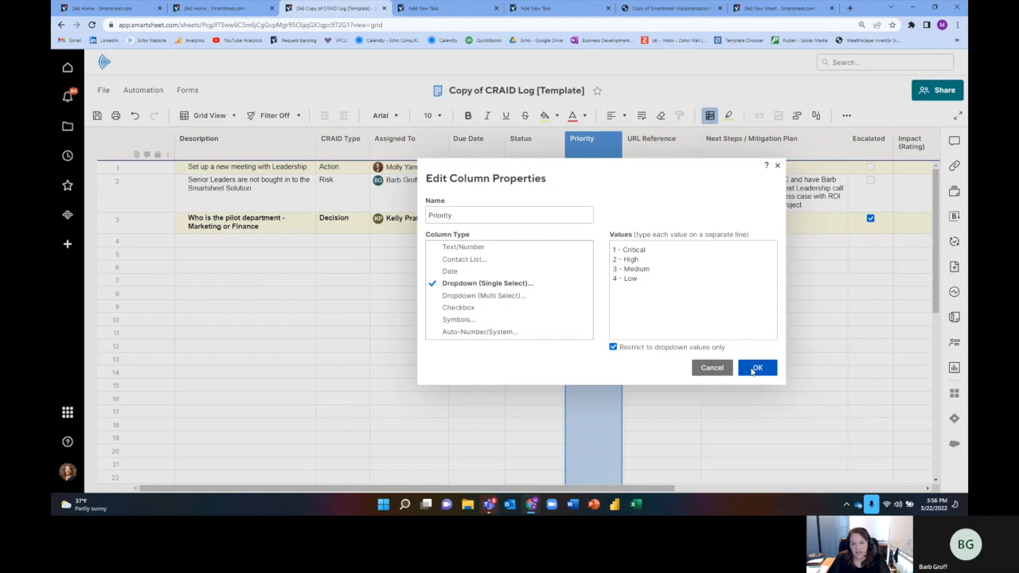
- Save the renumbered Priority values 1 - Critical to 4 - Low and reselect row 3's priority, 2 - High
left_click(756, 366)
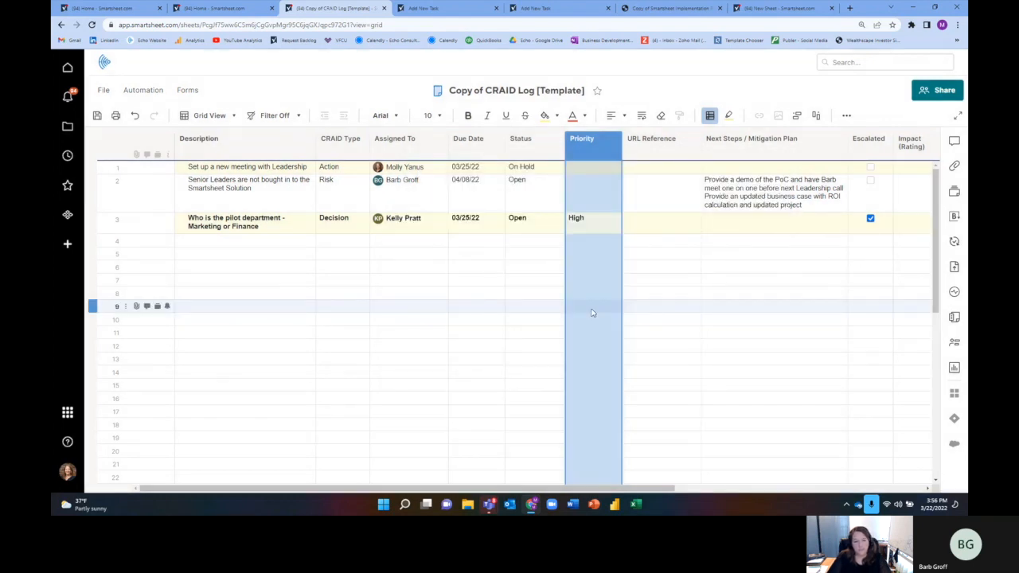
left_click(592, 216)
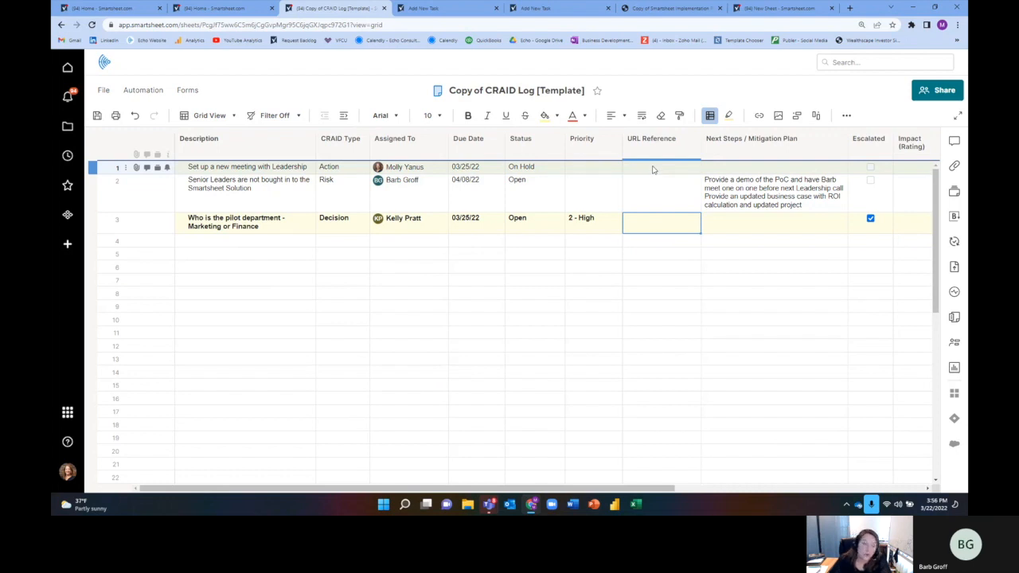
left_click(651, 138)
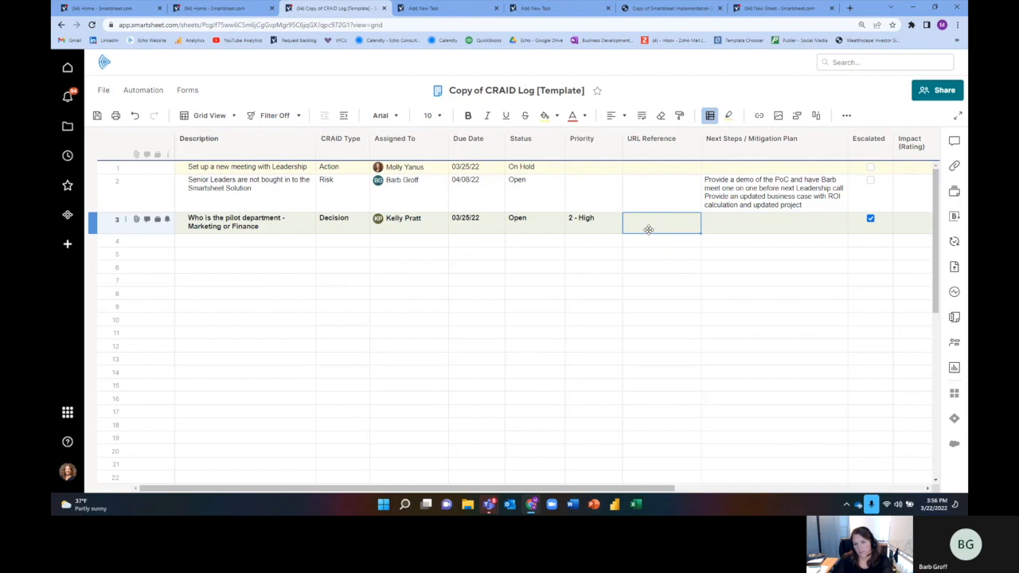
left_click(651, 137)
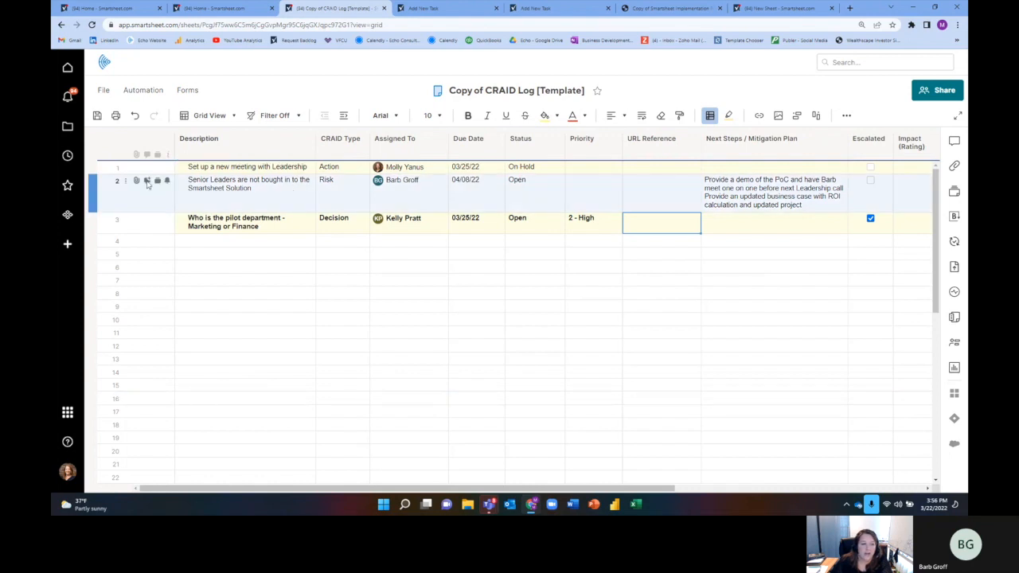
left_click(156, 182)
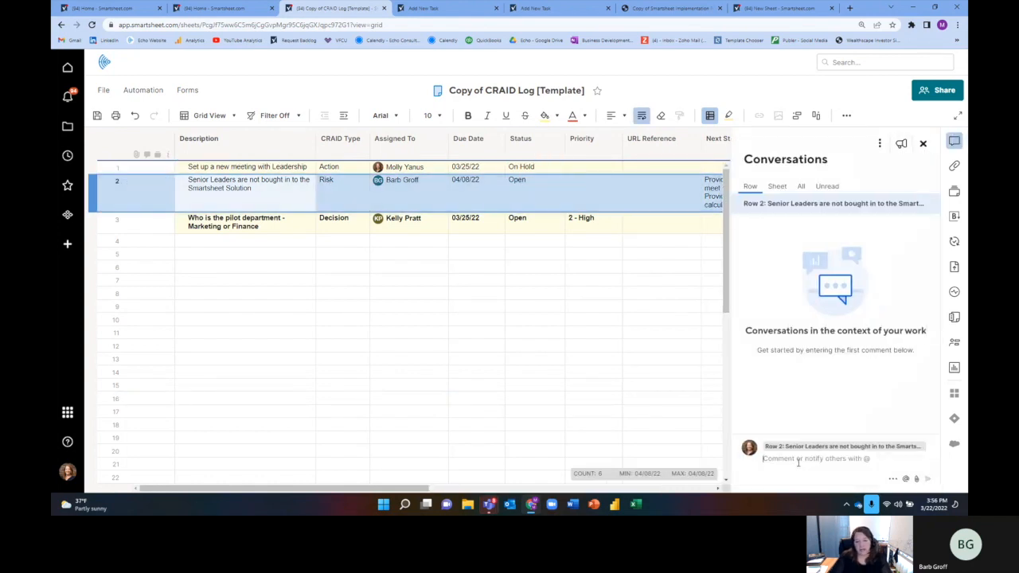
type("@")
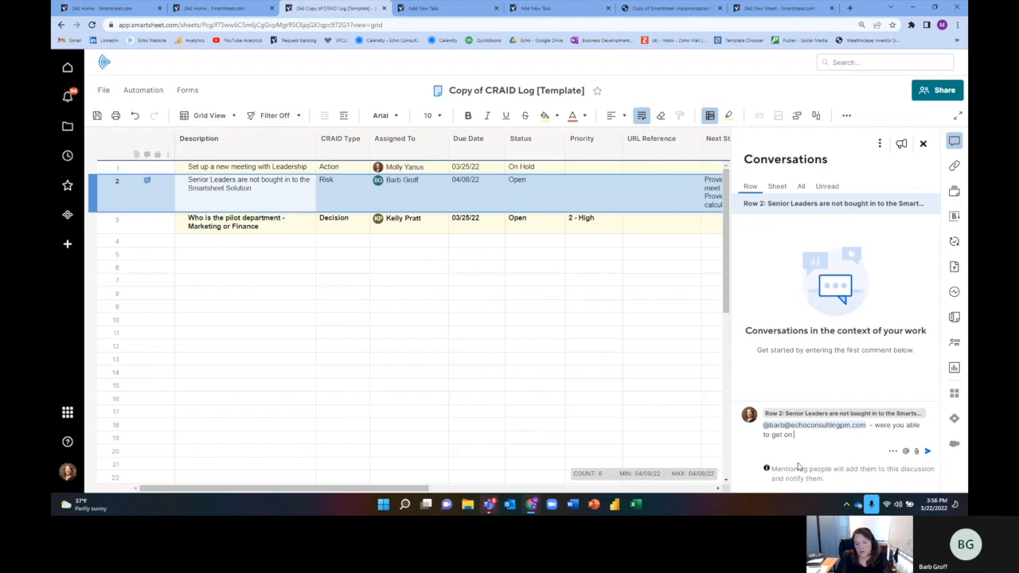
type("B")
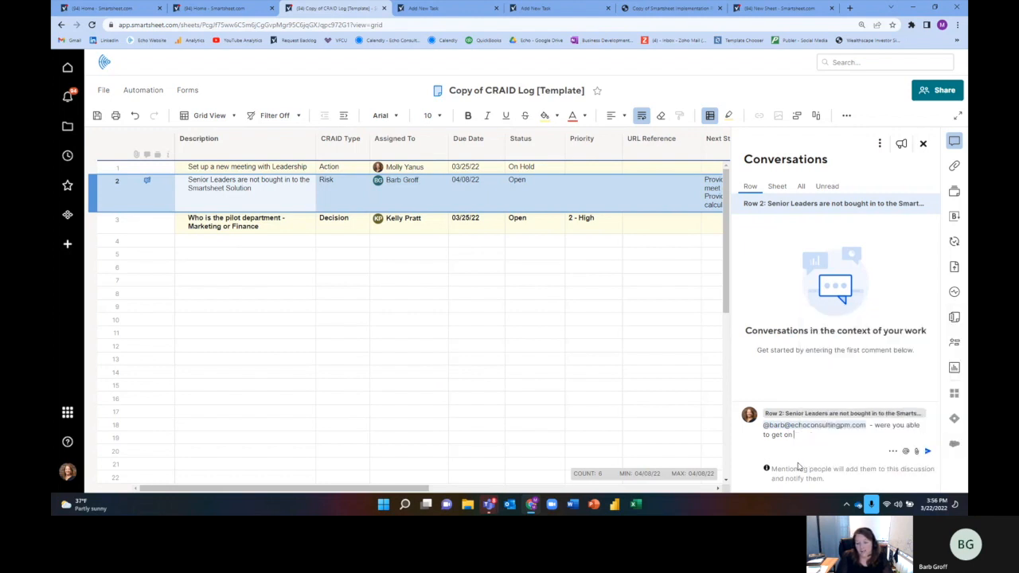
type("Bir")
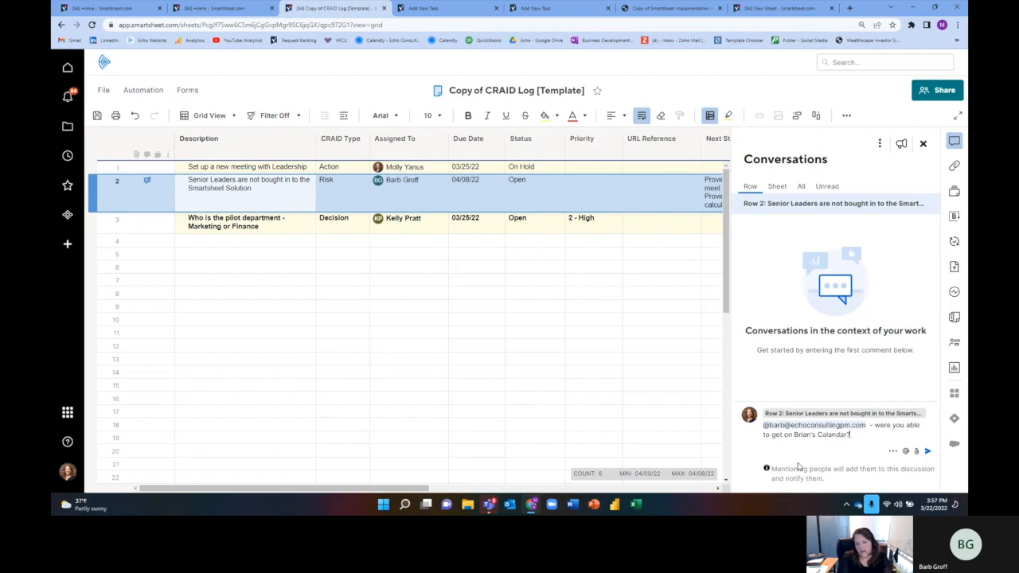
left_click(926, 452)
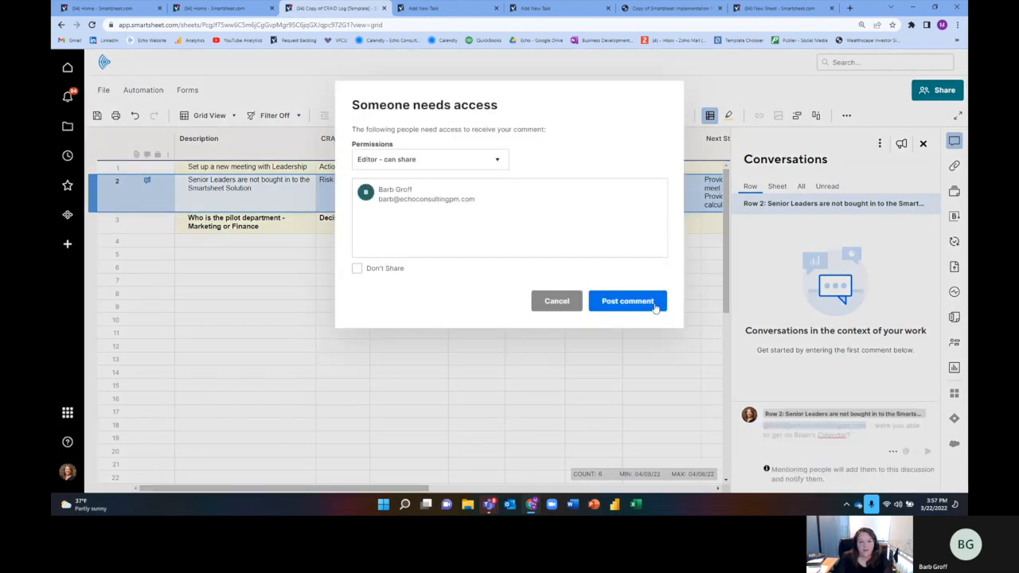
- Grant access to post the comment, then send an update request for row 2 to Barb
left_click(627, 301)
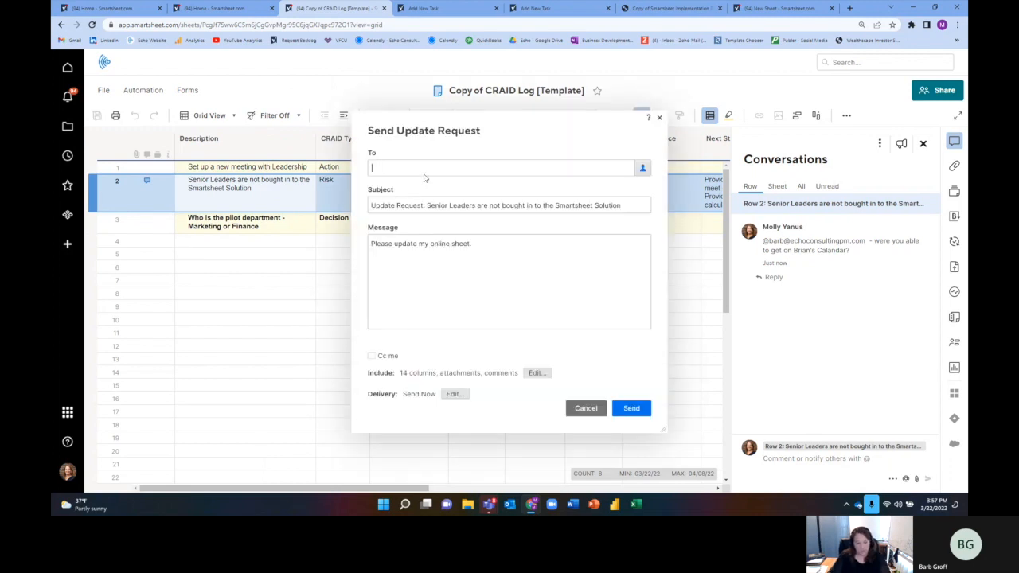
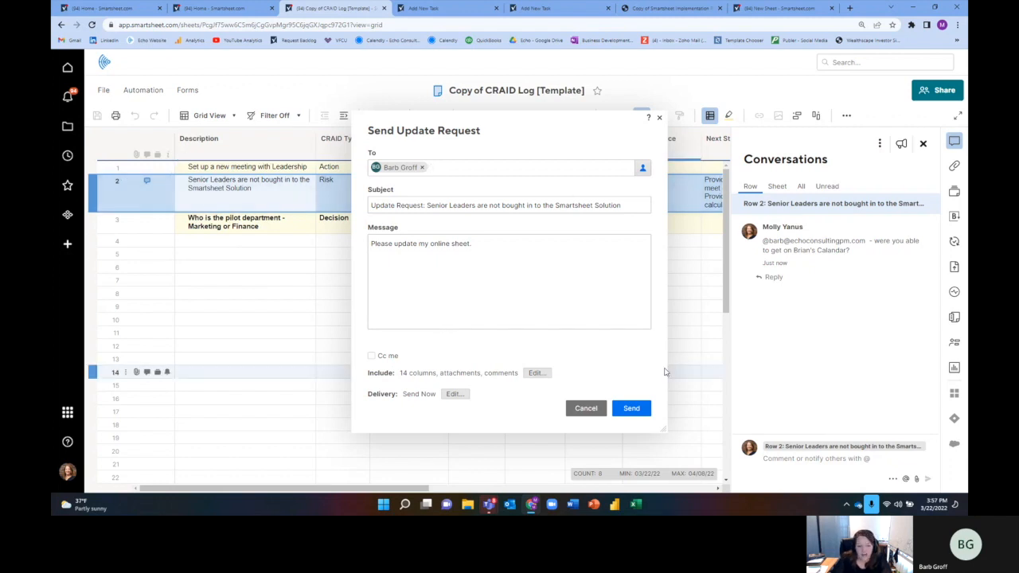
left_click(631, 408)
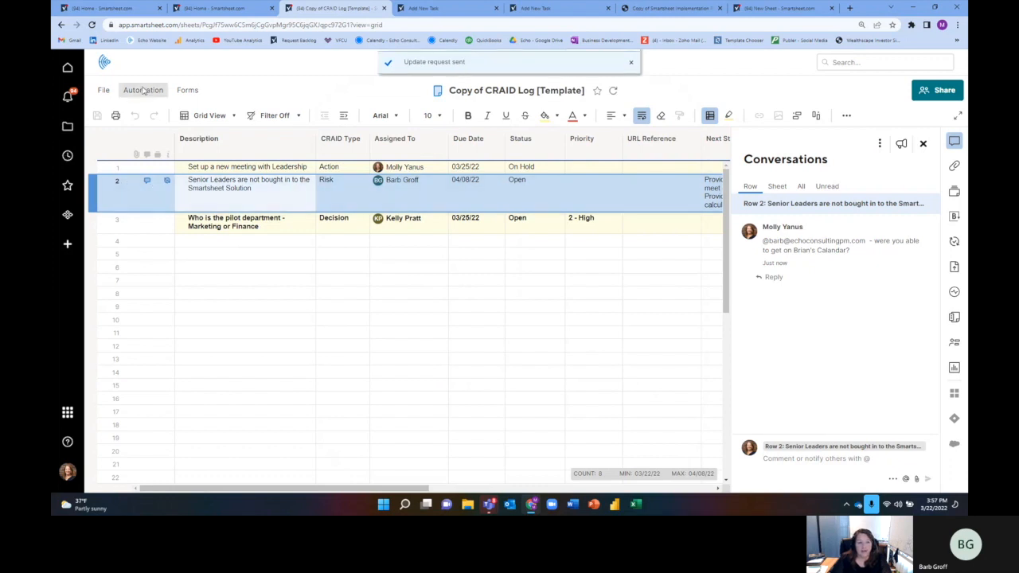
left_click(143, 89)
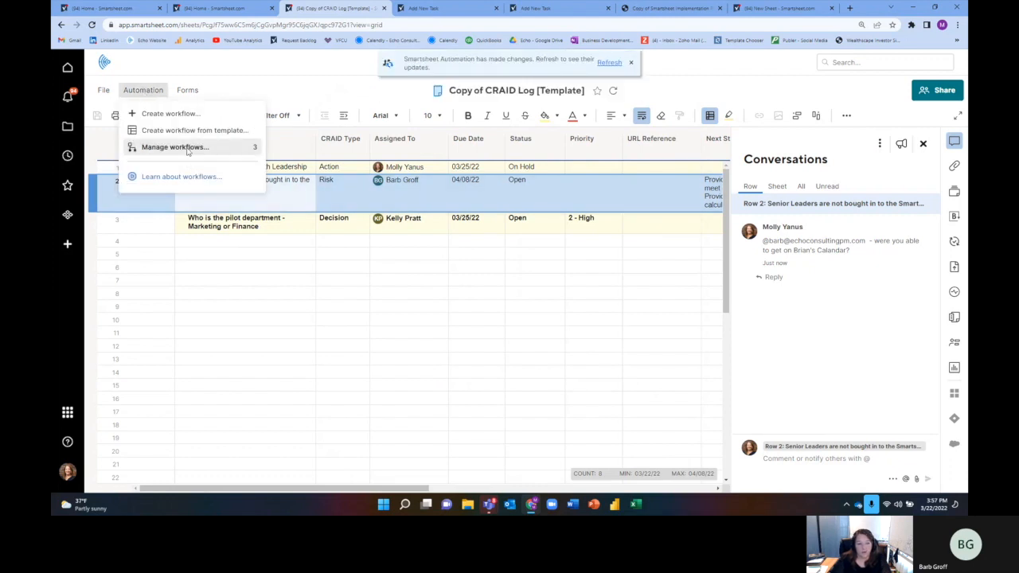
left_click(175, 146)
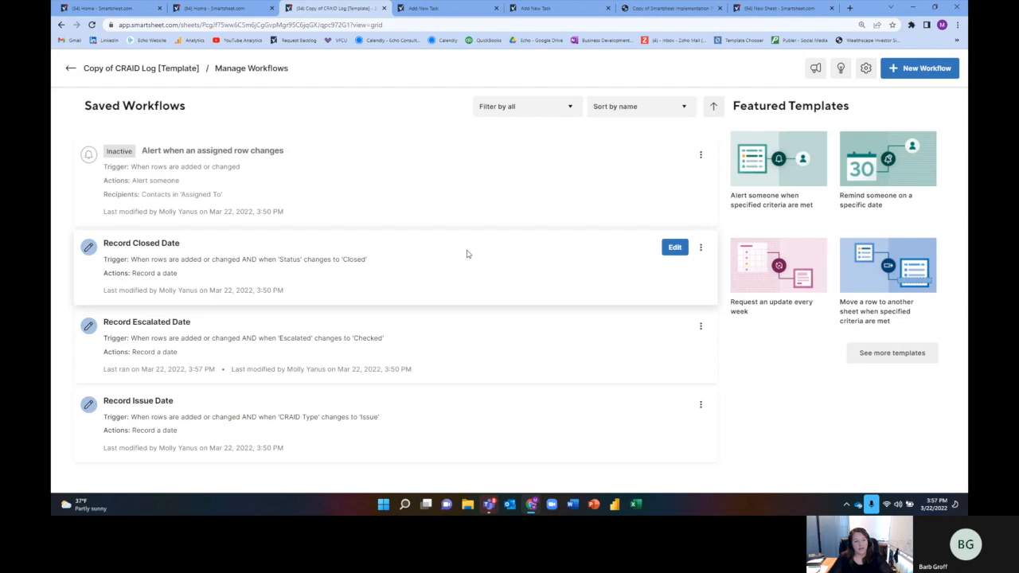
mouse_move(205, 229)
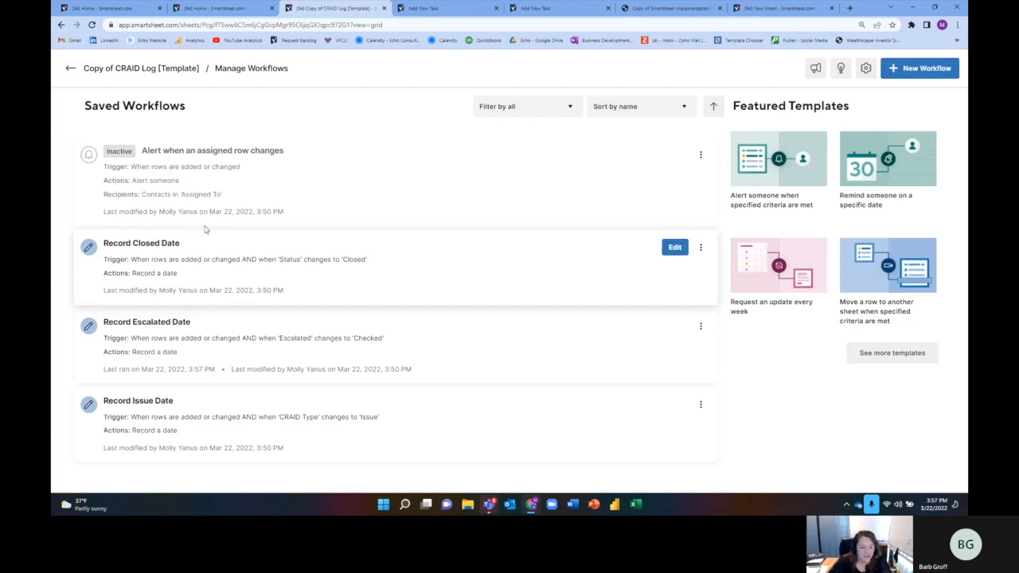
mouse_move(312, 197)
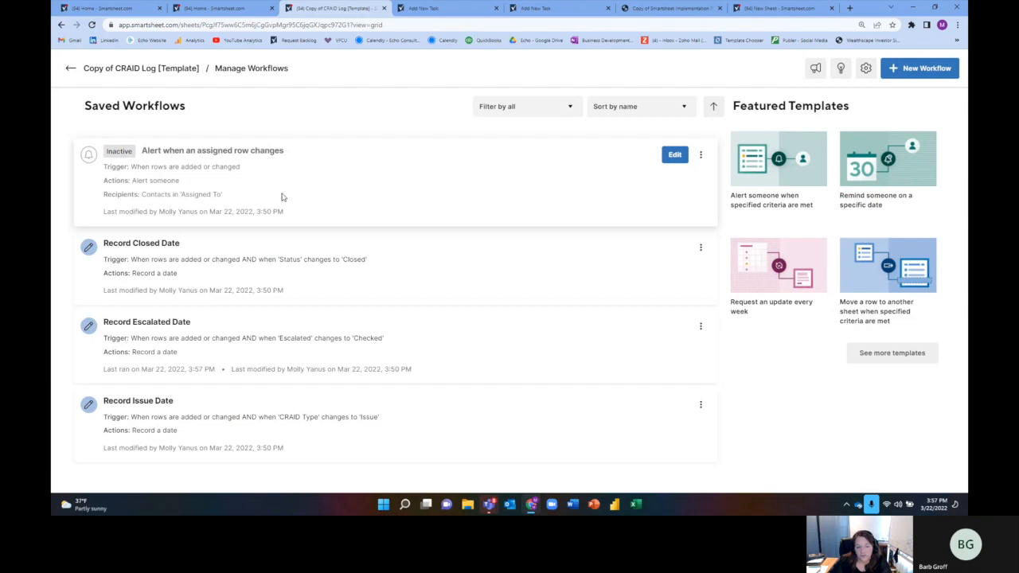
mouse_move(285, 198)
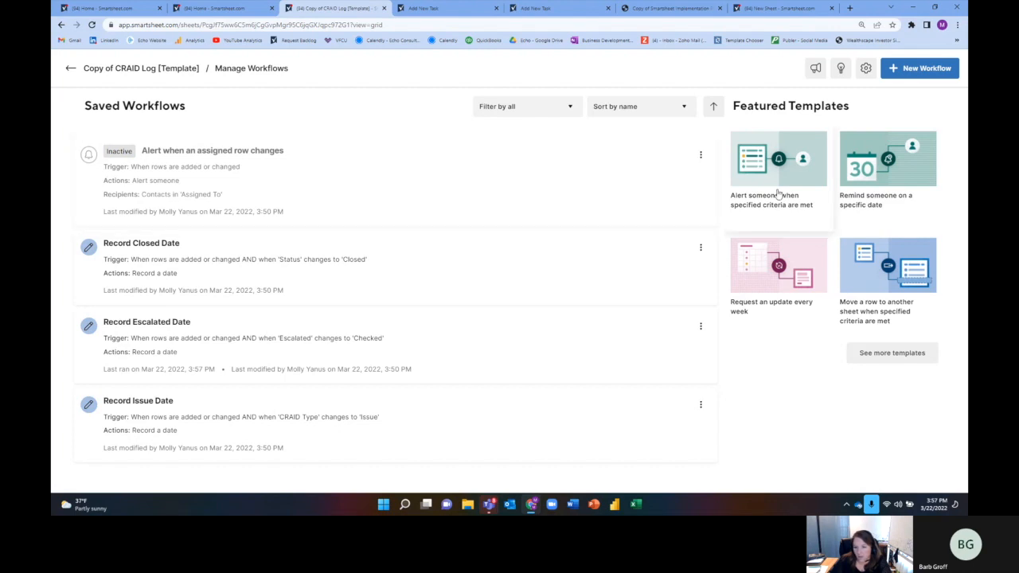
mouse_move(823, 218)
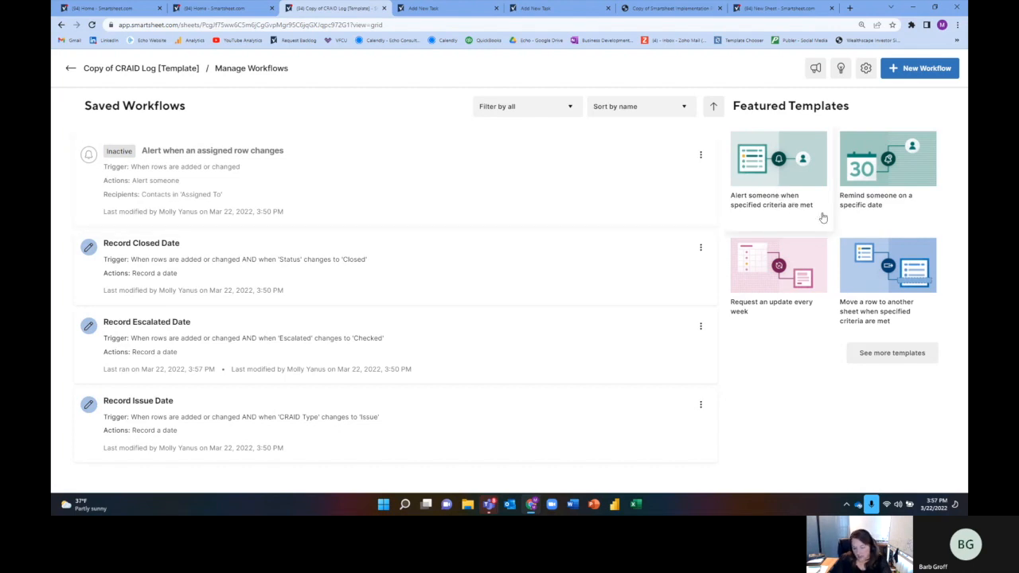
mouse_move(815, 214)
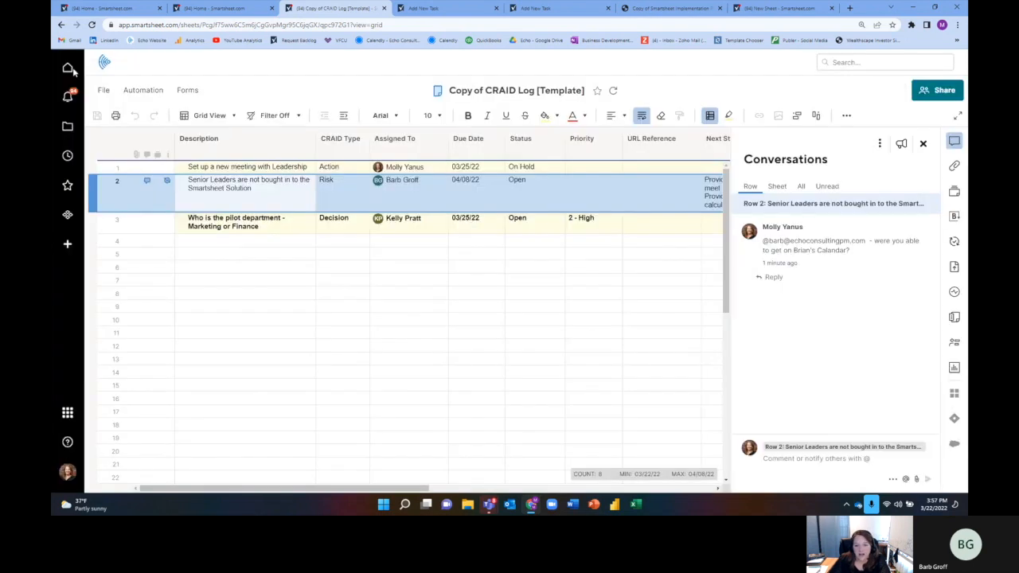
- Close the conversations panel and start a description for the Priority column
scroll("right", 3)
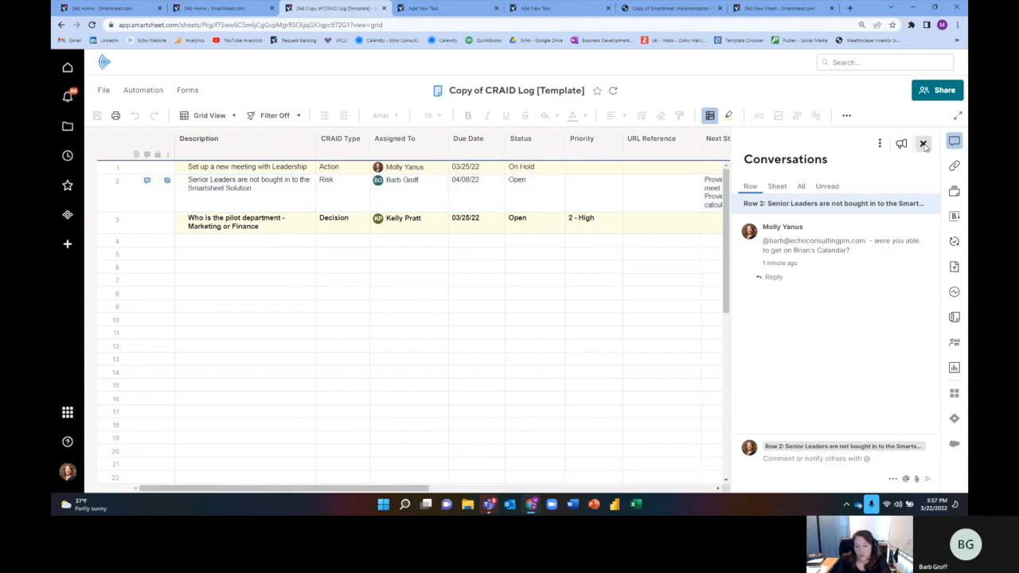
left_click(923, 143)
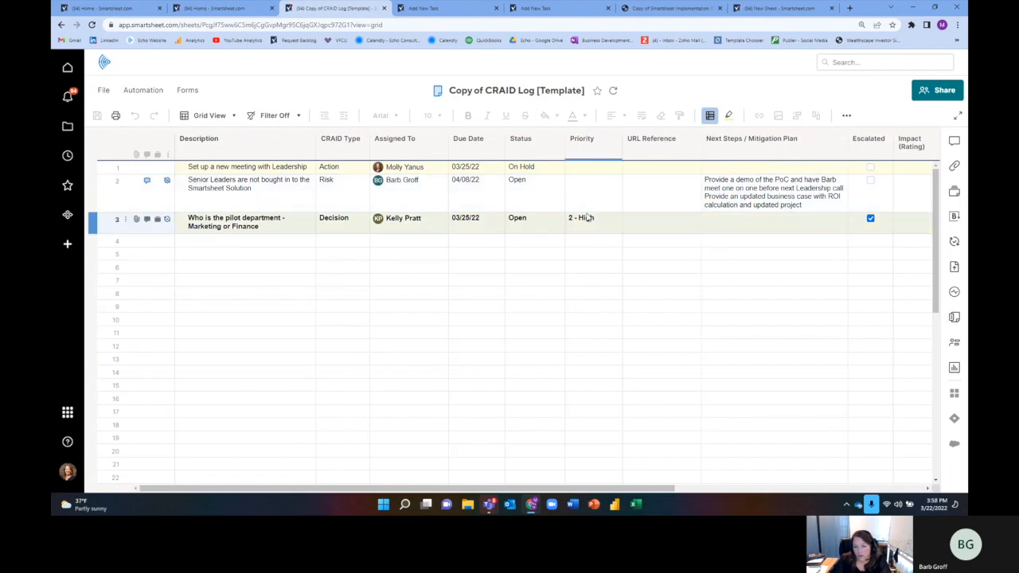
left_click(615, 139)
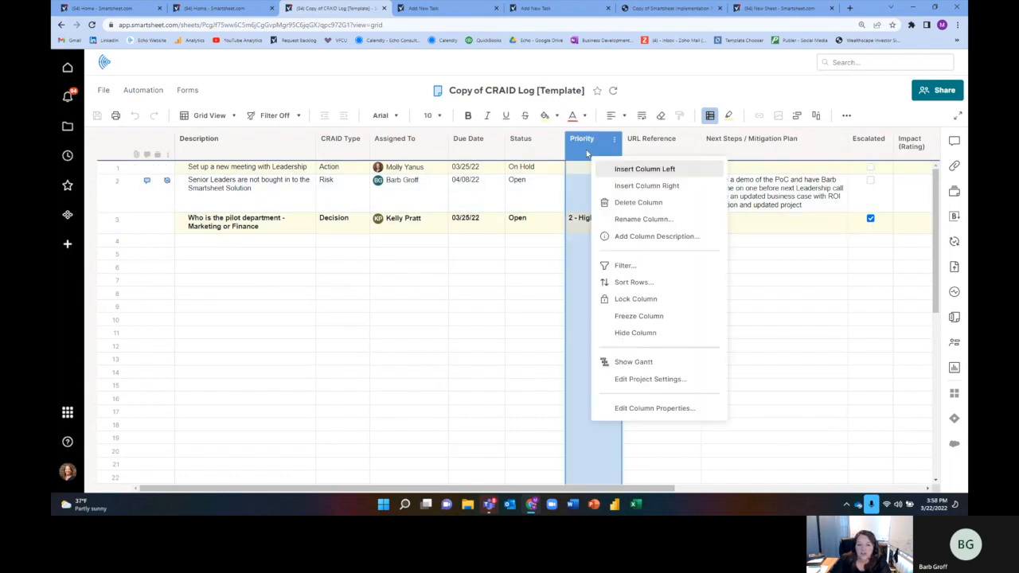
mouse_move(650, 253)
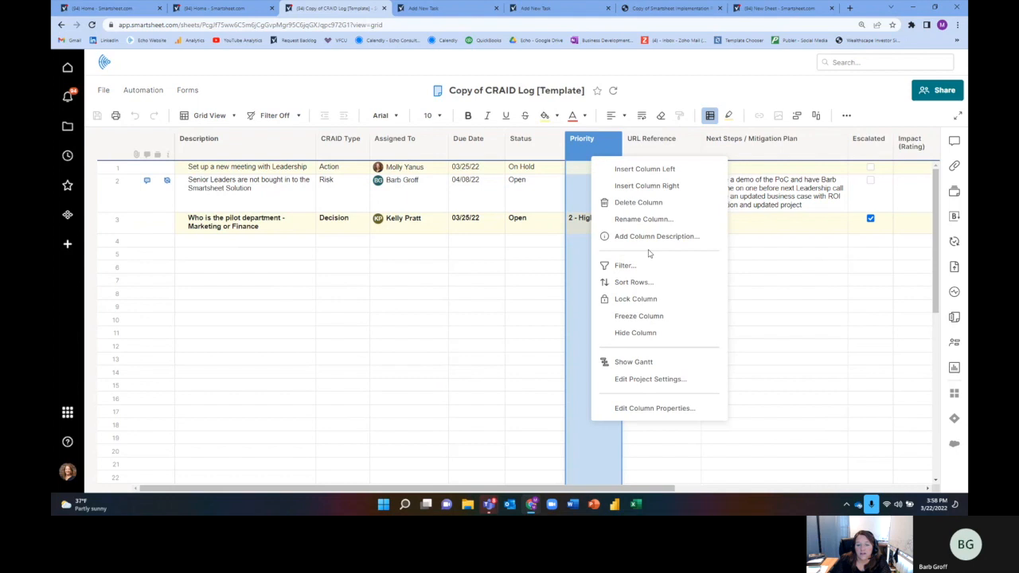
left_click(656, 235)
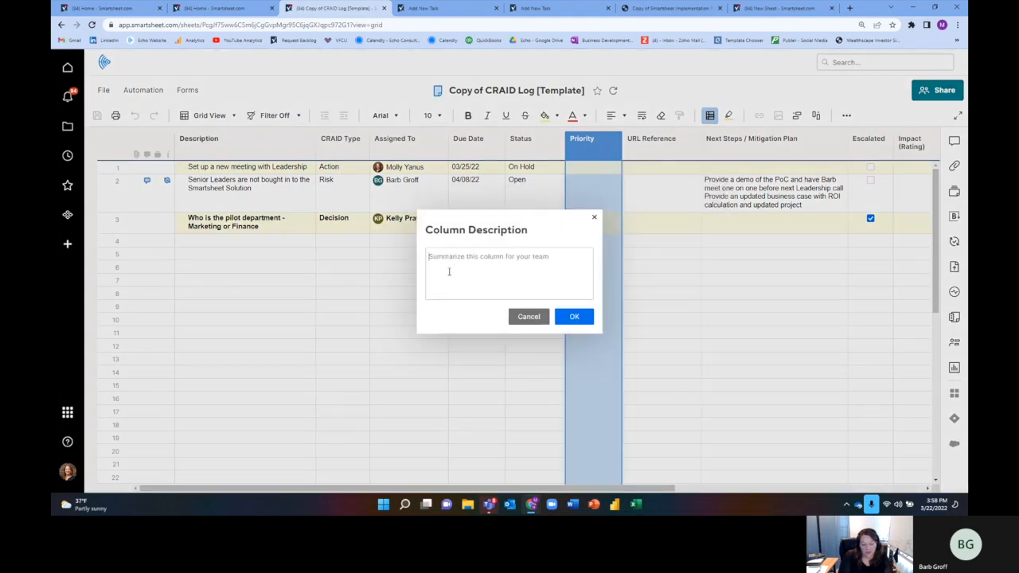
- Describe Priority: Critical is blocking project and will impact OKRs; High needs resolution this week; save it
type("Cr")
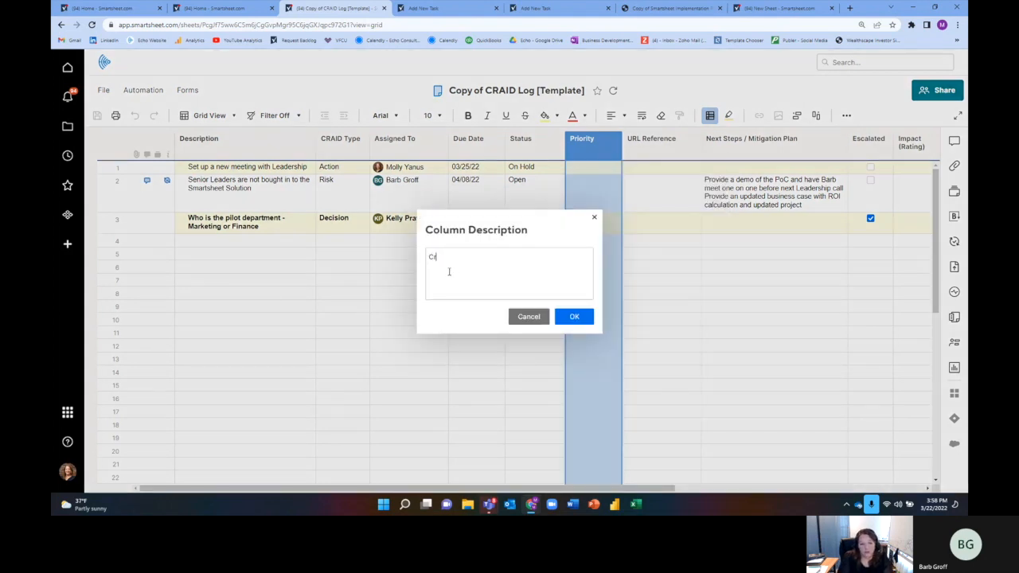
type("Critical -")
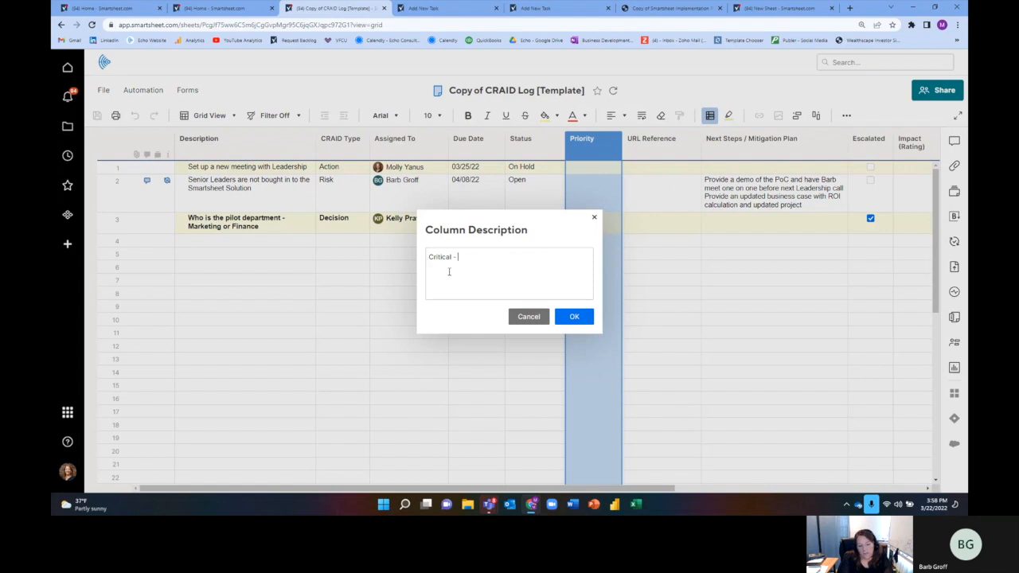
type("is")
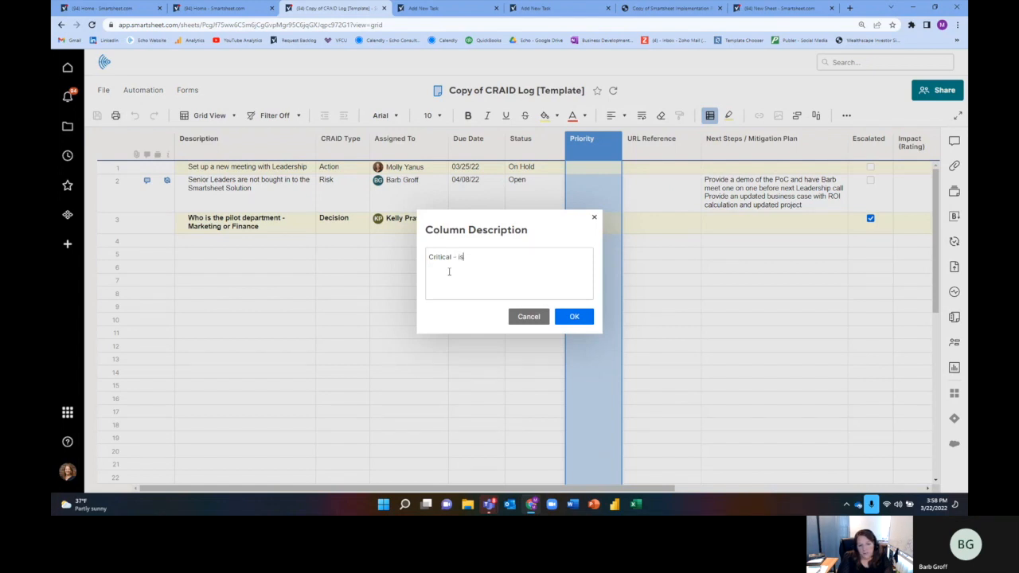
type("blocking project")
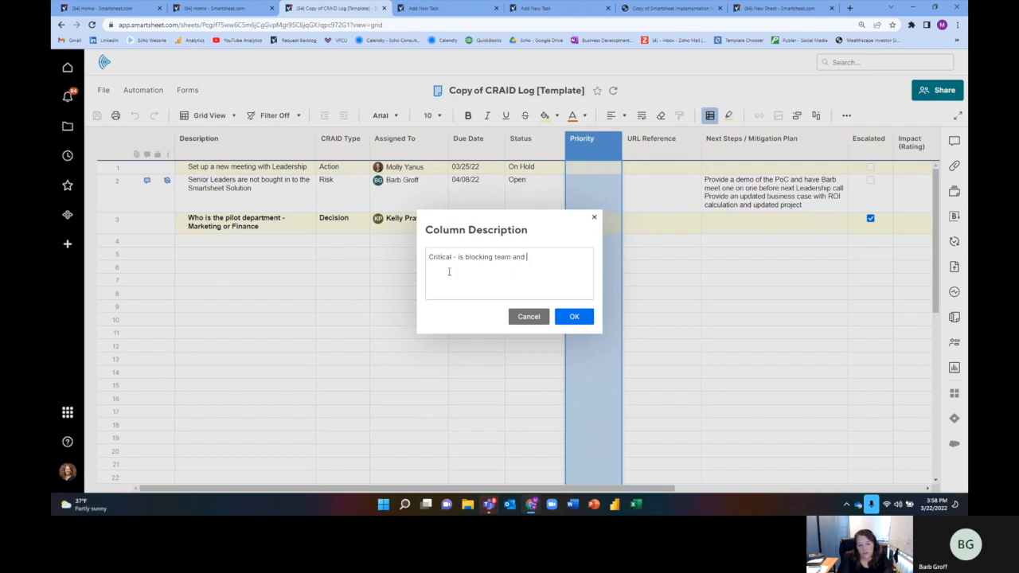
type("will impace")
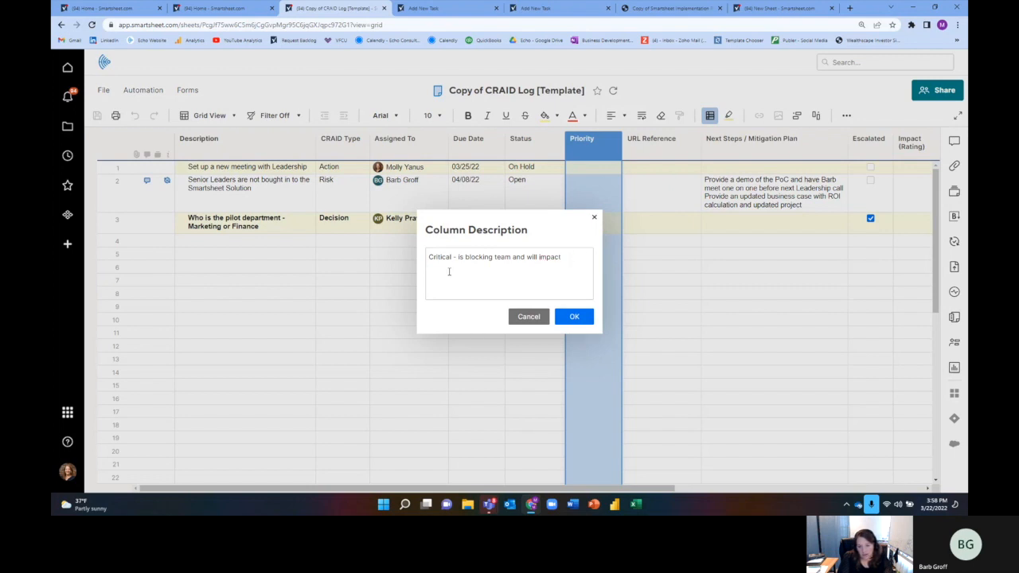
type("OKRs")
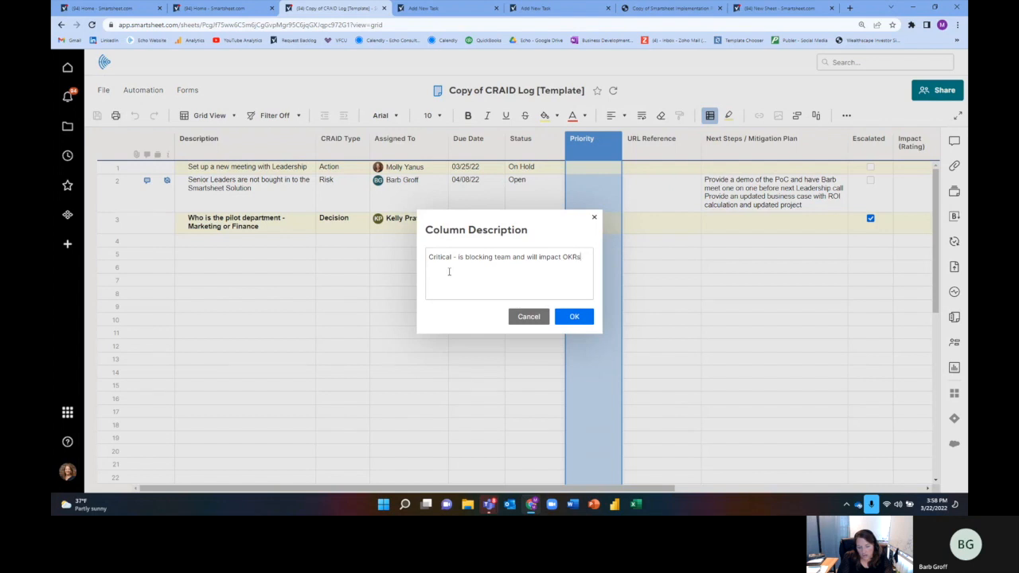
type("High")
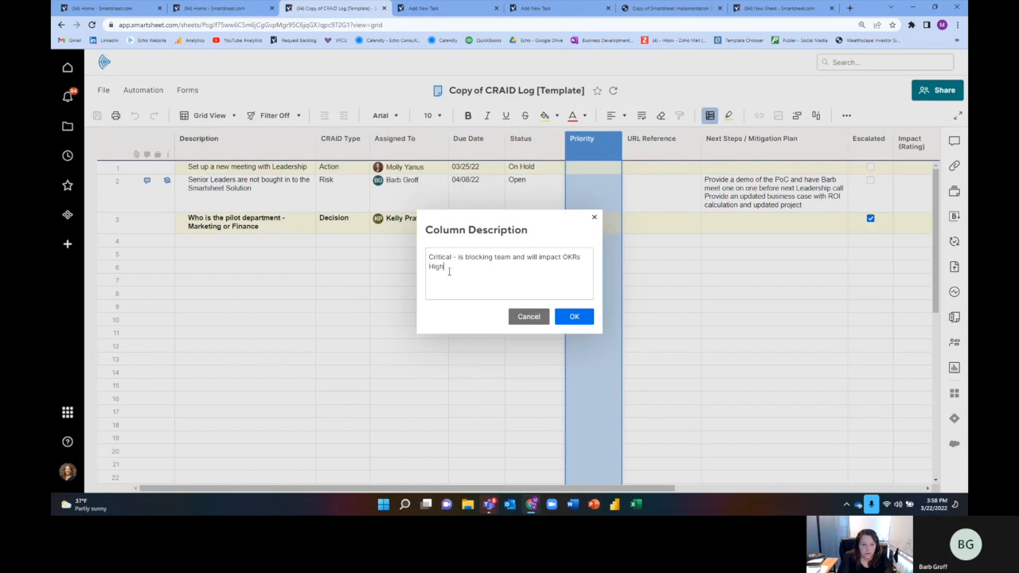
type("- needs res")
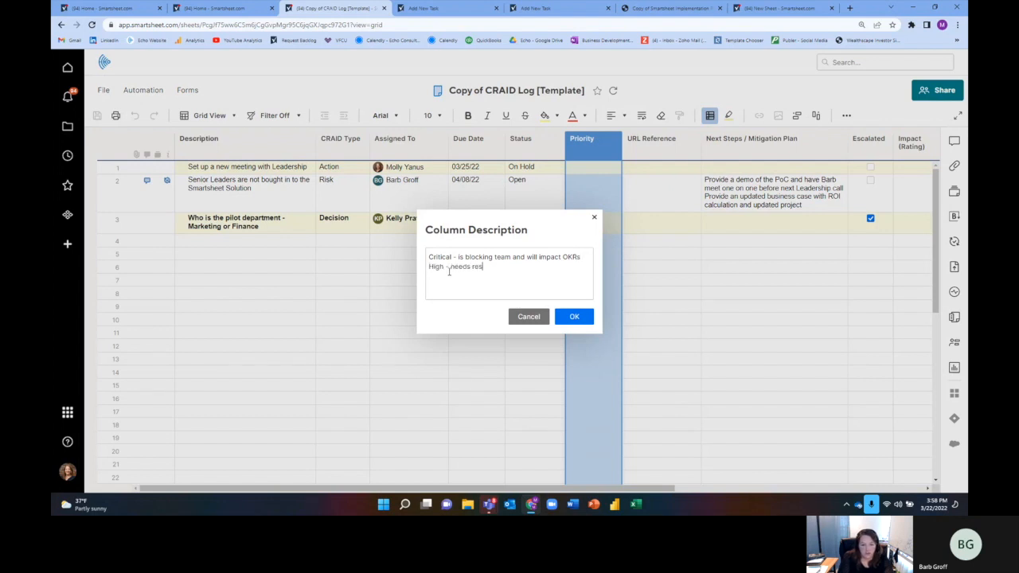
type("olution this week in order to not impact OK")
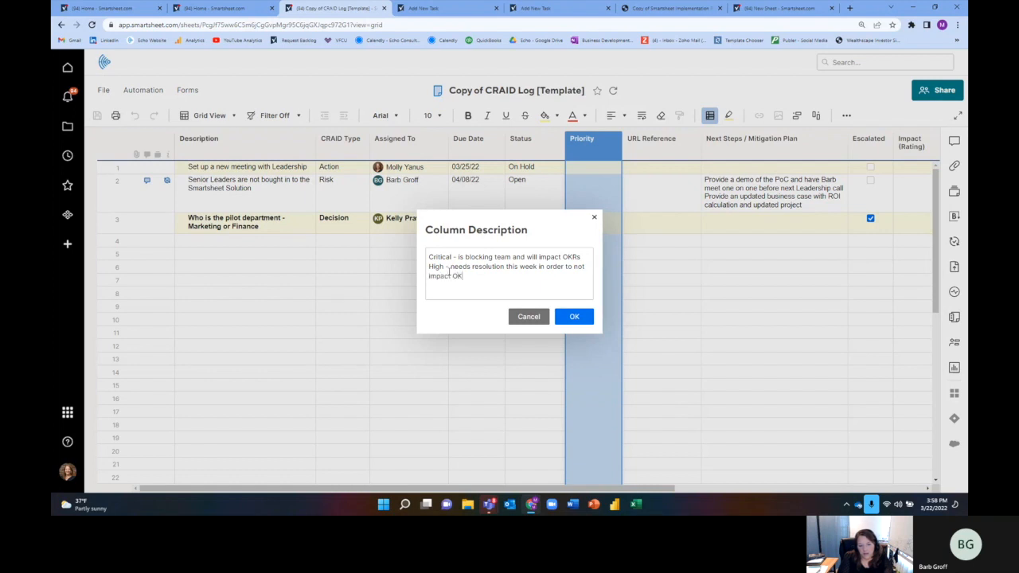
type("Rs")
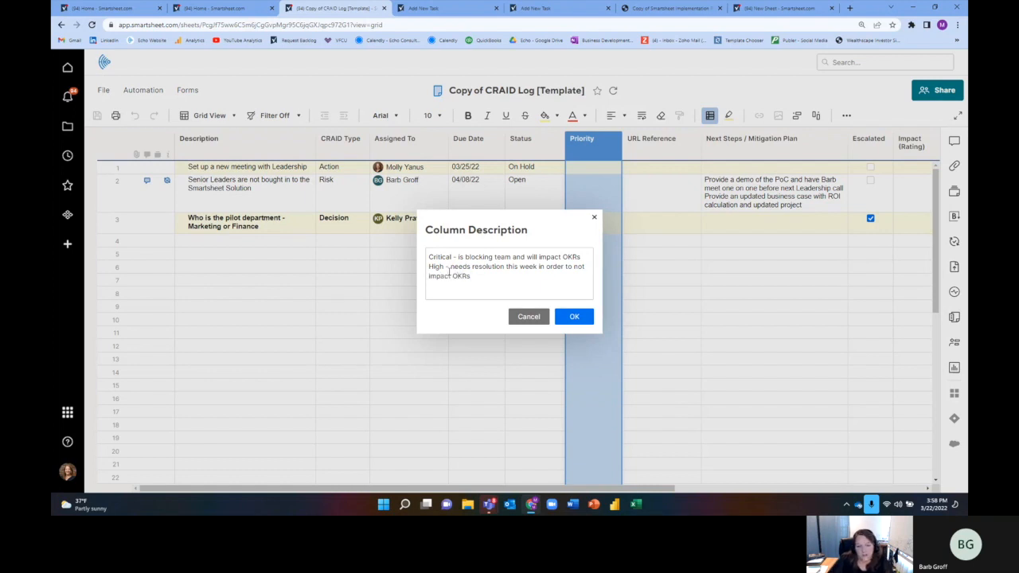
left_click(573, 315)
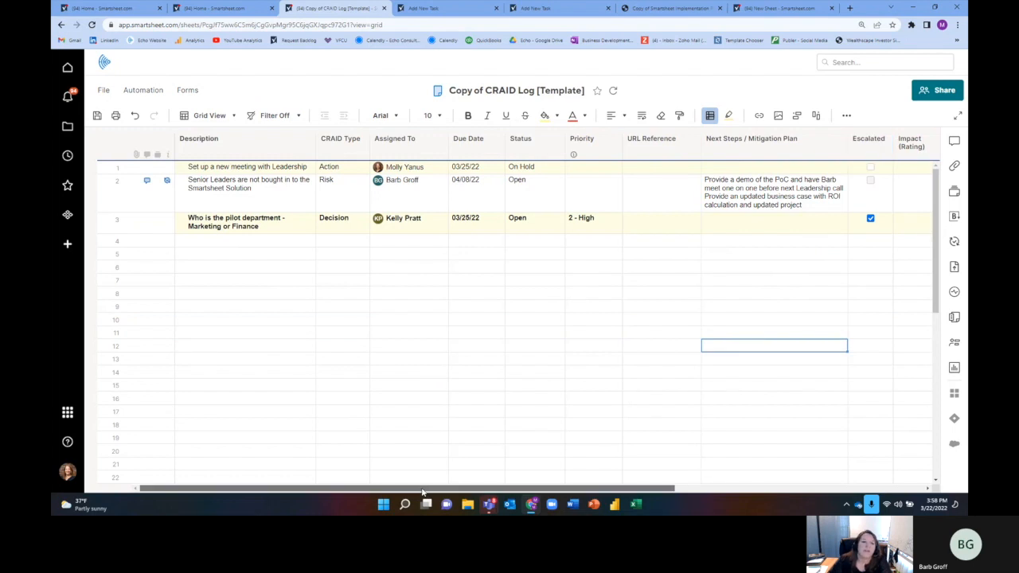
scroll("right", 3)
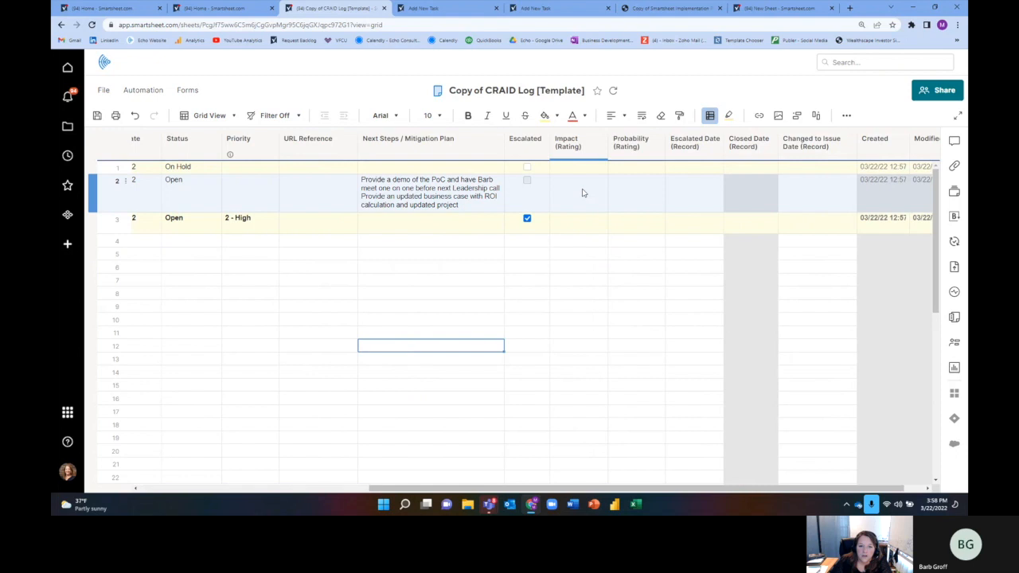
left_click(576, 190)
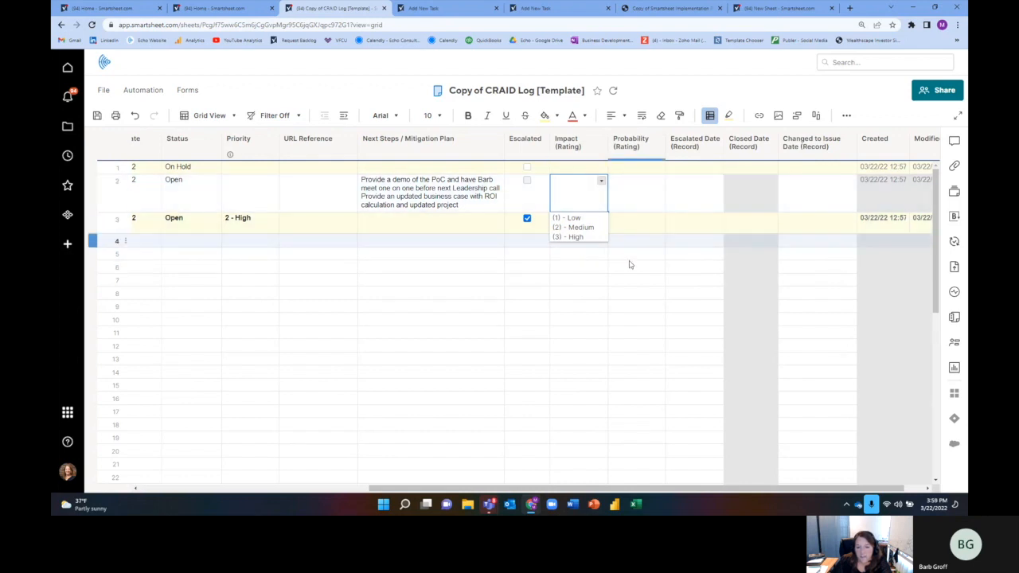
scroll("left", 3)
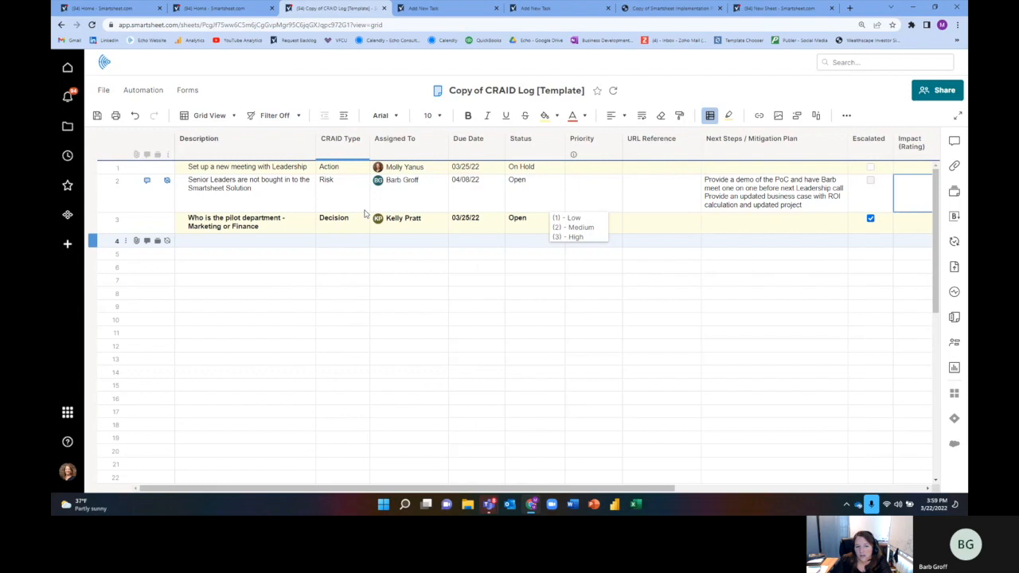
left_click(408, 137)
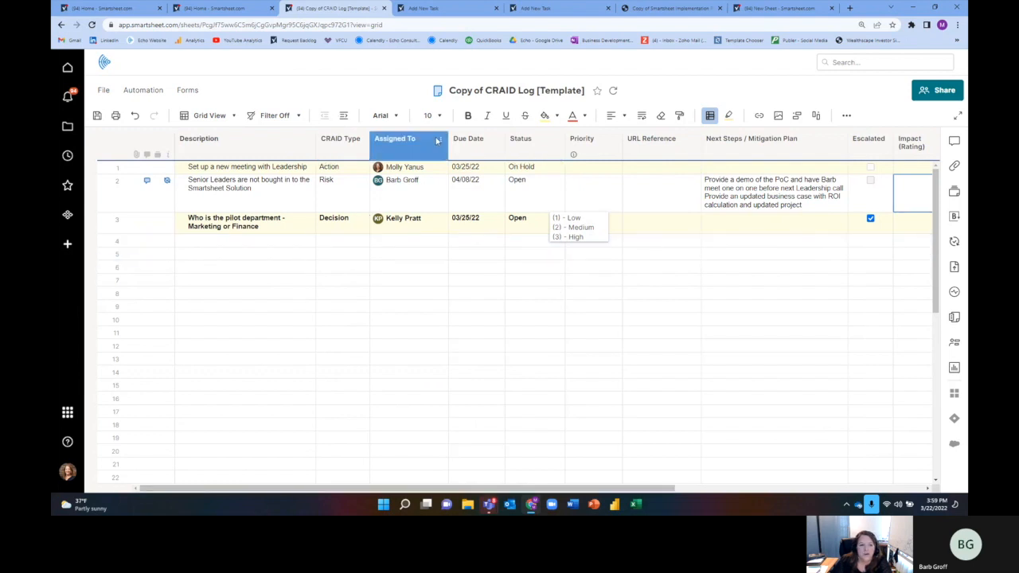
- Freeze columns through Assigned To and show row 3's CRAID Type choices
right_click(408, 137)
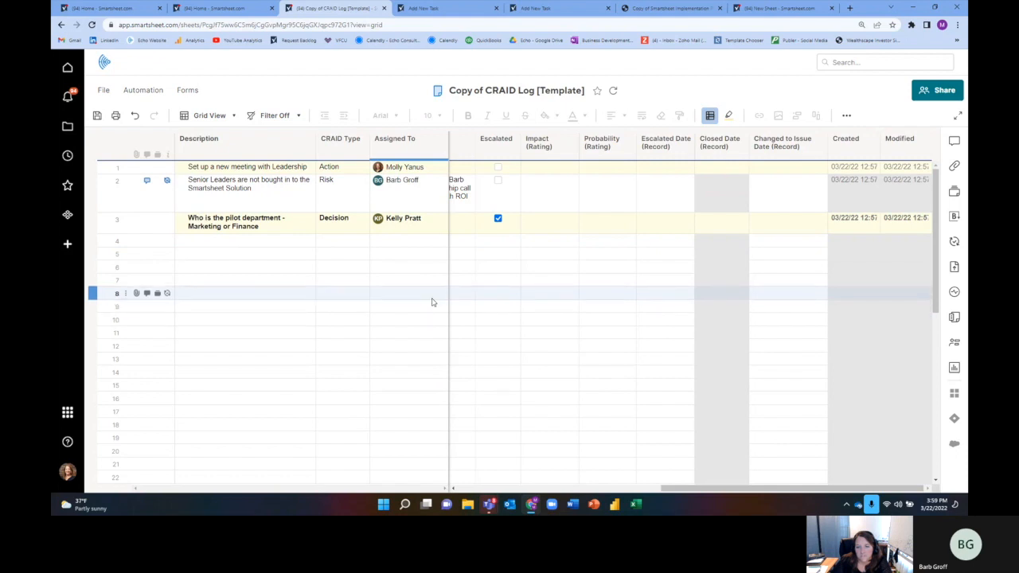
left_click(602, 142)
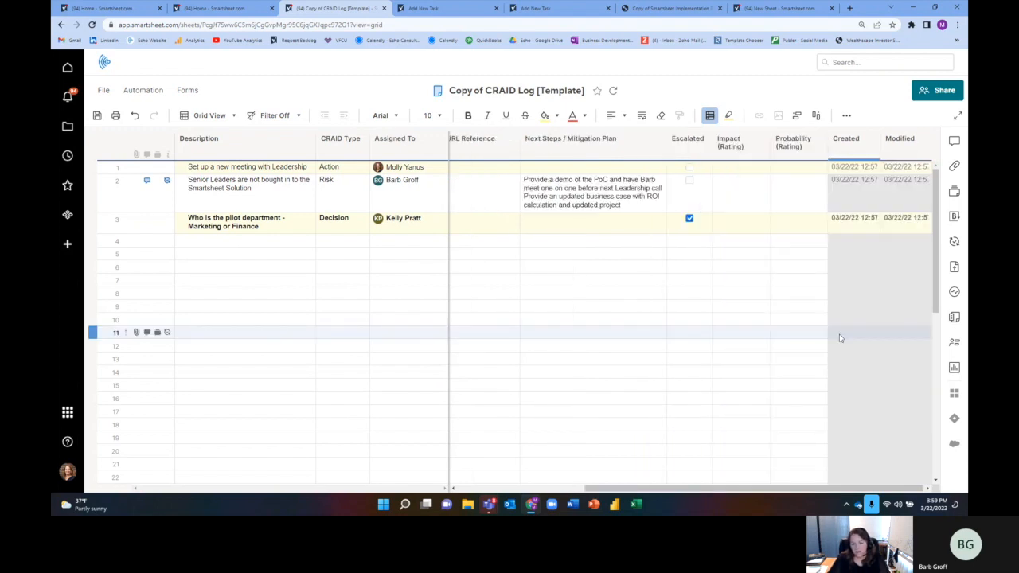
scroll("left", 3)
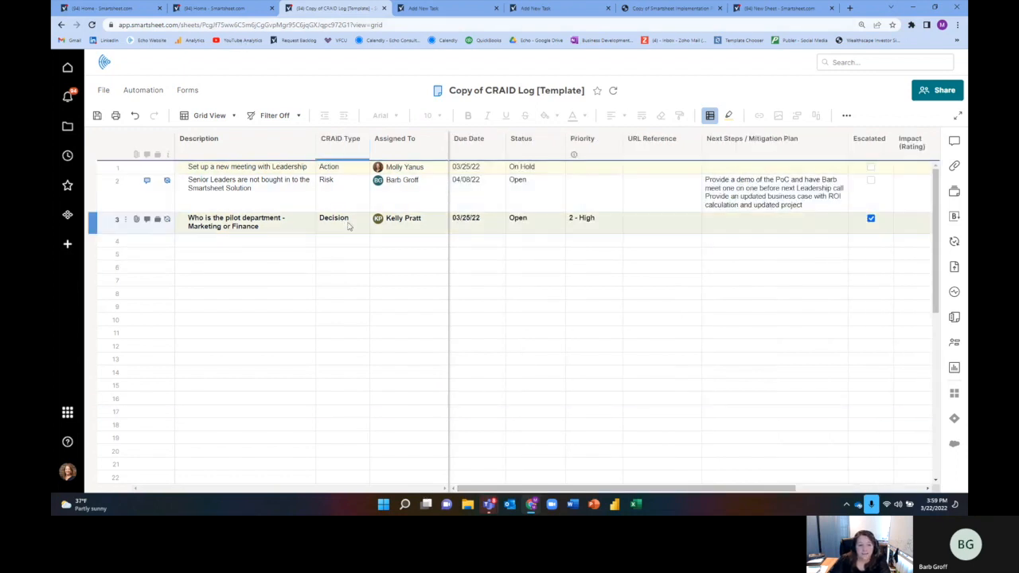
left_click(363, 218)
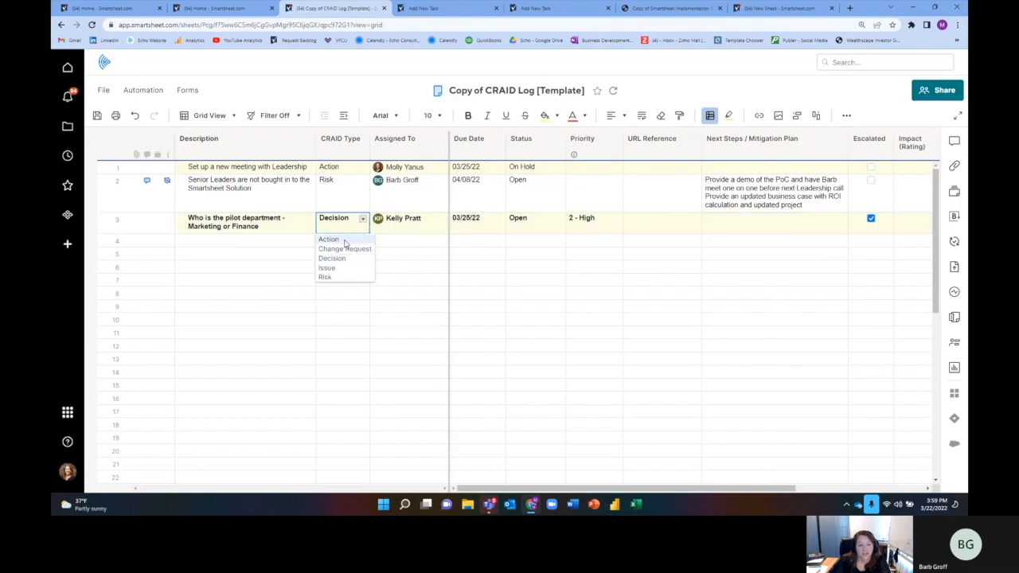
mouse_move(325, 277)
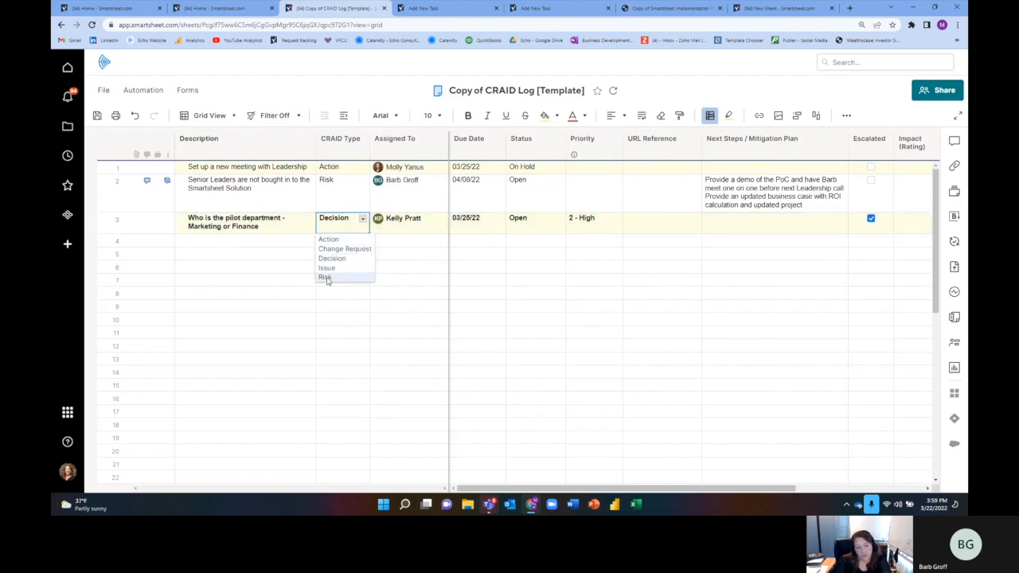
mouse_move(331, 282)
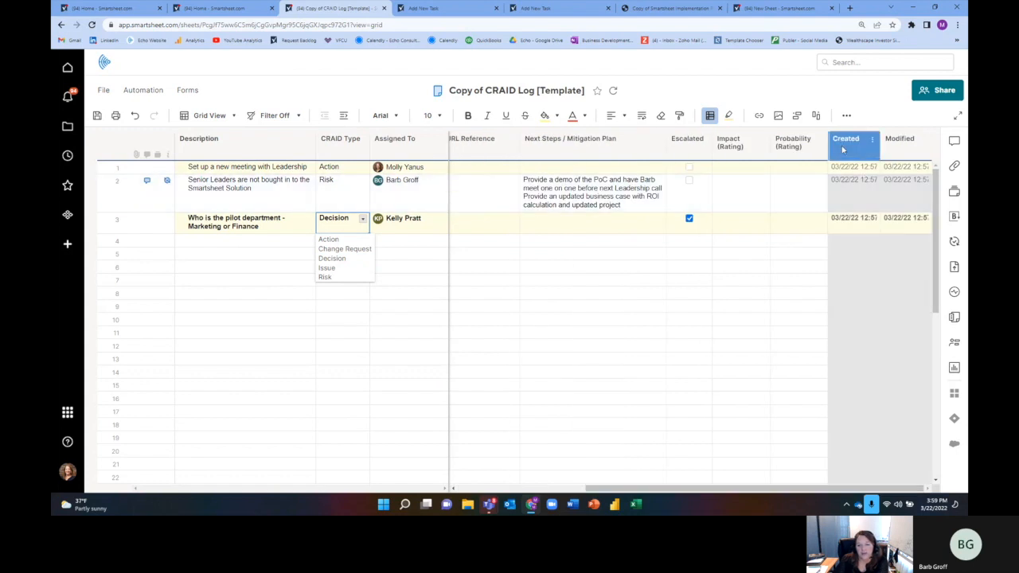
- Dismiss the Created column's options and start setting up an automation so the sheet saves
left_click(872, 138)
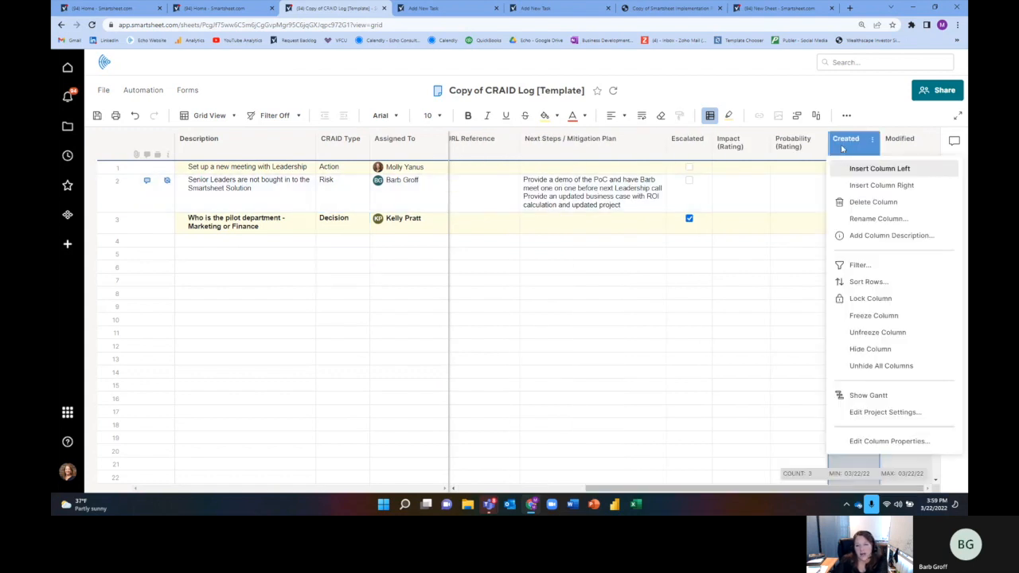
mouse_move(885, 410)
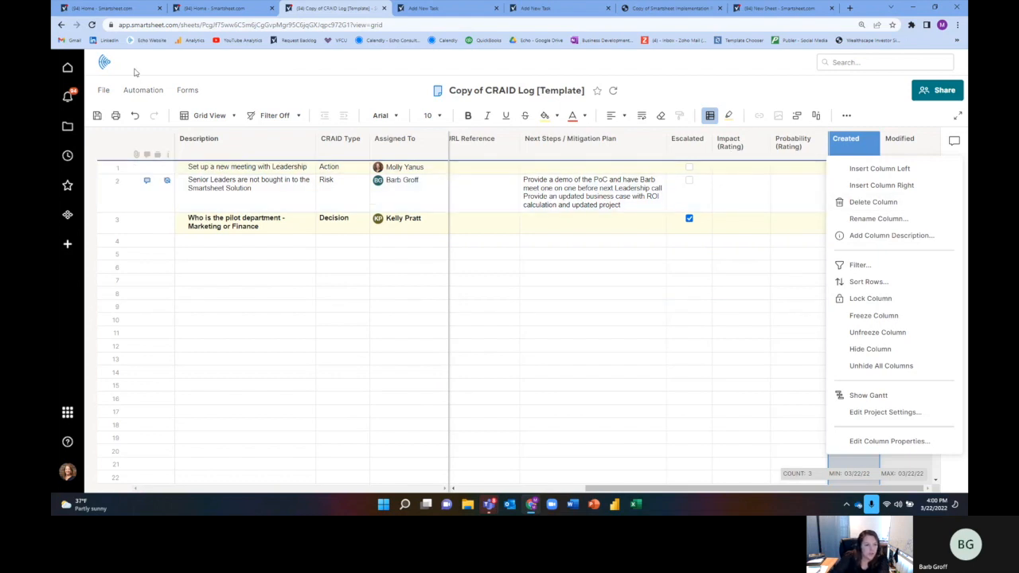
left_click(144, 89)
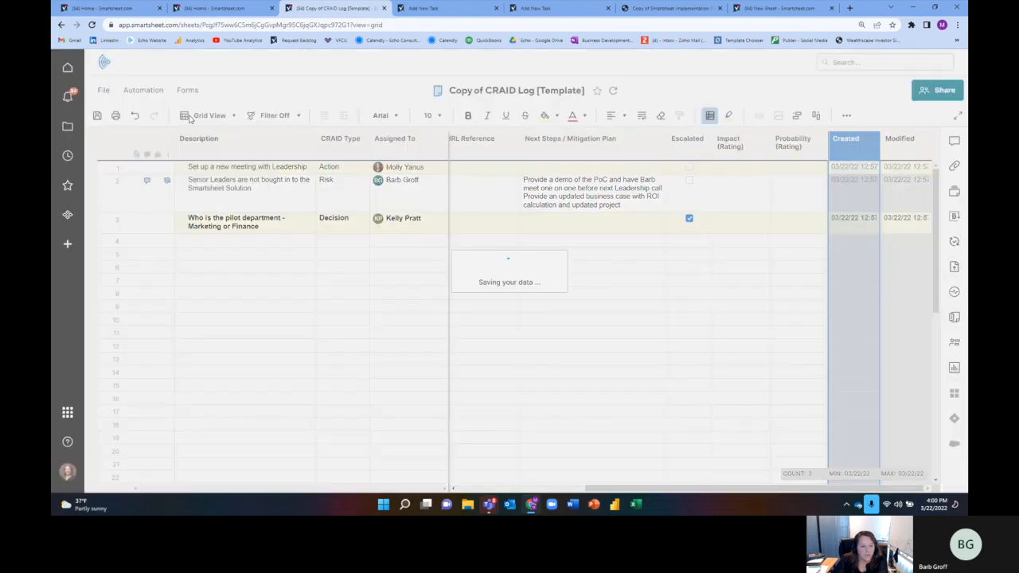
- Create a workflow from scratch with a Move rows action named Move to Change Request Sheet
left_click(143, 89)
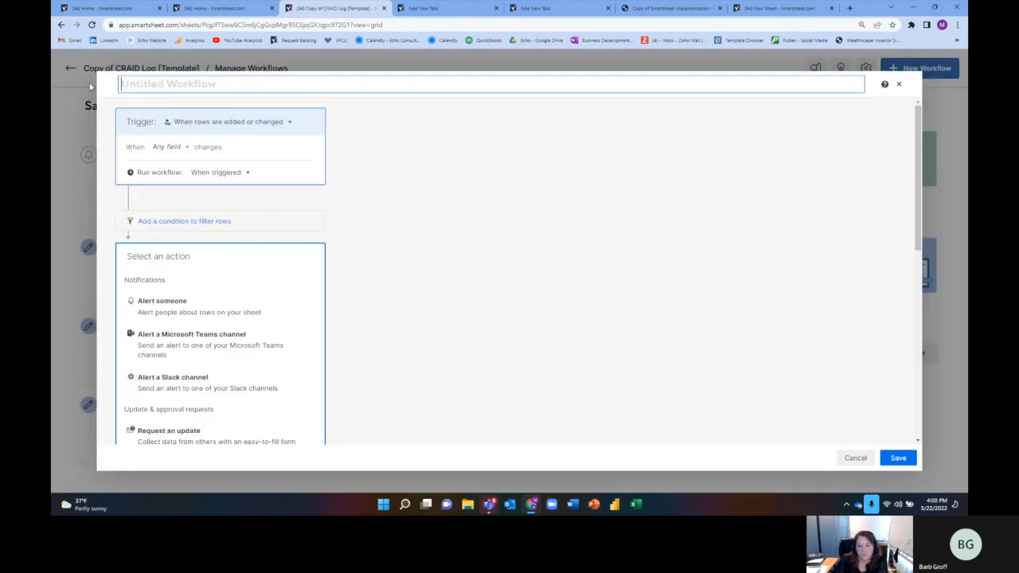
scroll("down", 3)
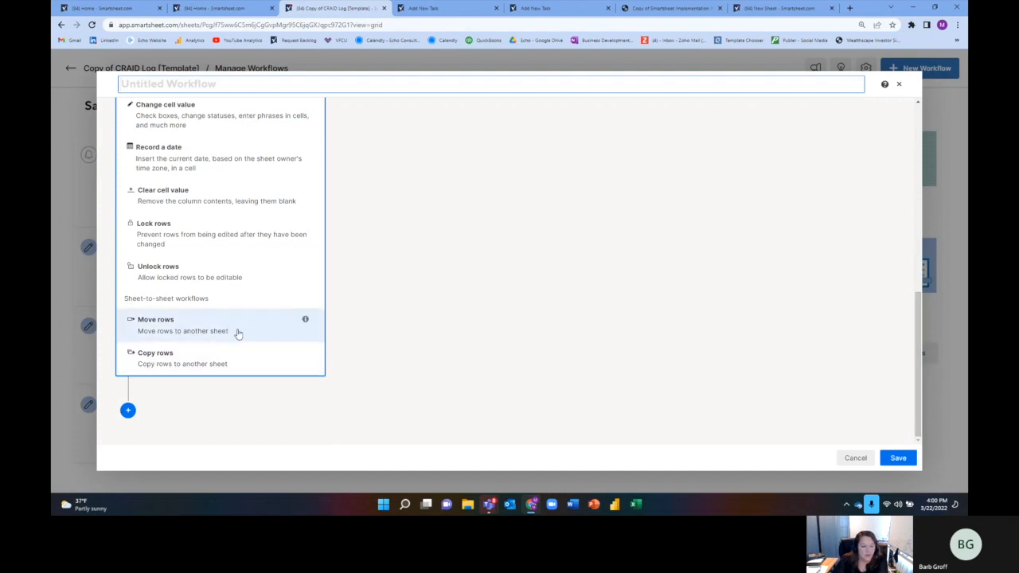
left_click(156, 325)
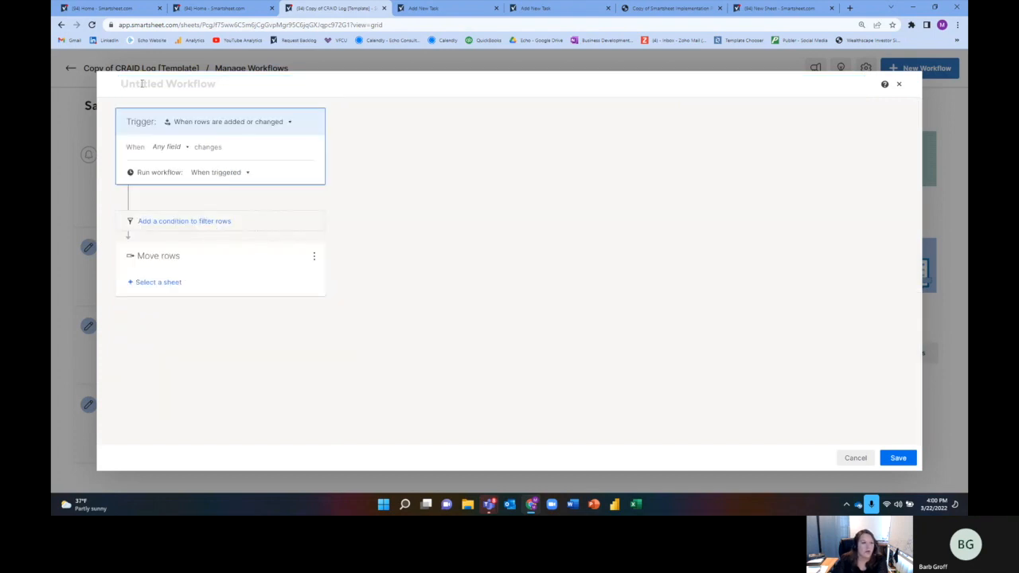
type("Move to Cha")
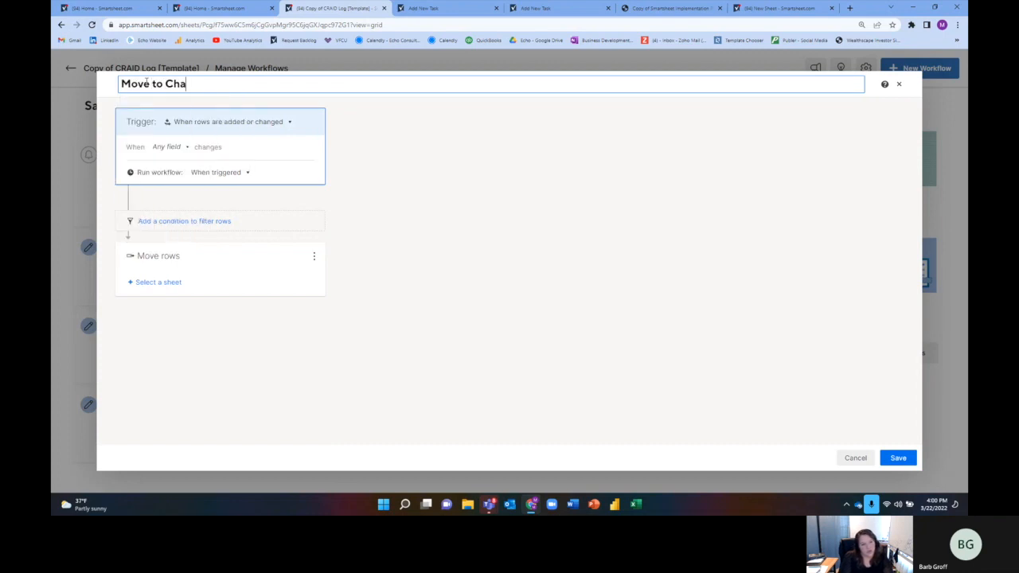
type("nge Request")
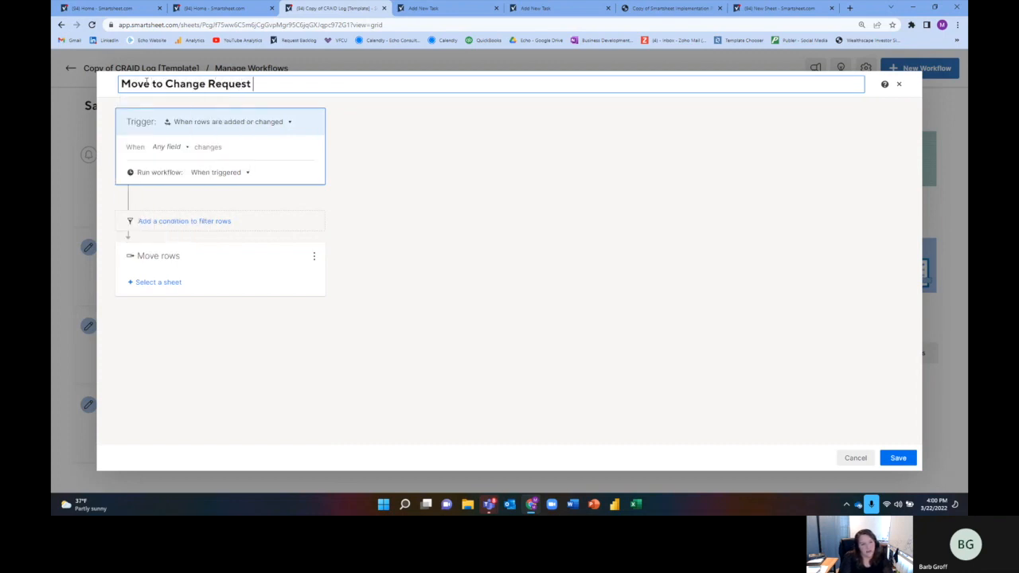
type("Sheet")
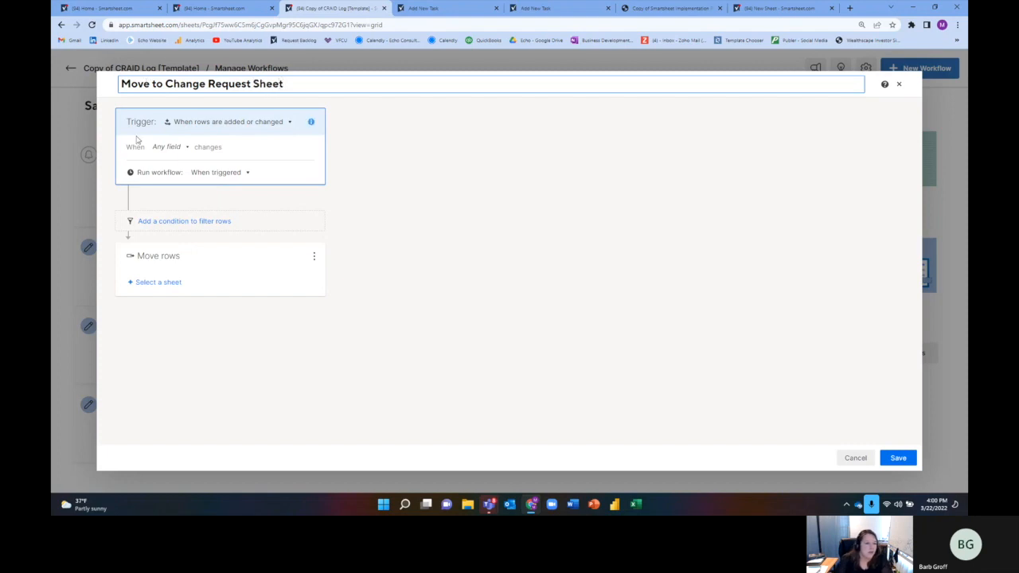
- Trigger it when CRAID Type changes to Change Request and begin choosing the destination sheet
left_click(168, 146)
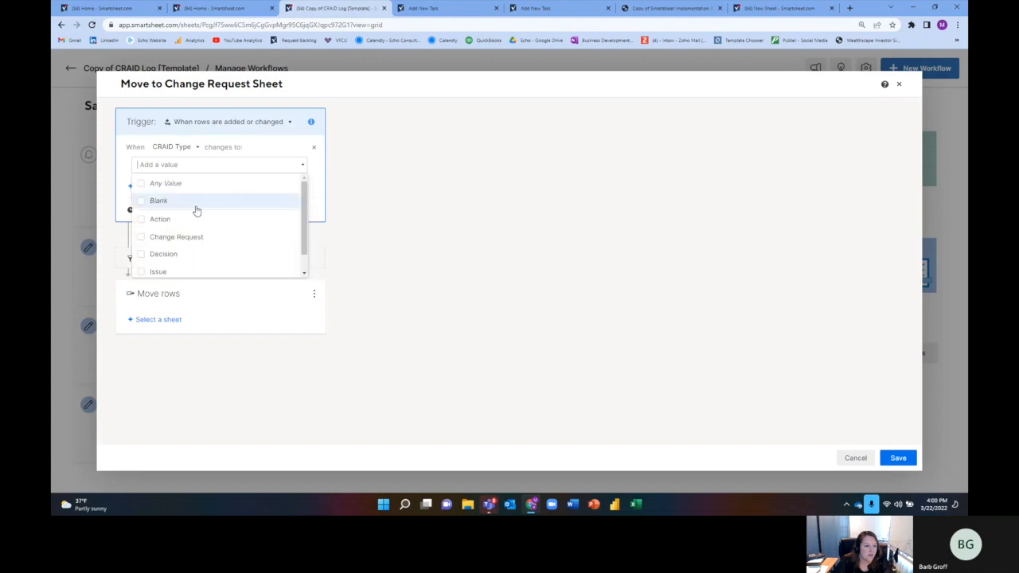
left_click(175, 236)
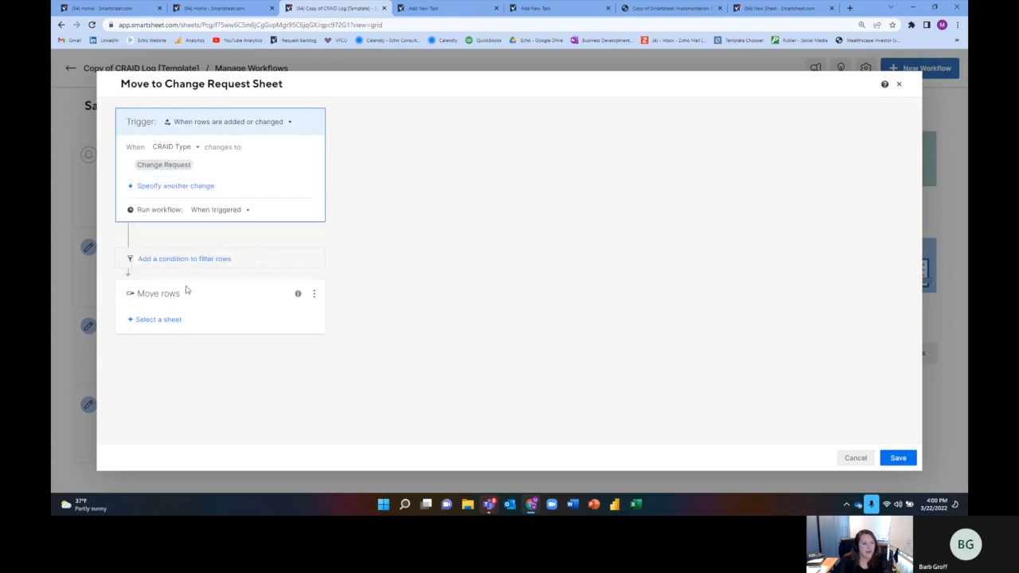
left_click(158, 319)
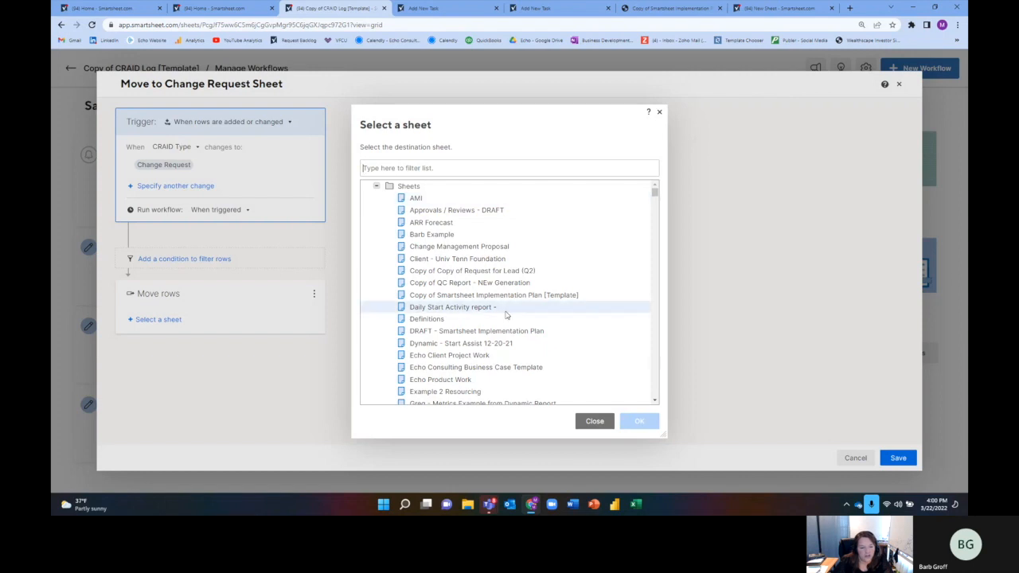
- Set Echo Client Project Work as the destination and save the workflow
scroll("down", 3)
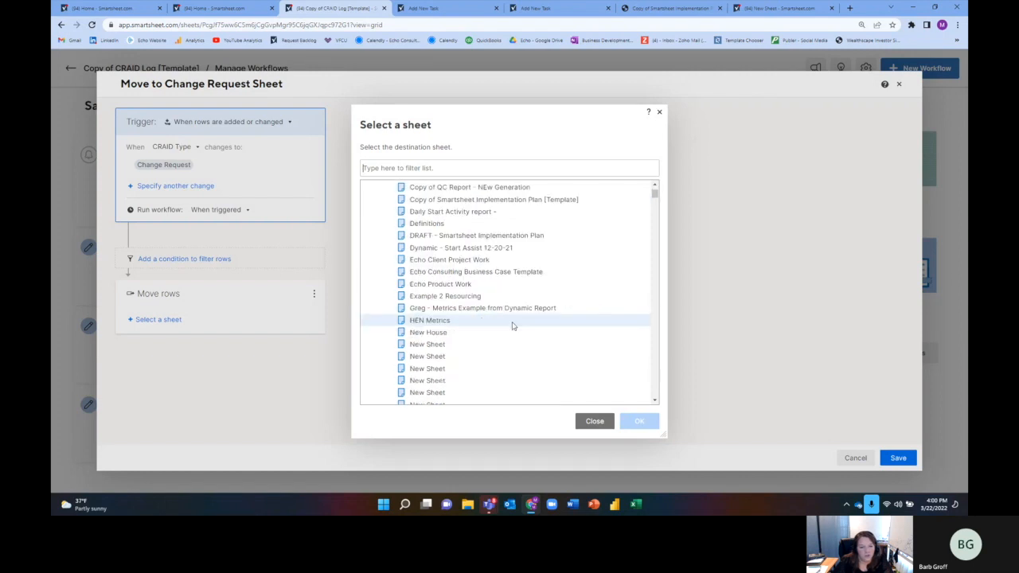
left_click(450, 259)
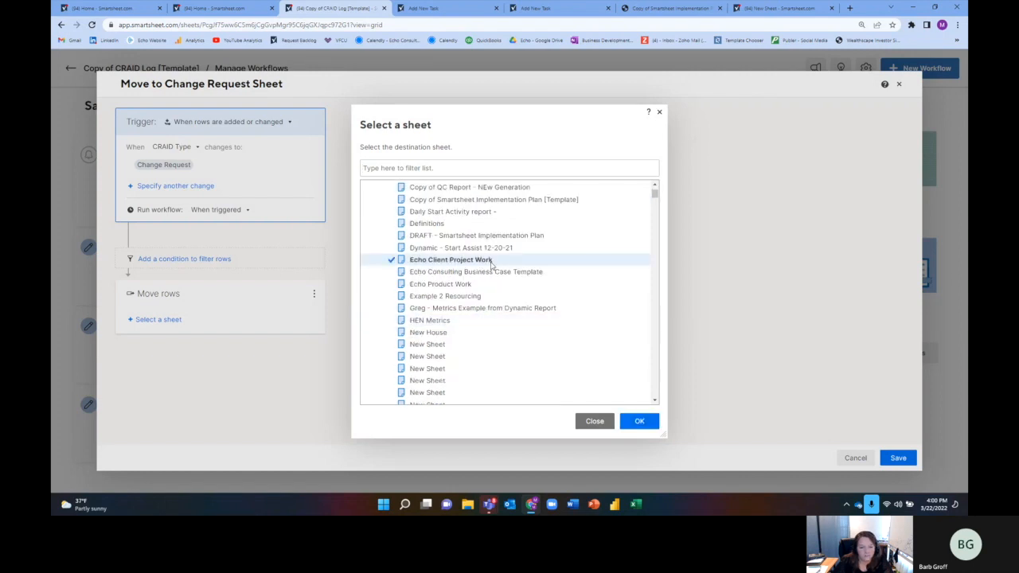
left_click(640, 420)
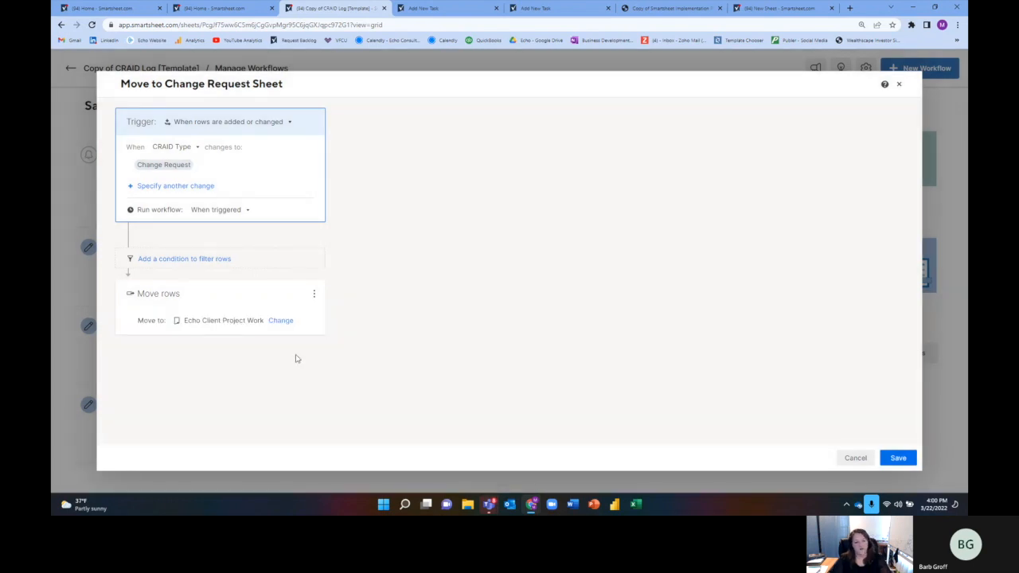
mouse_move(860, 439)
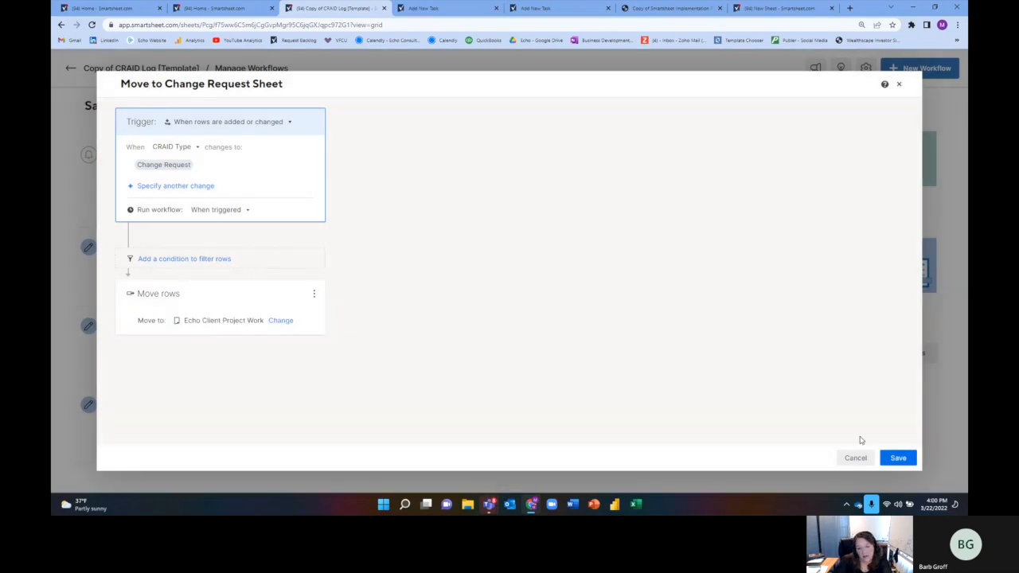
left_click(898, 459)
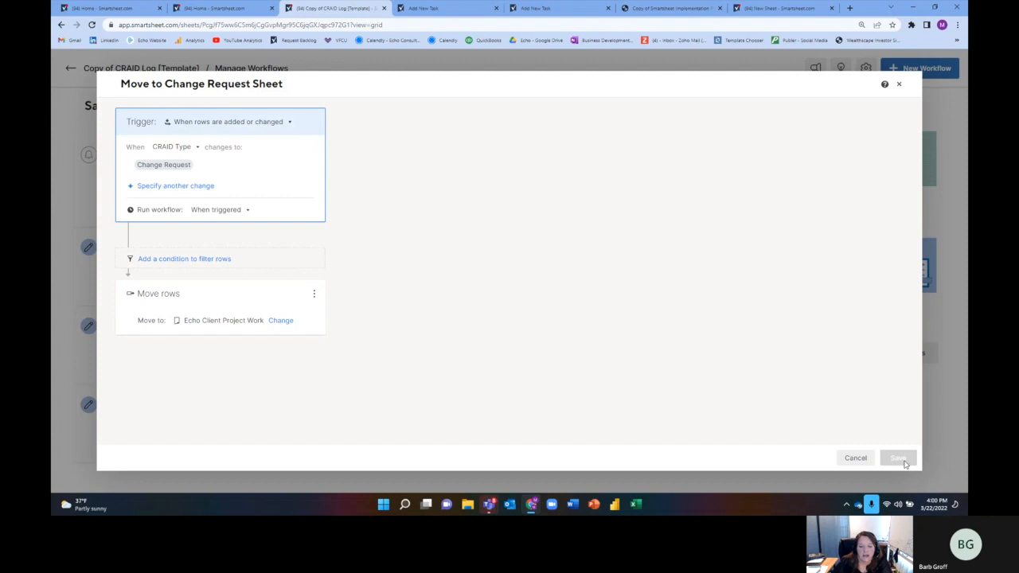
left_click(898, 458)
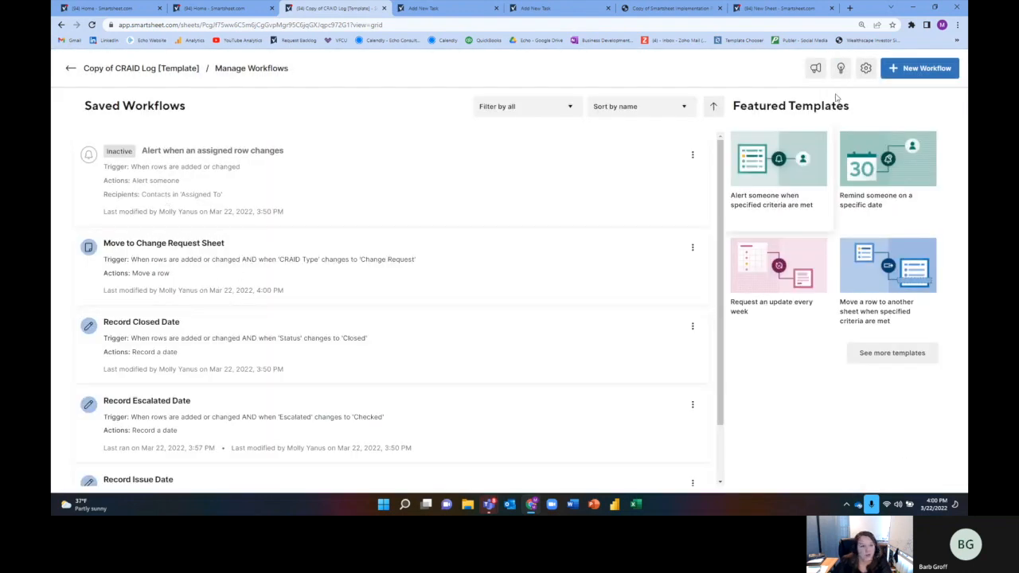
- Back in the CRAID Log, set the pilot department row's CRAID Type to Change Request
left_click(70, 67)
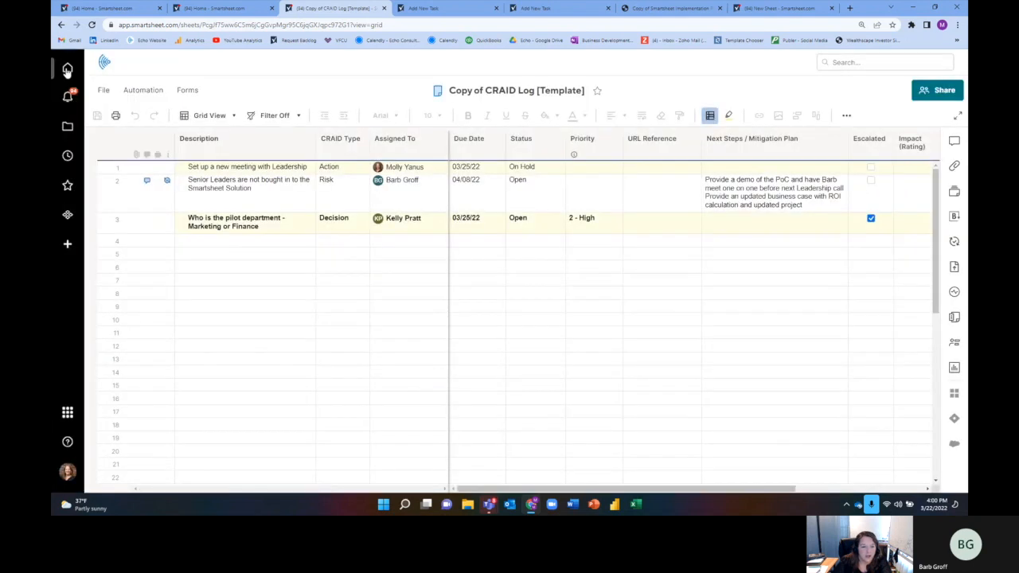
left_click(341, 216)
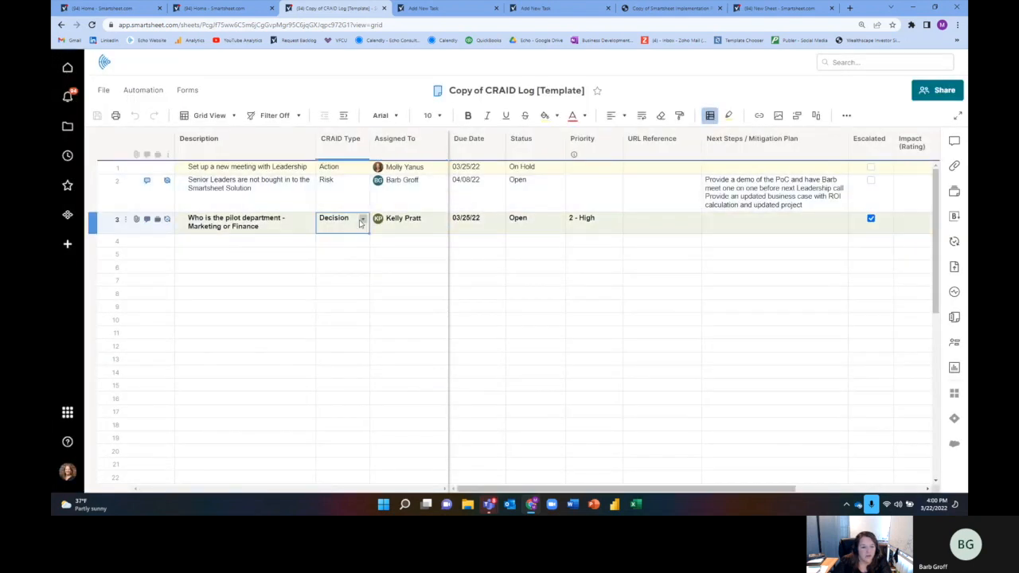
left_click(361, 219)
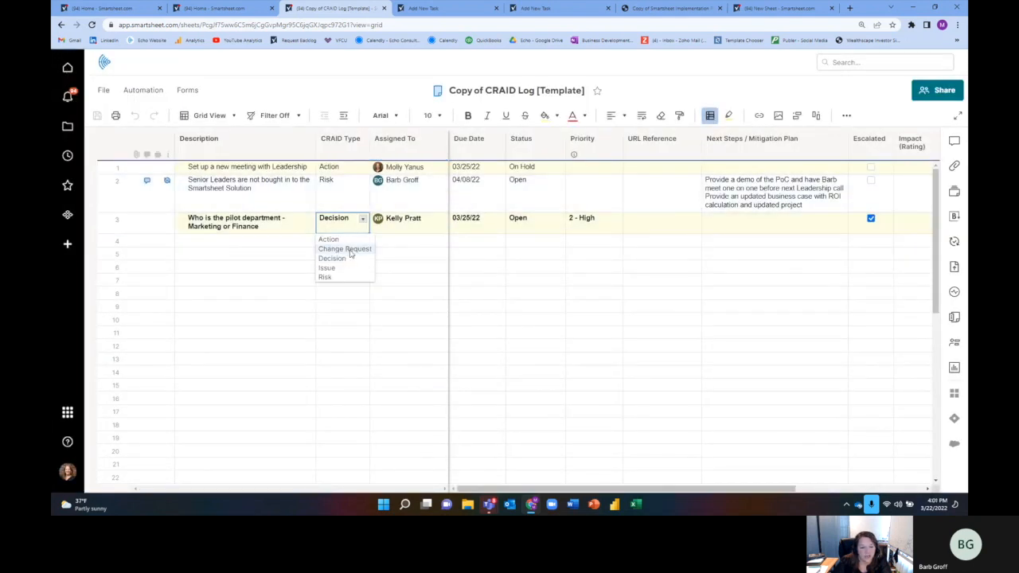
left_click(344, 249)
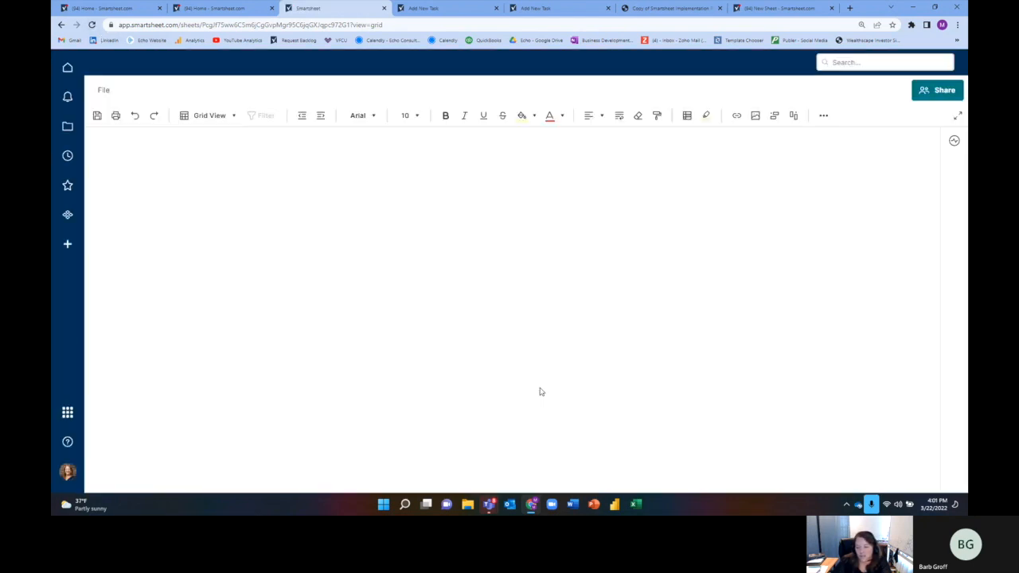
- Reload the sheet to see the row moved out, leaving two rows
left_click(335, 8)
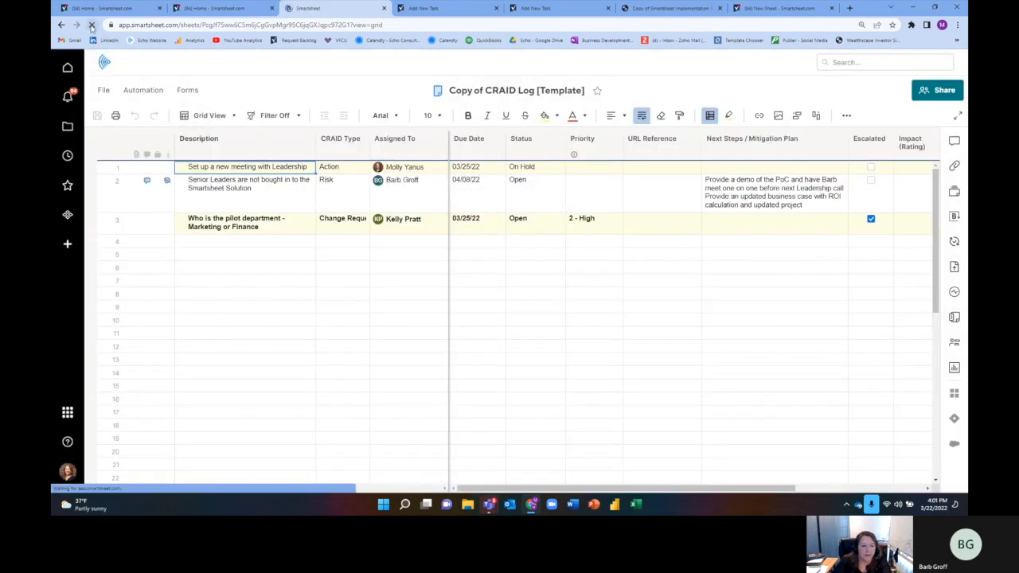
left_click(92, 26)
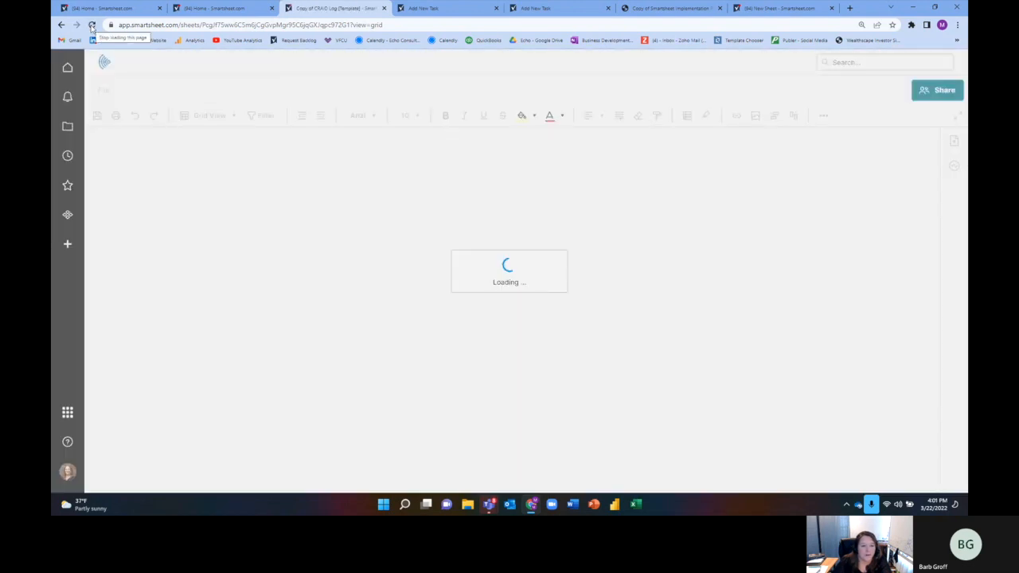
left_click(92, 25)
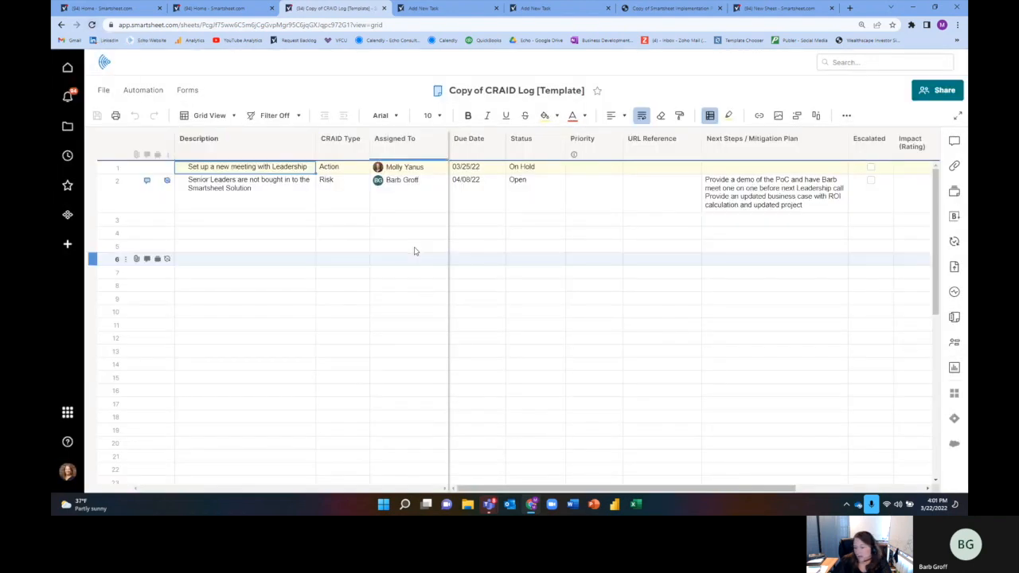
left_click(317, 325)
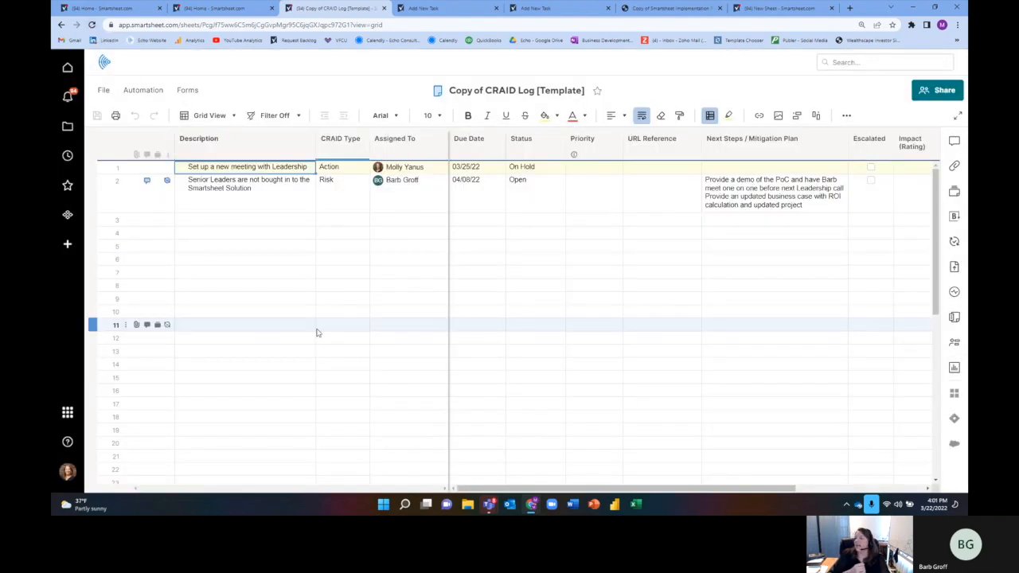